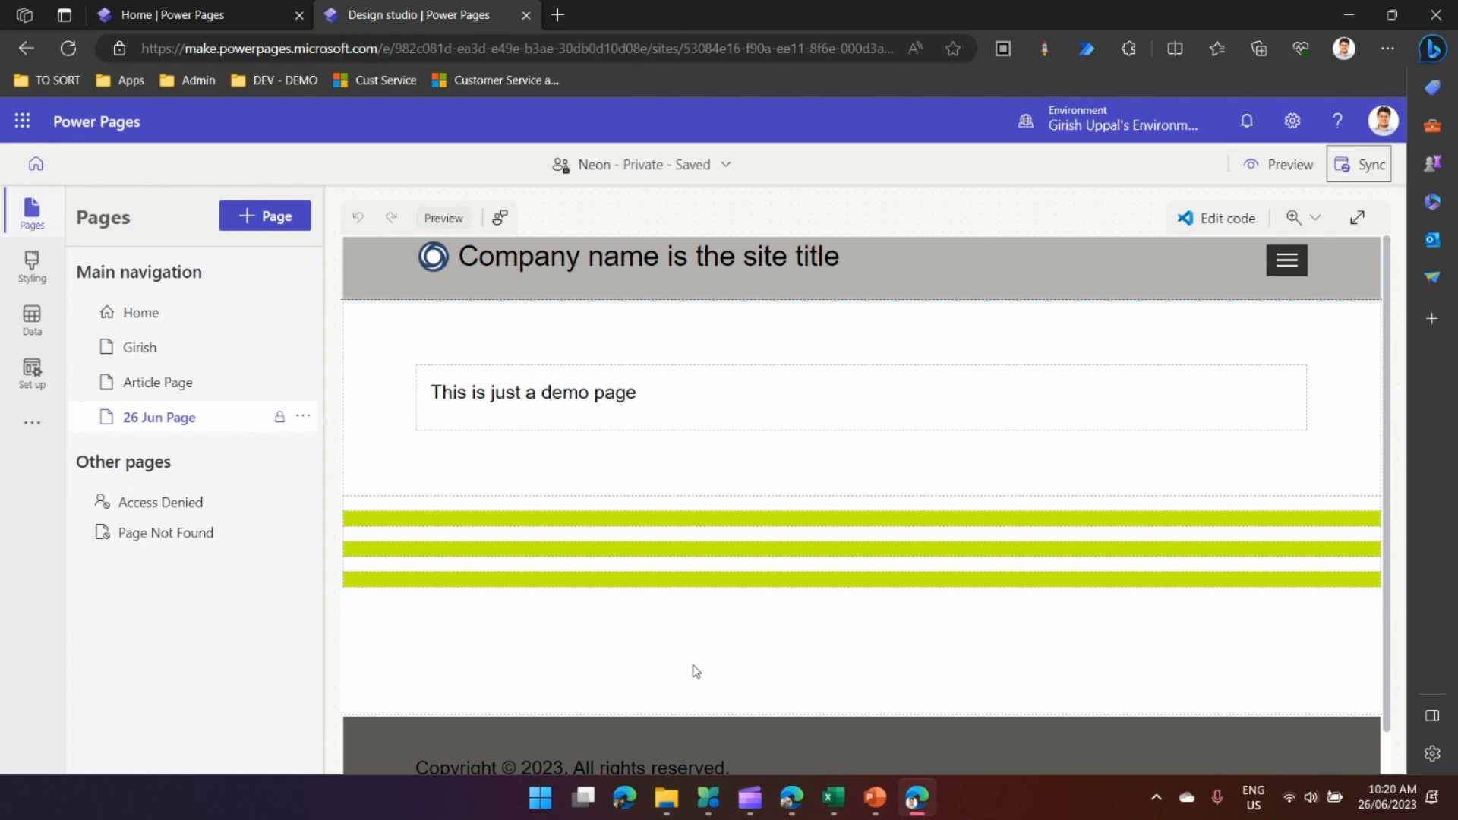
mouse_move(706, 664)
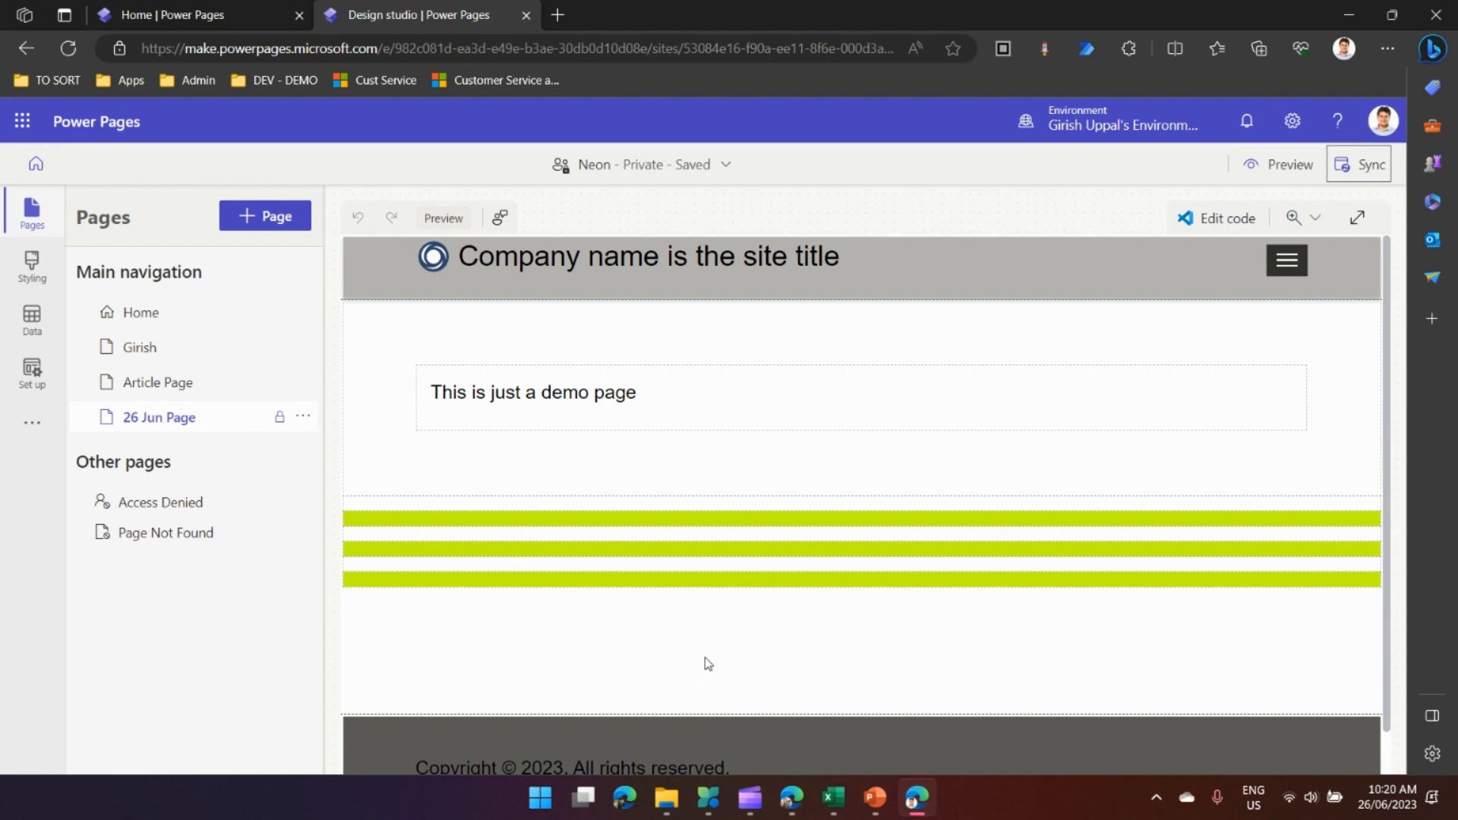
Check the Power Pages home, then launch Edit code on the 26 Jun Page in the design studio
click(180, 15)
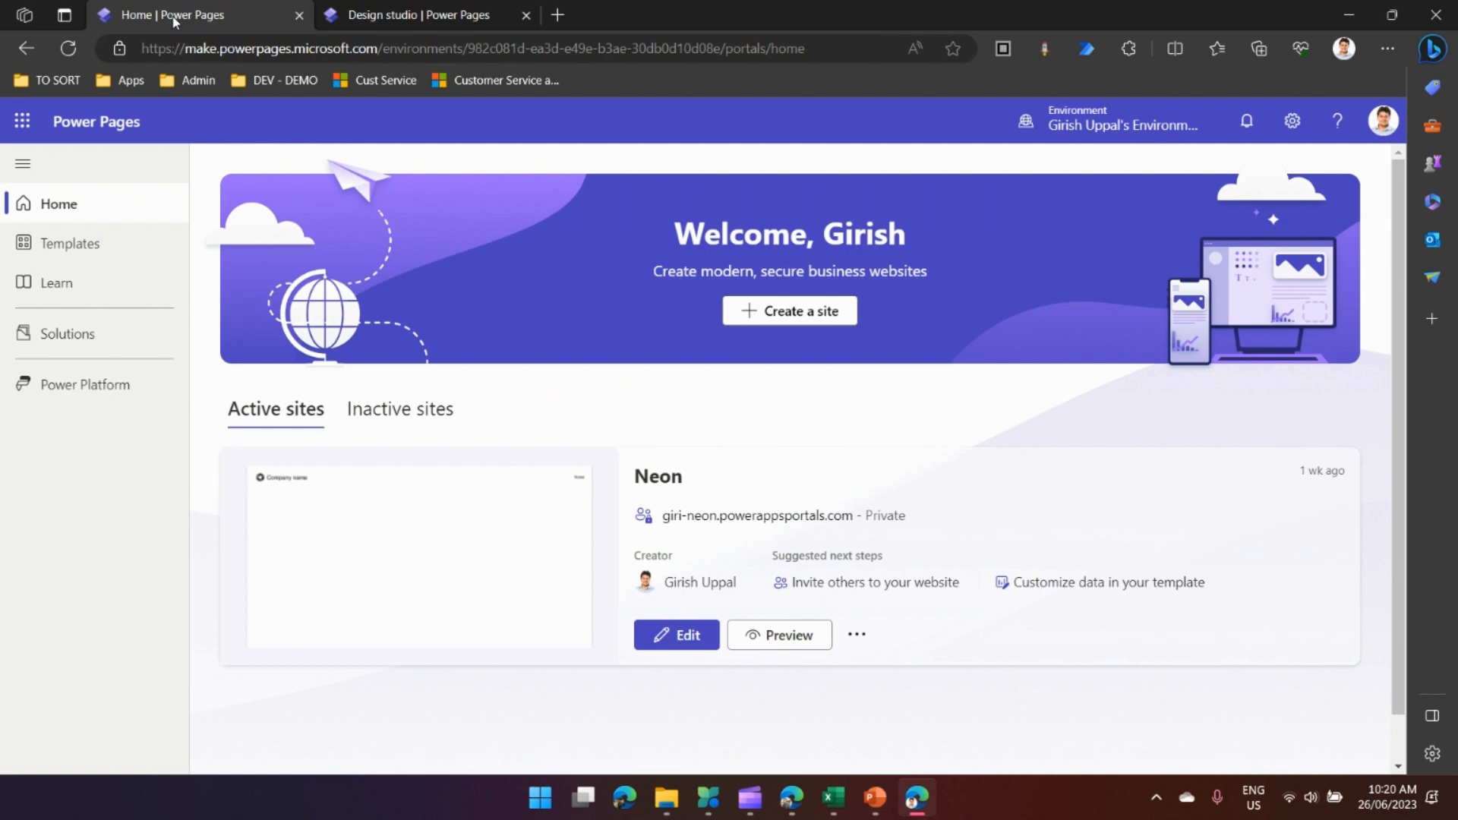
mouse_move(679, 529)
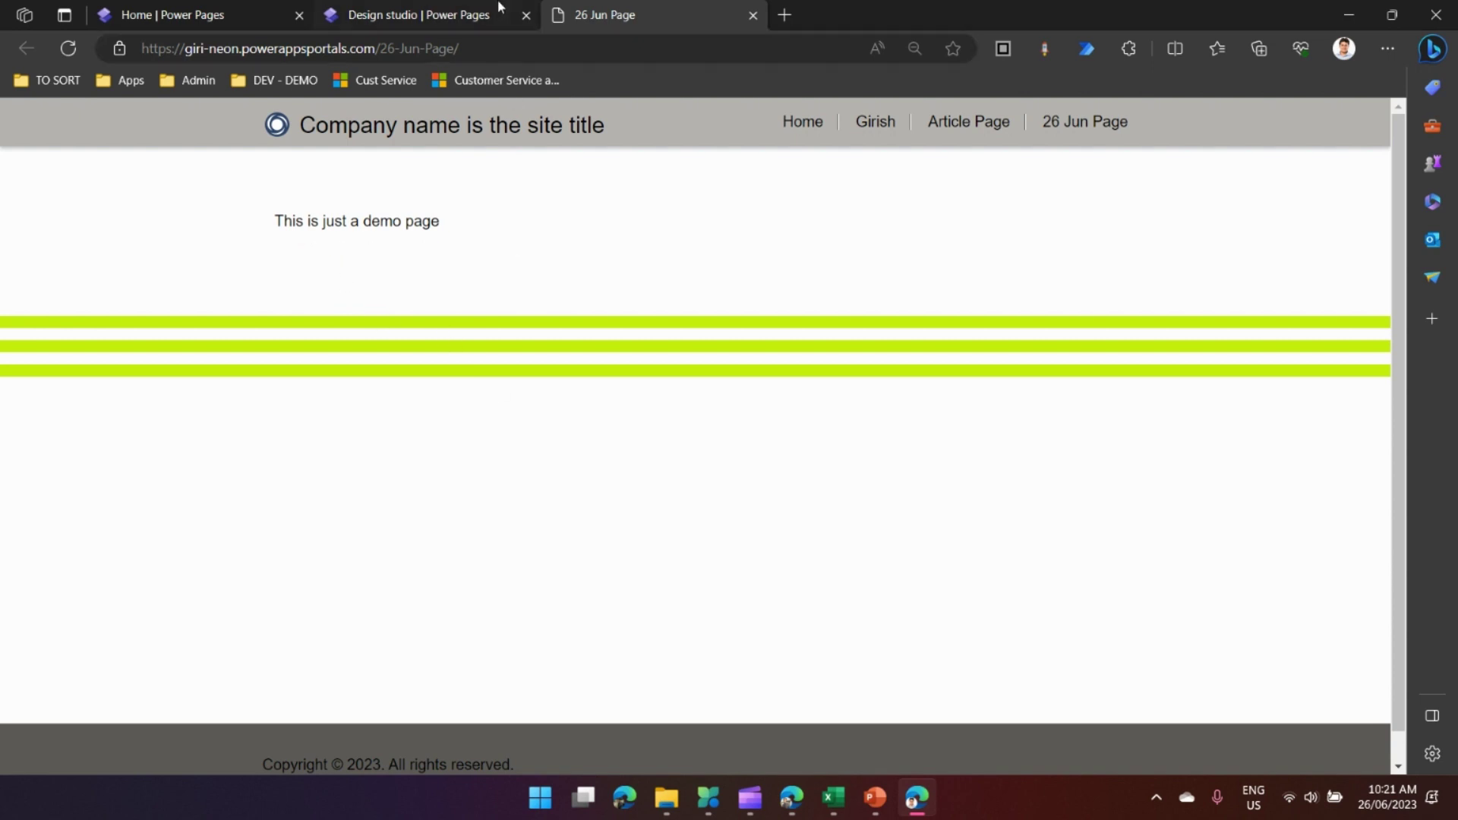
mouse_move(424, 15)
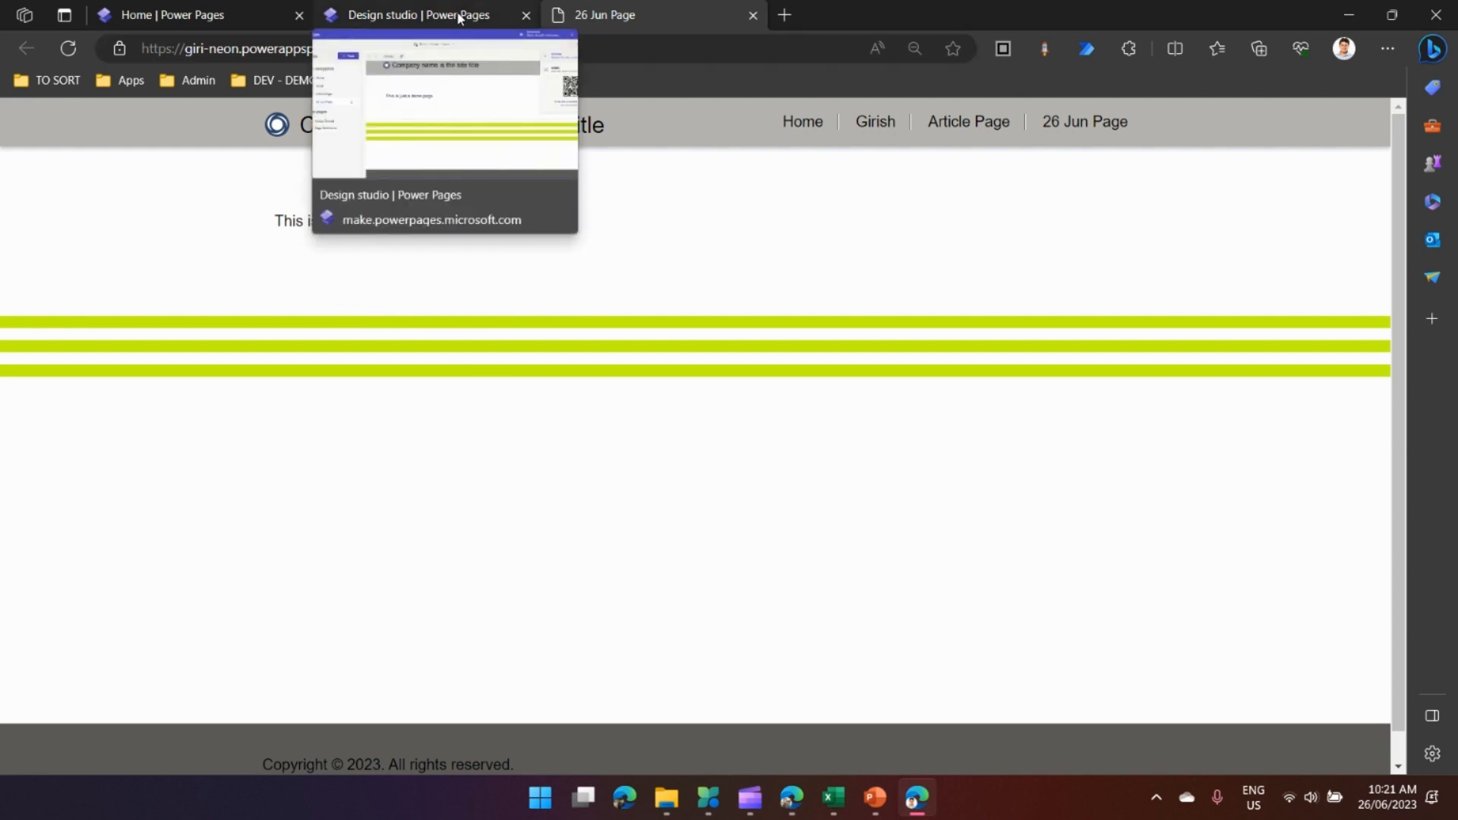
click(419, 13)
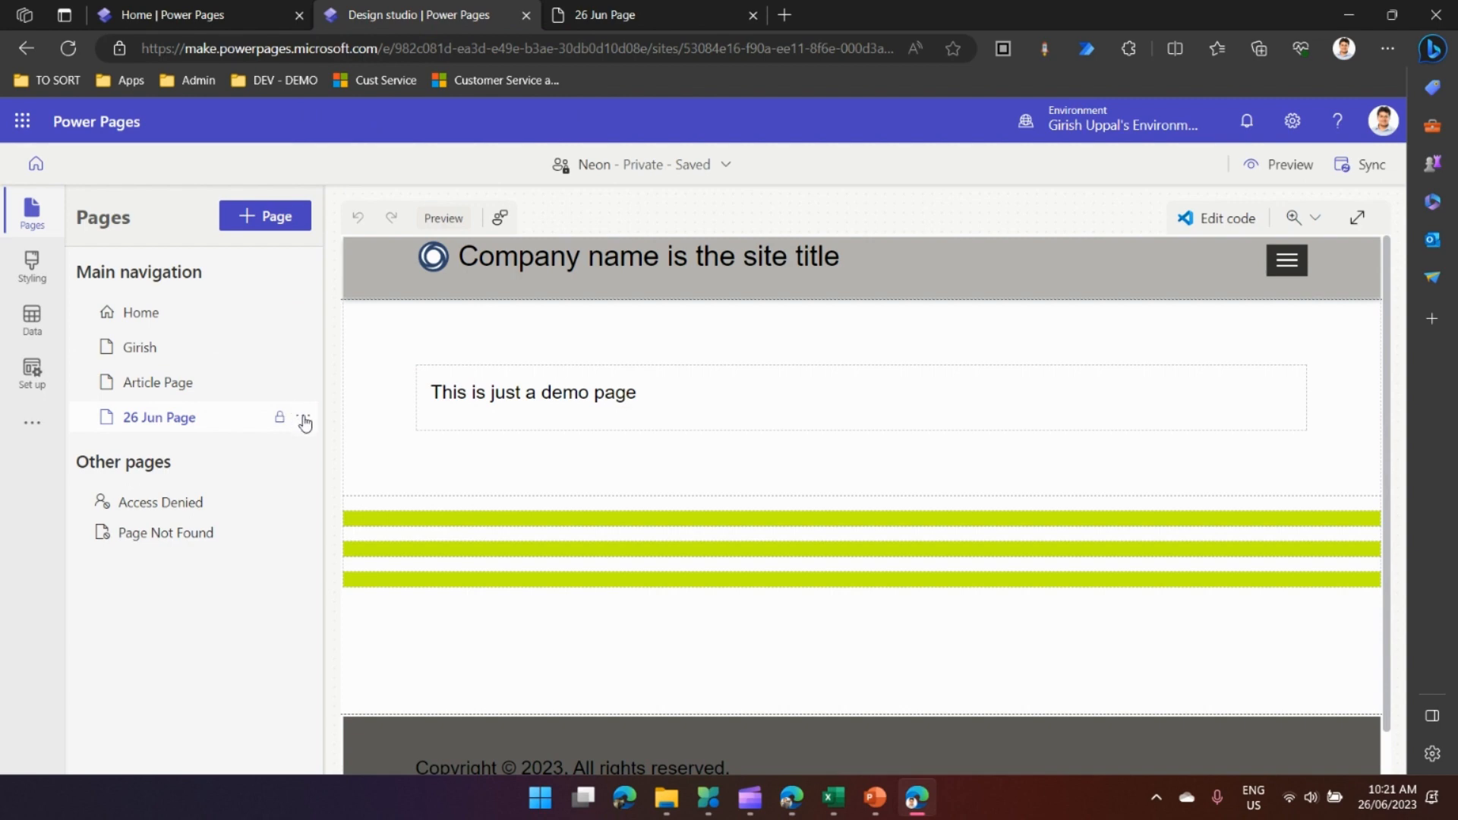
mouse_move(1225, 217)
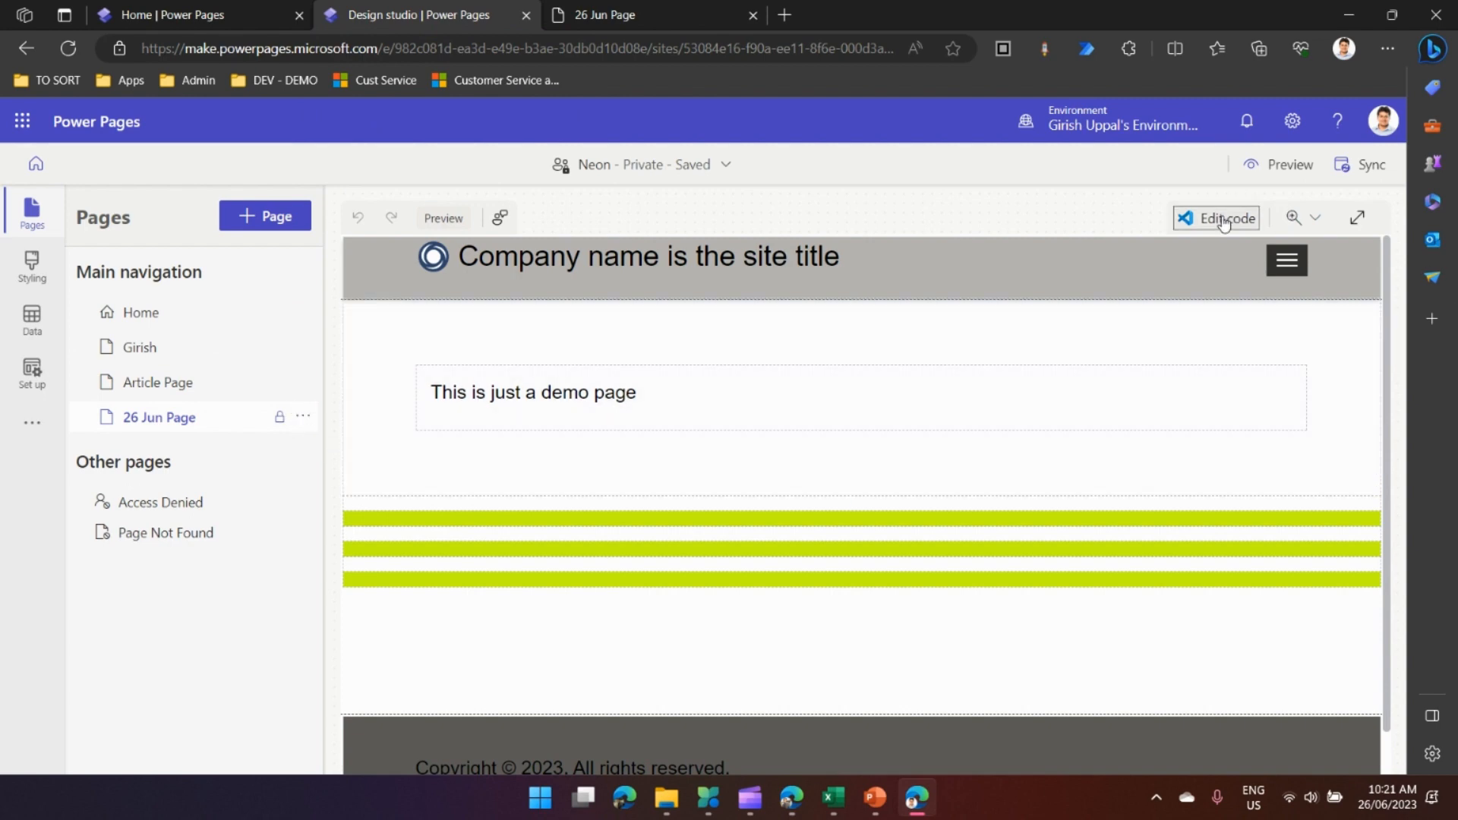
click(1225, 217)
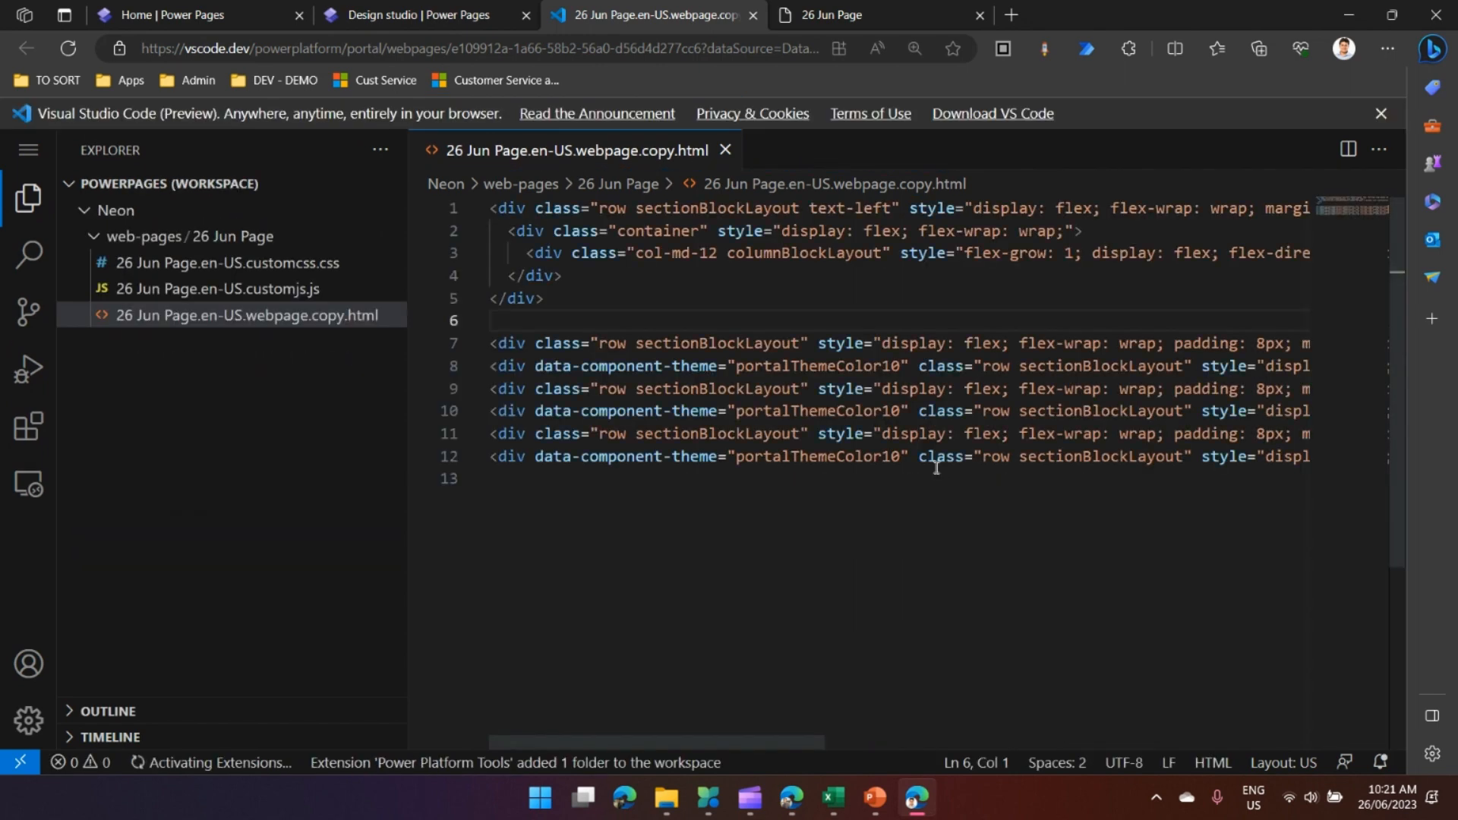
Insert <div> This is my code </div> on line 6 of the page HTML and save
click(562, 321)
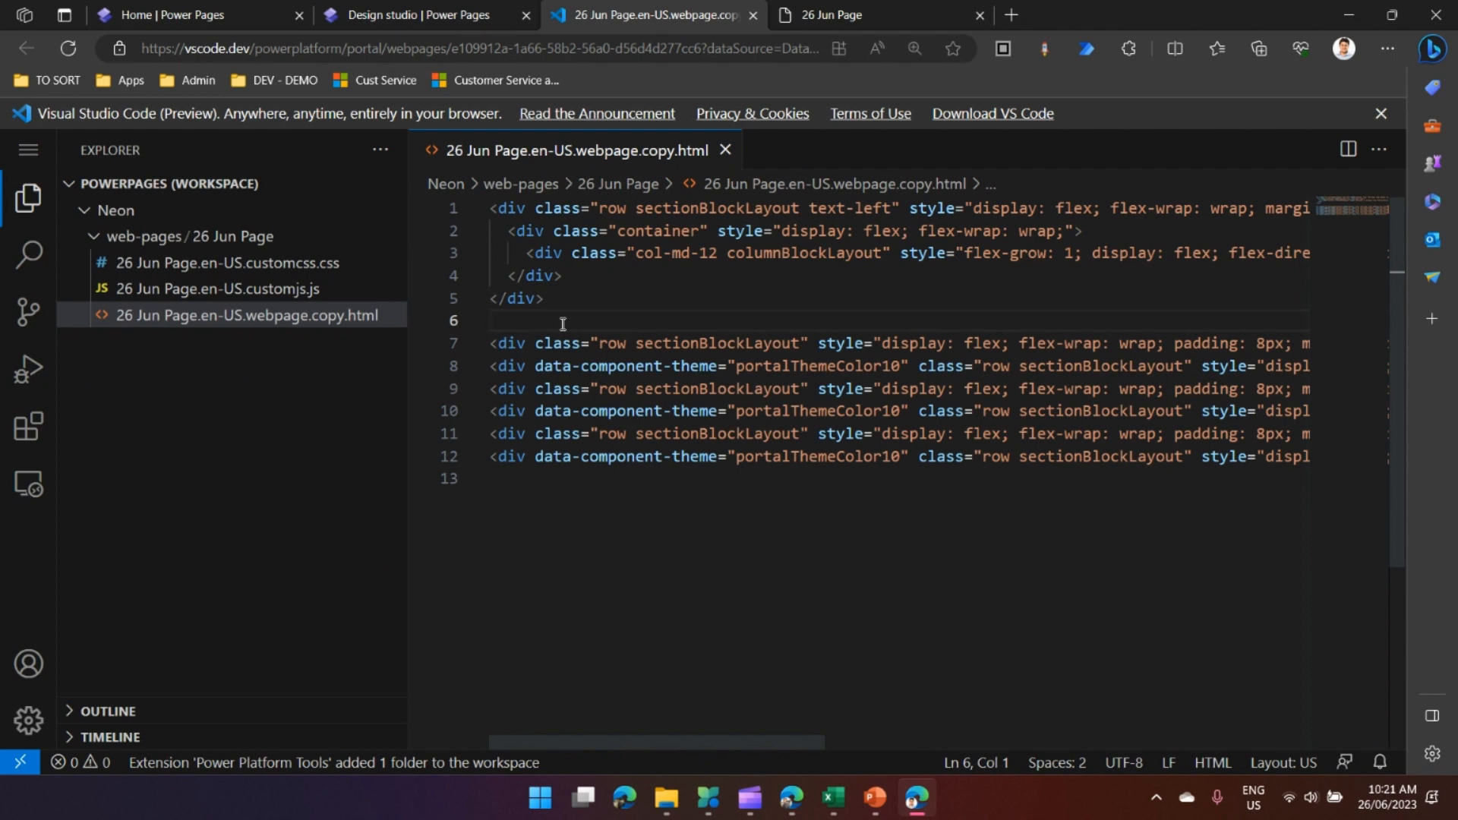
text(<)
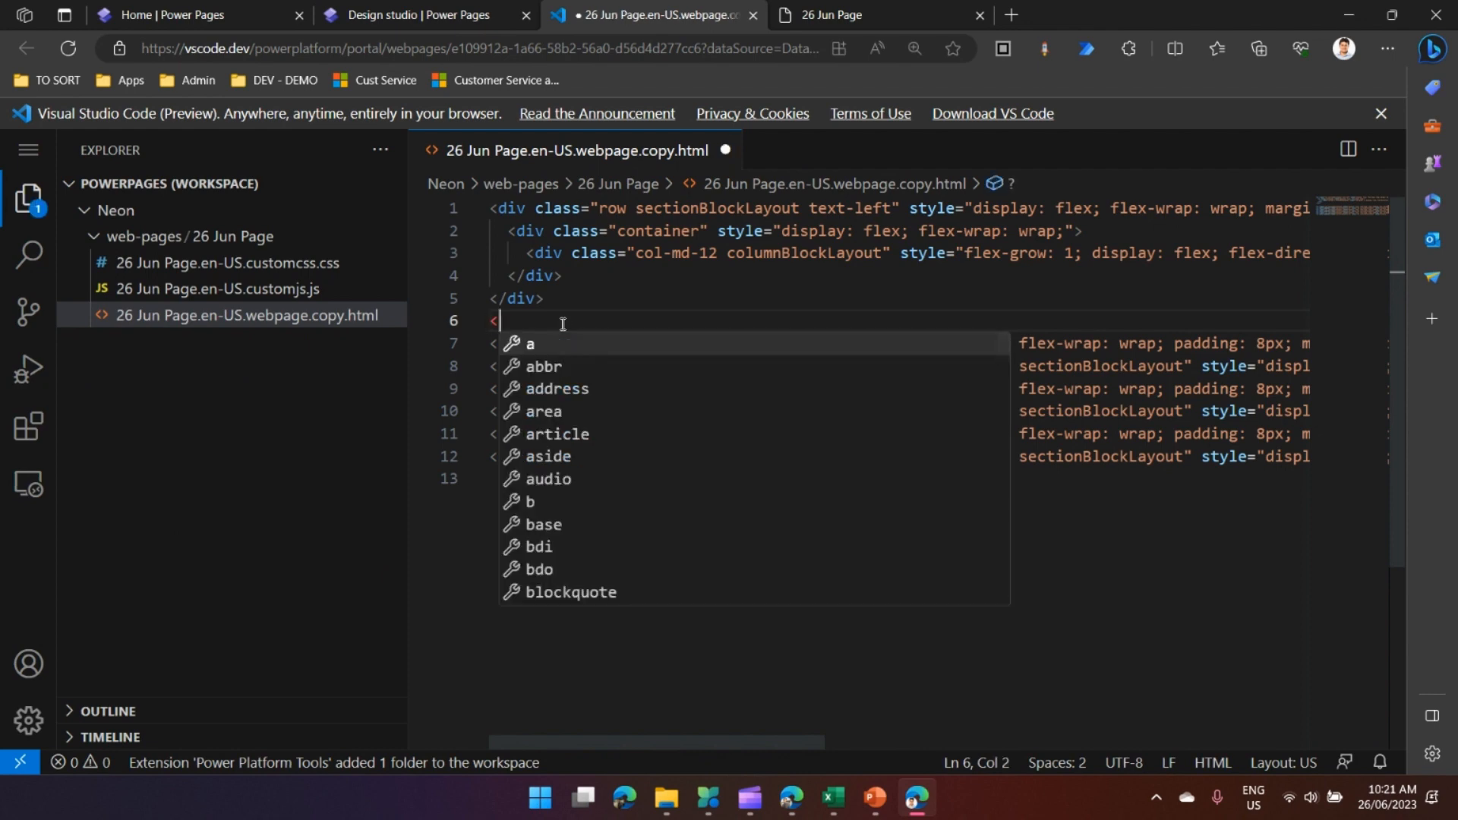
text(div> </div>)
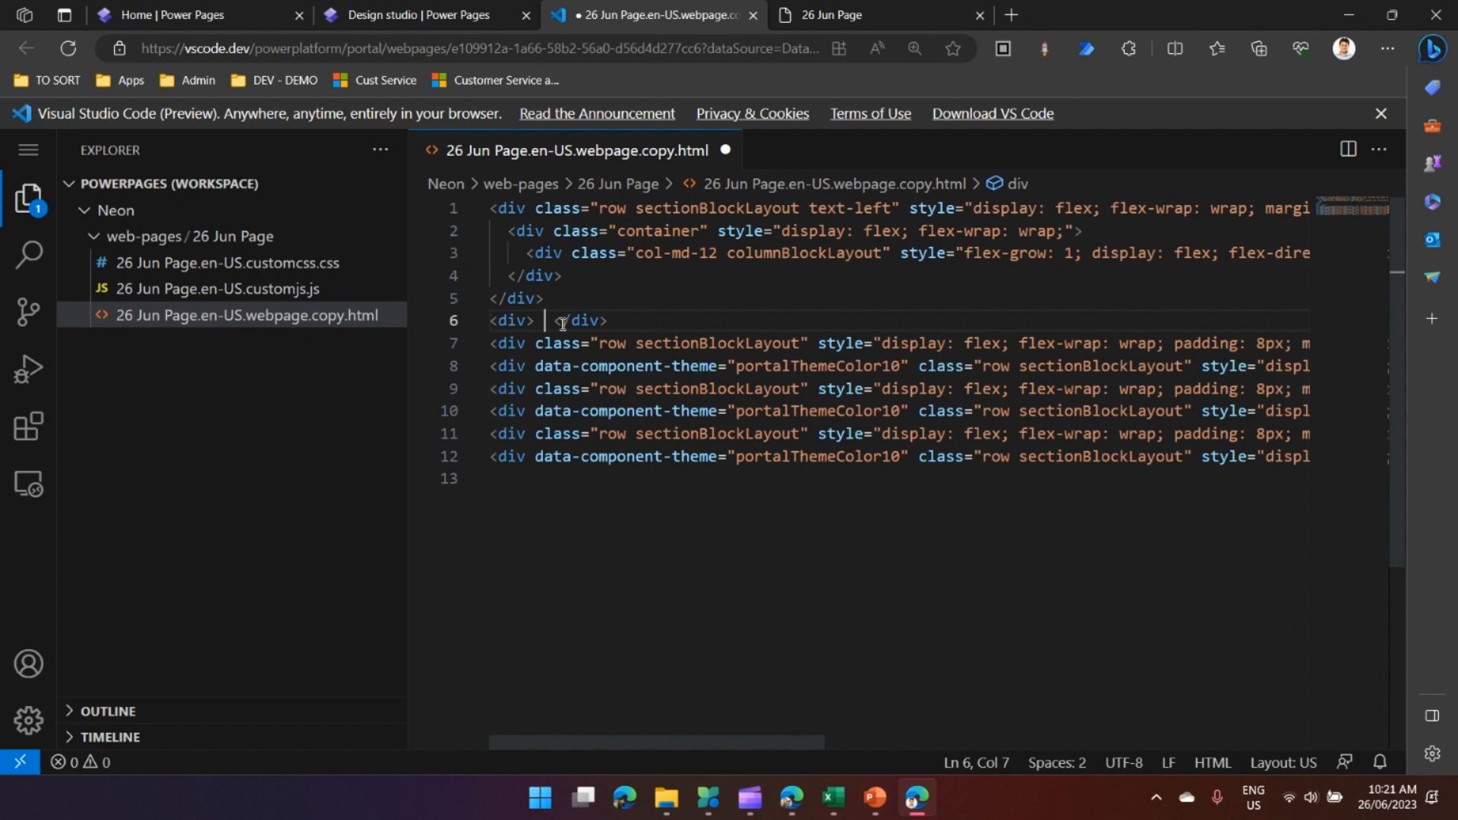
text(This is)
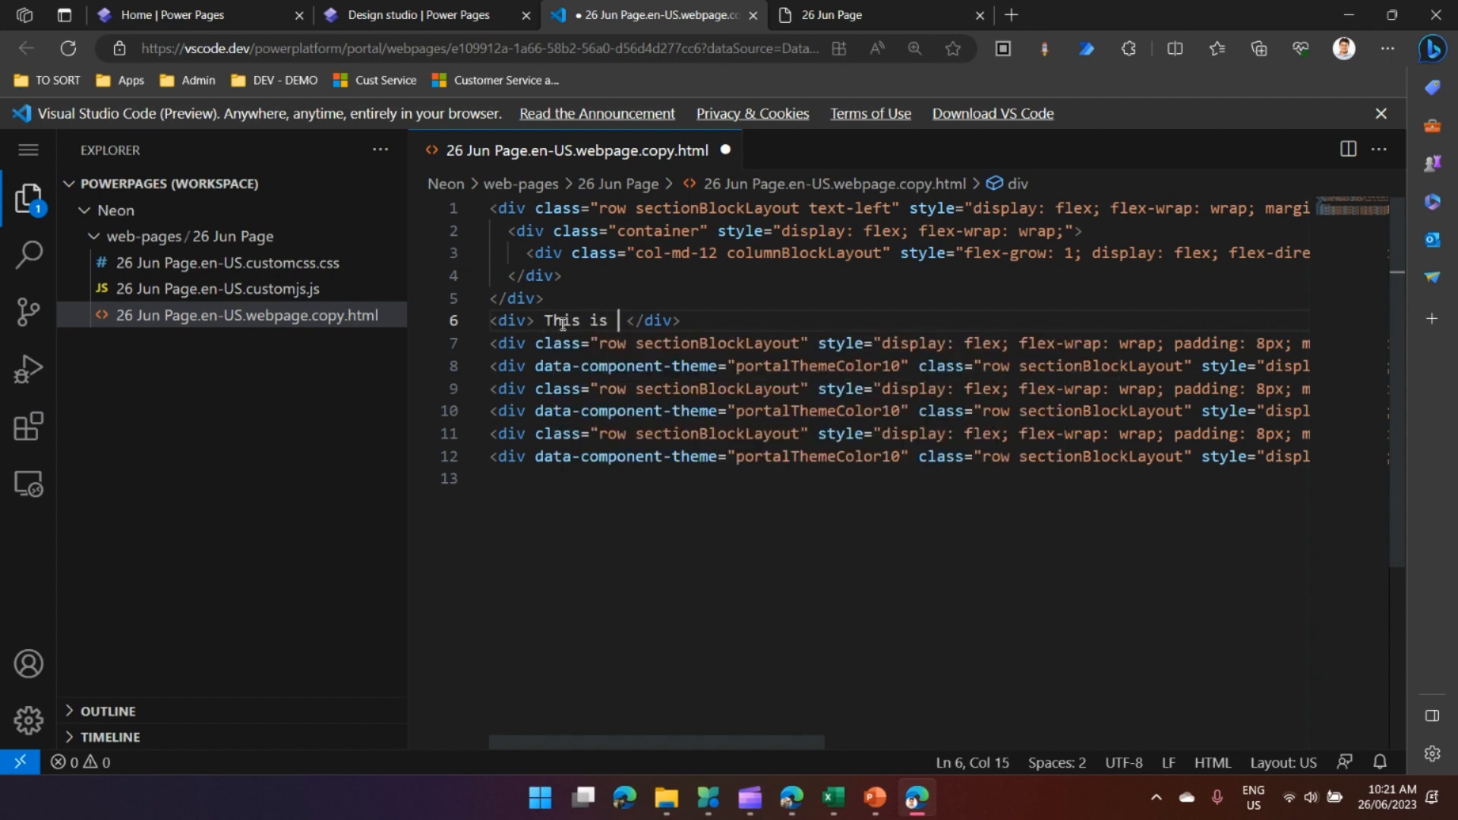
text(my code)
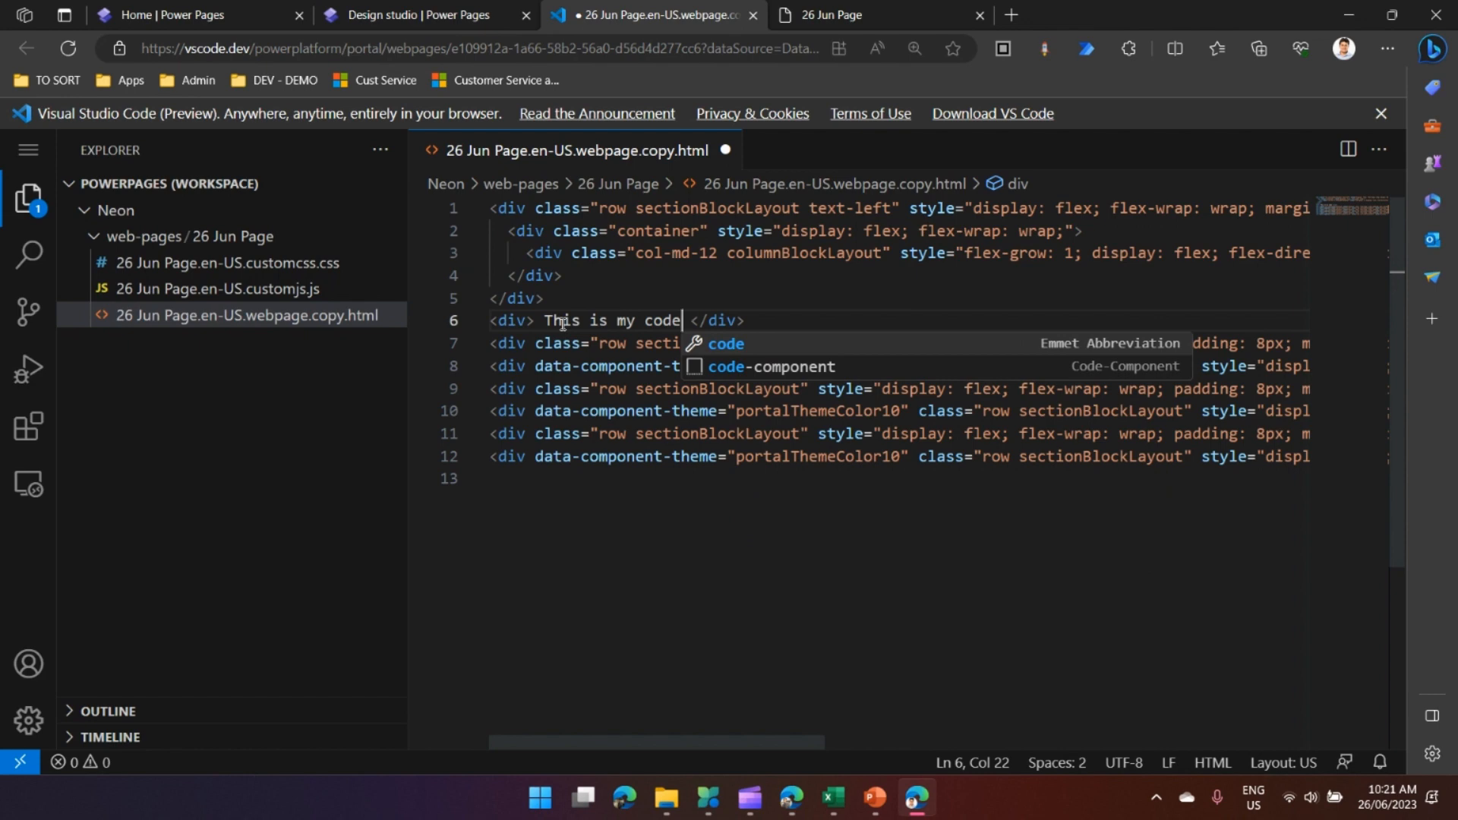
mouse_move(596, 299)
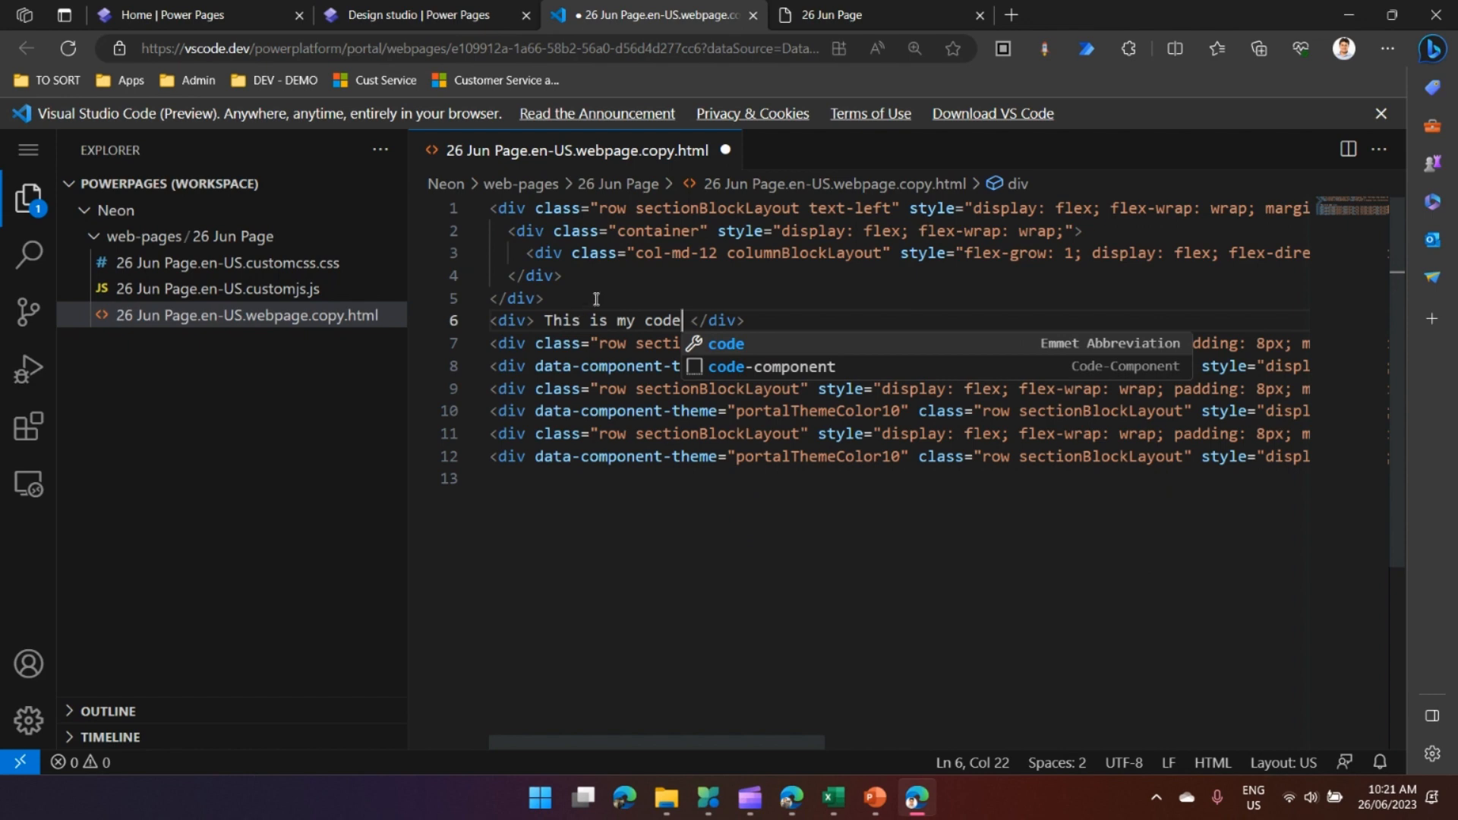
mouse_move(724, 151)
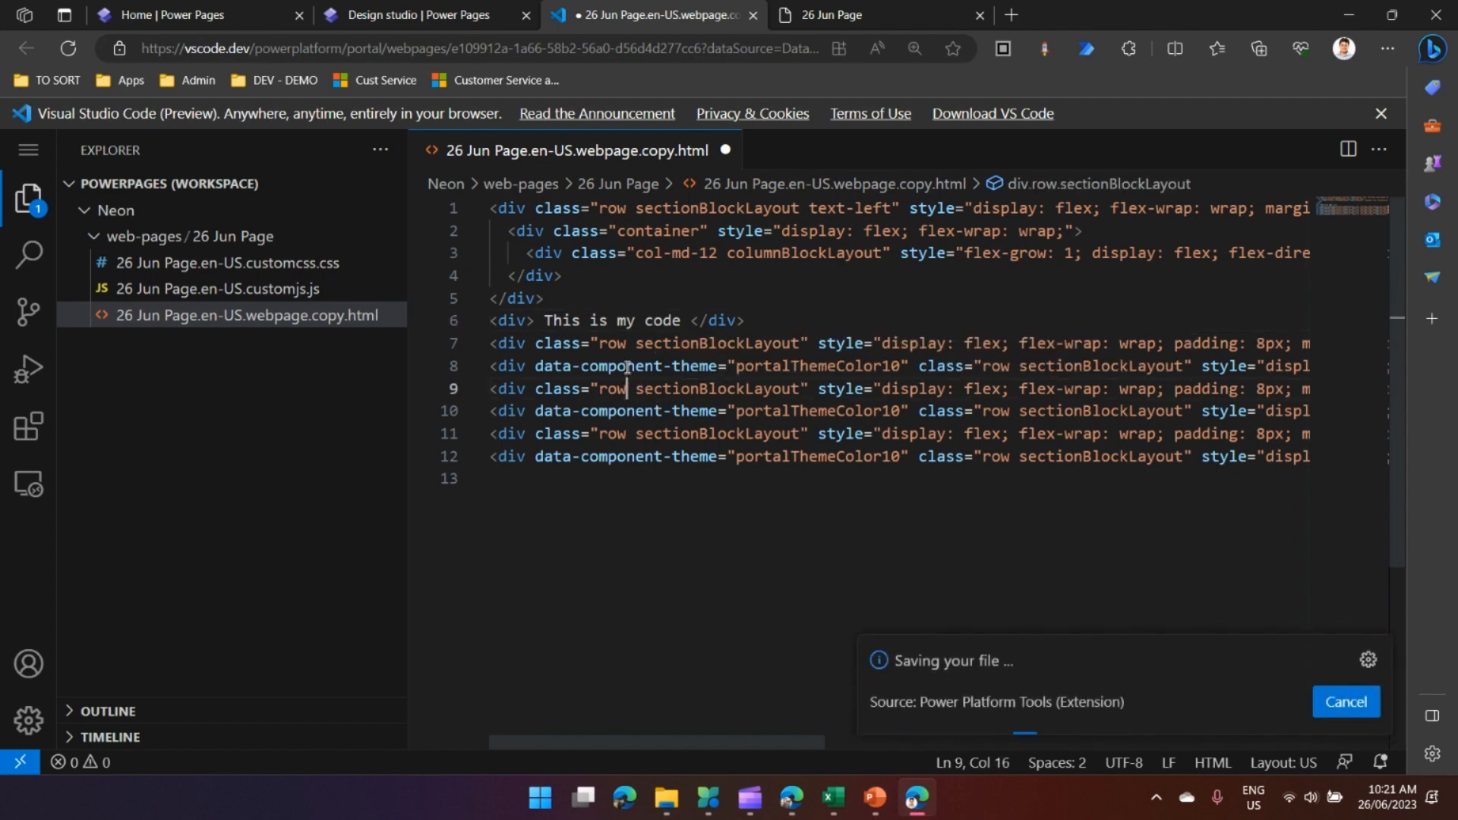
click(417, 15)
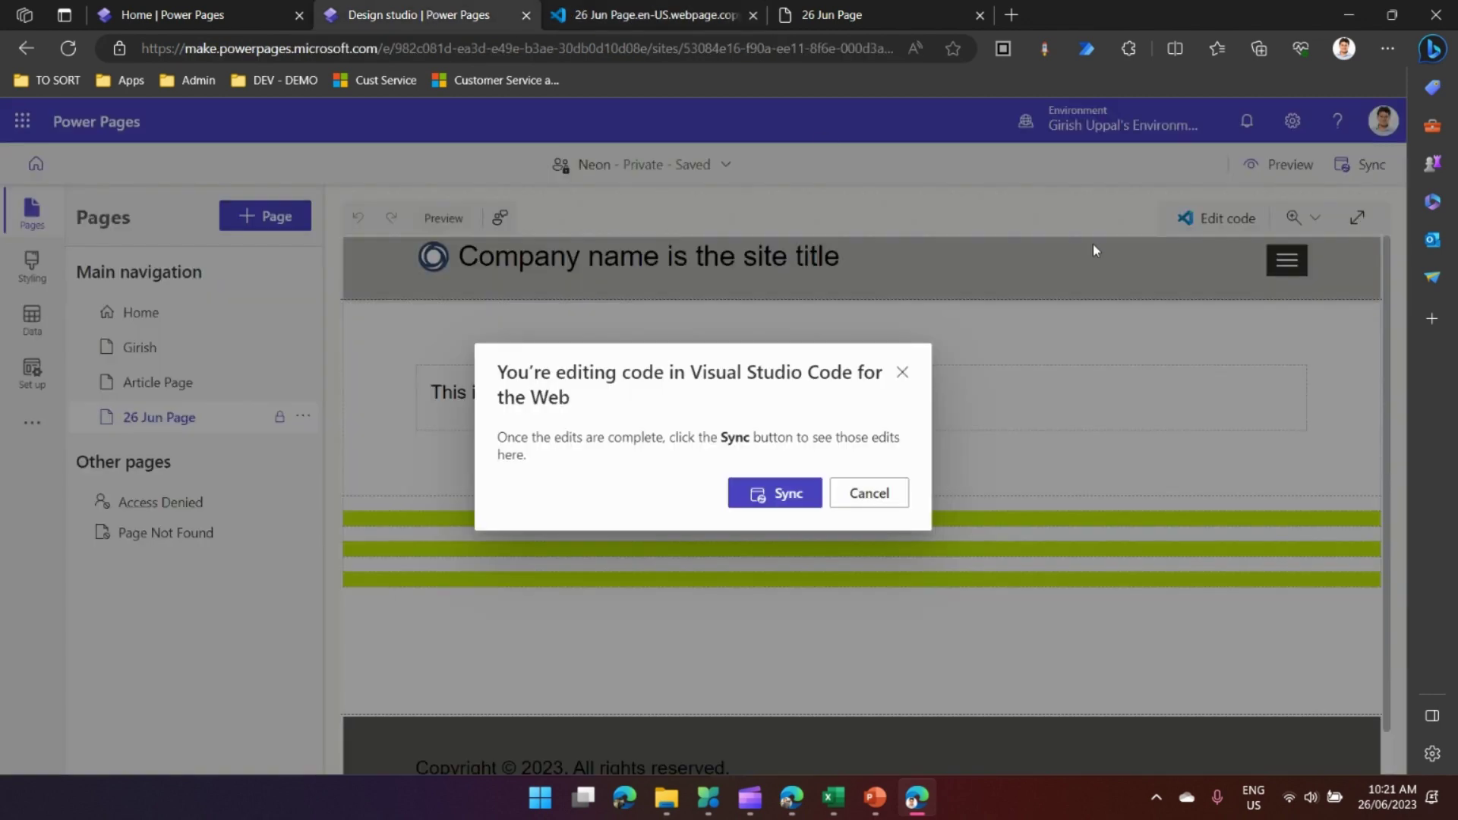
Sync the VS Code edits and refresh the live 26 Jun Page to confirm 'This is my code' appears
click(867, 492)
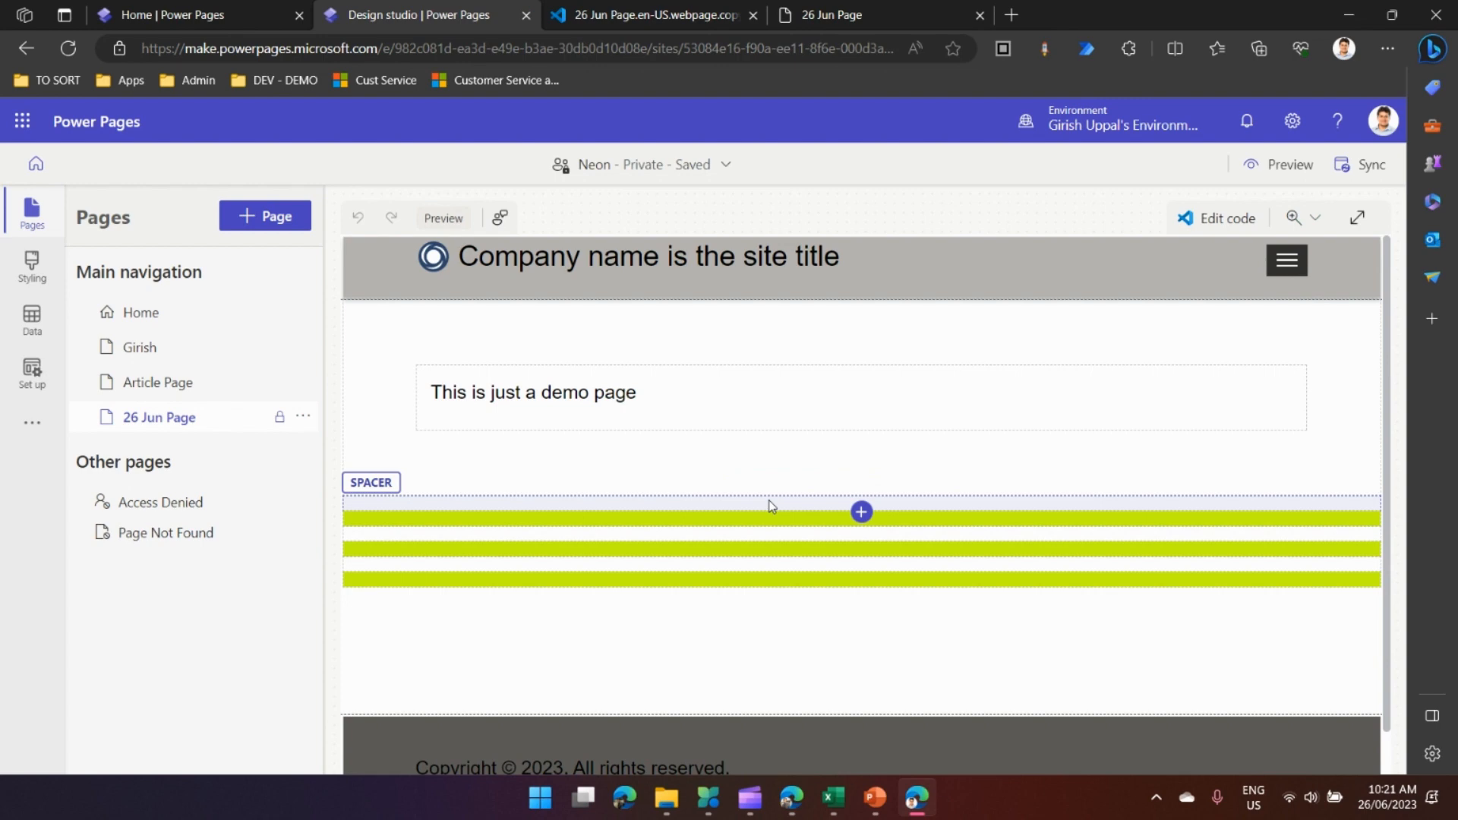
click(1361, 164)
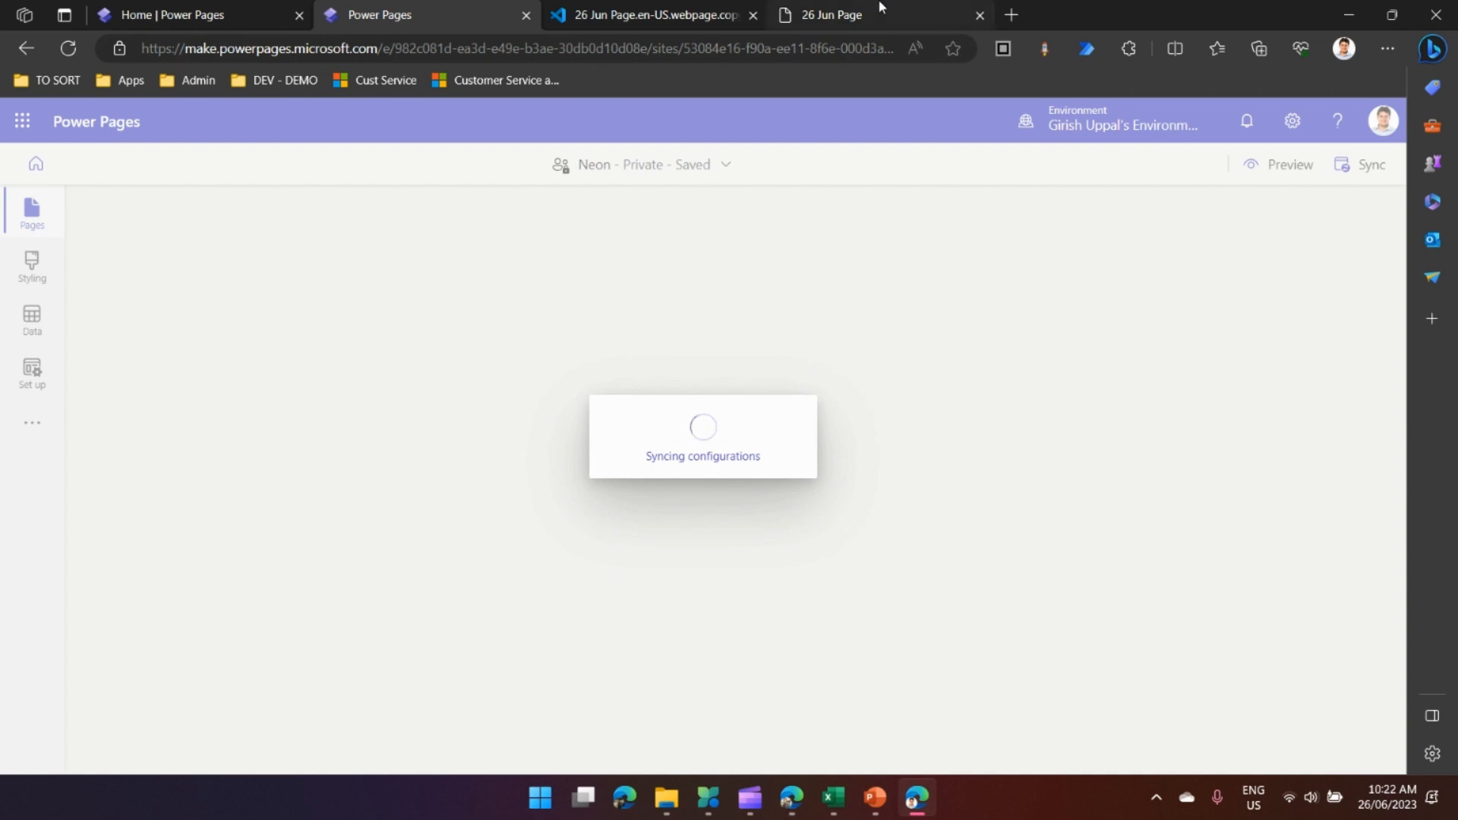
mouse_move(829, 15)
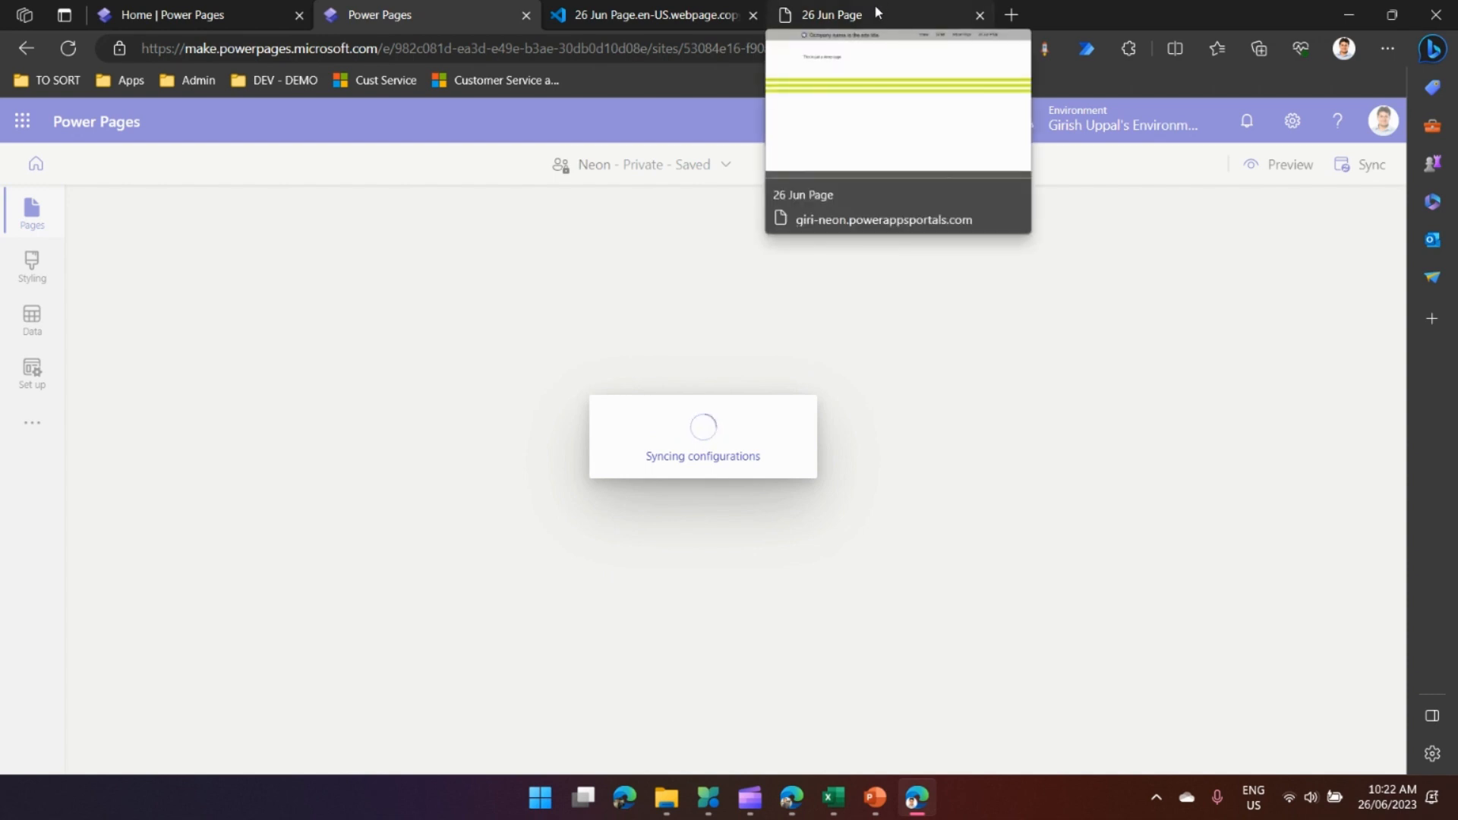
click(831, 16)
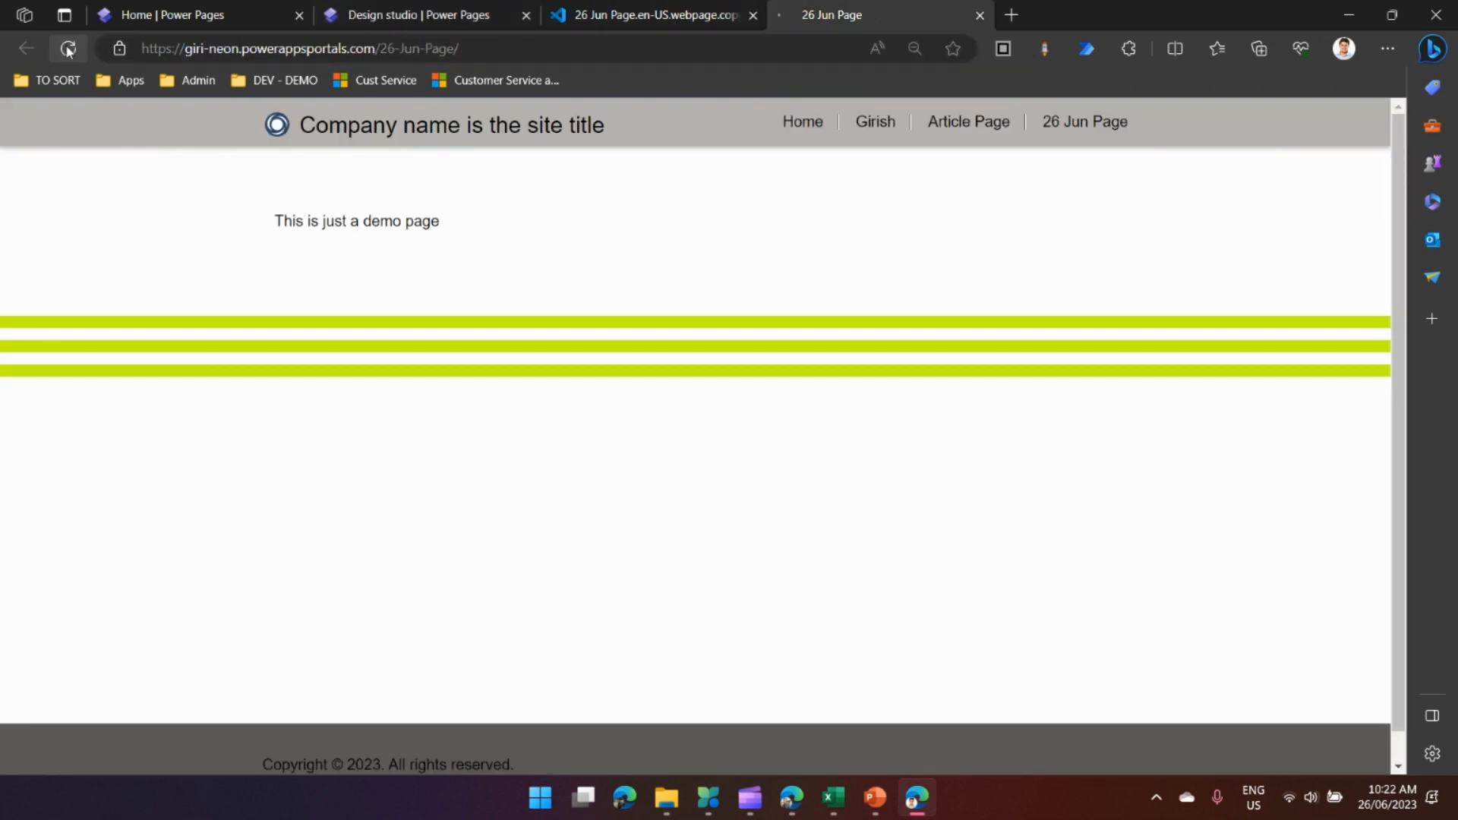
click(67, 49)
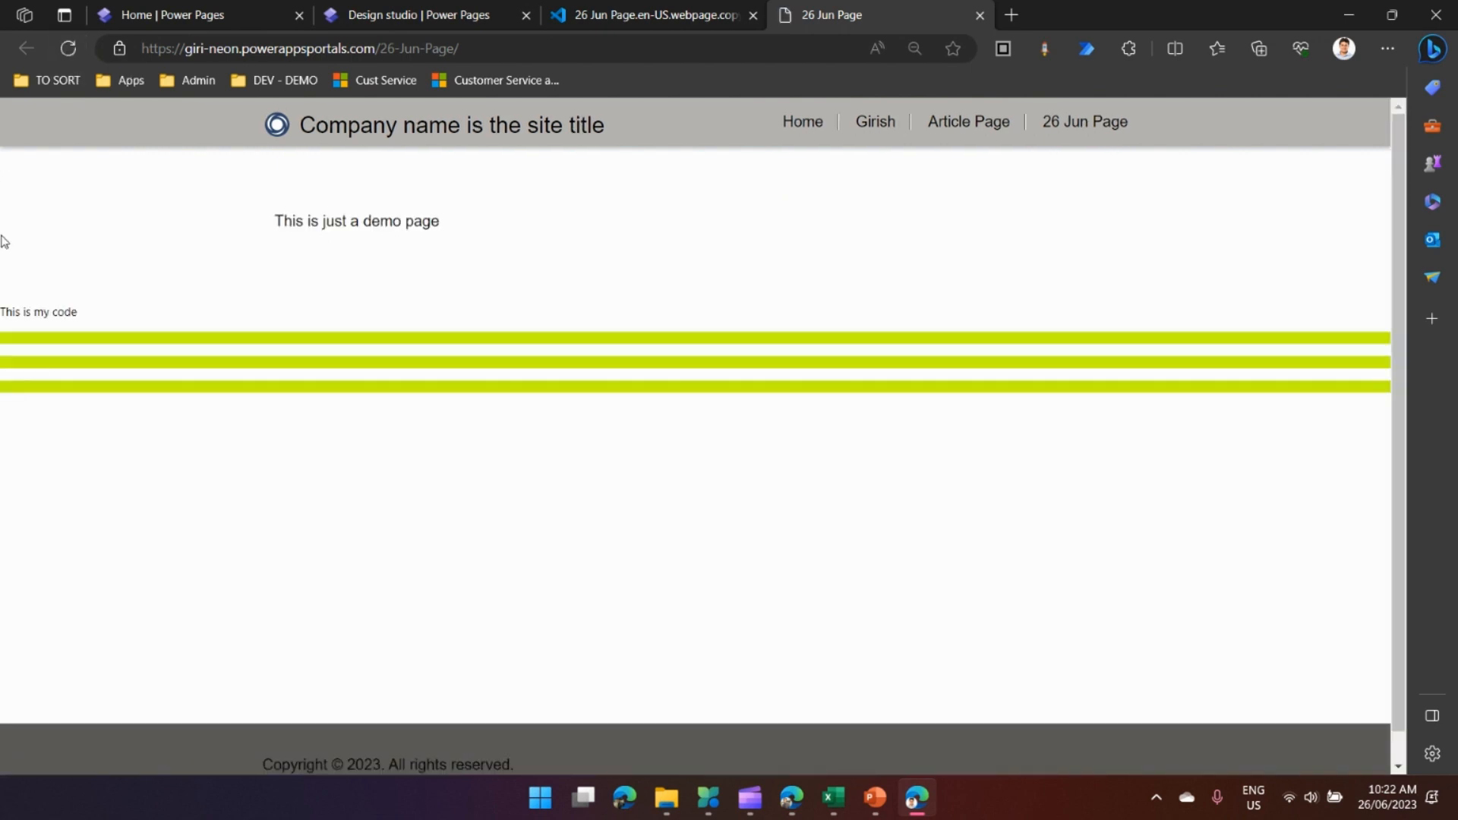
double_click(36, 312)
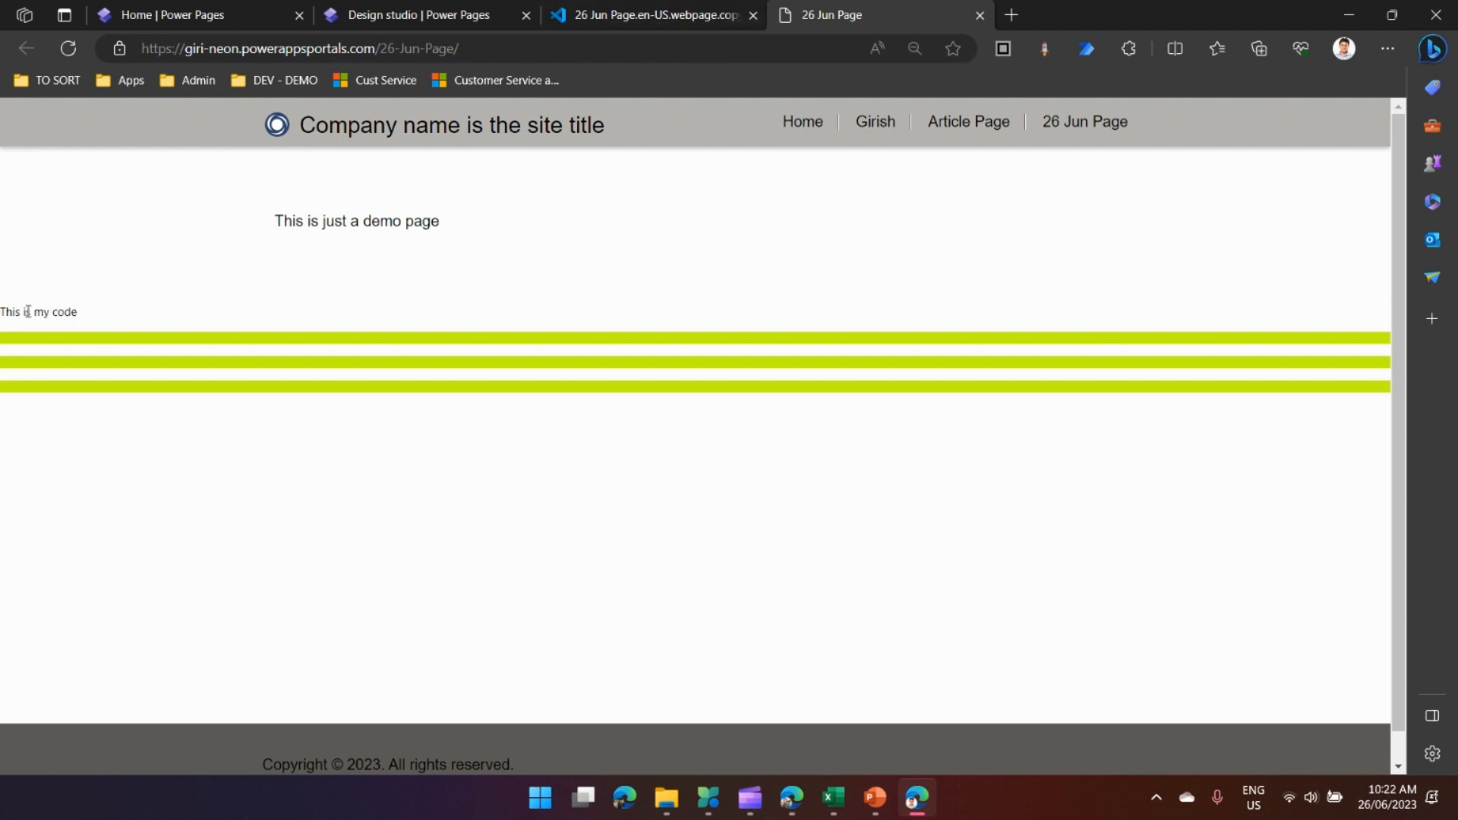
click(653, 15)
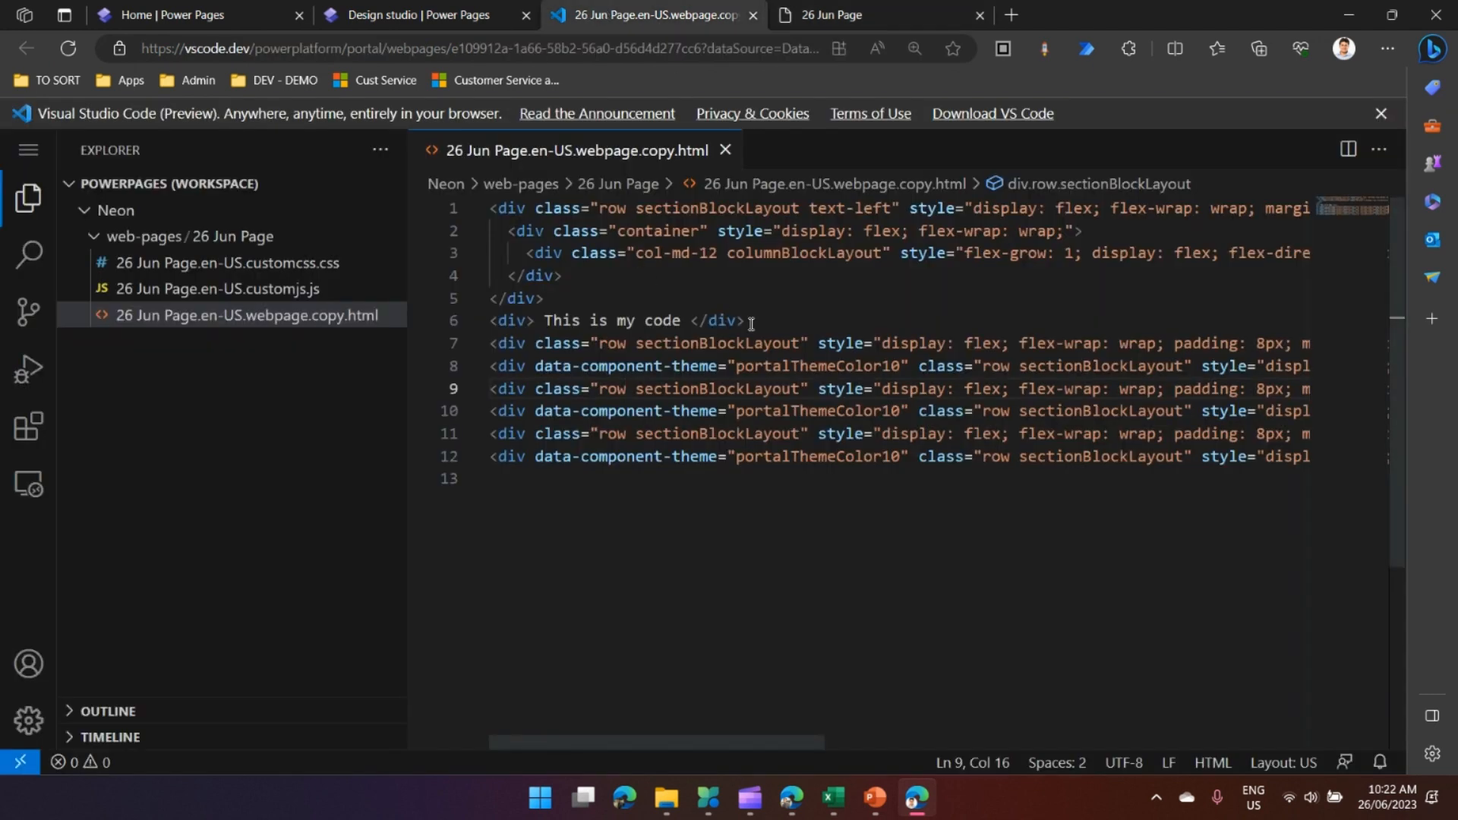
Insert <div> {{ now }} </div> on line 7 and save the HTML file
text(<)
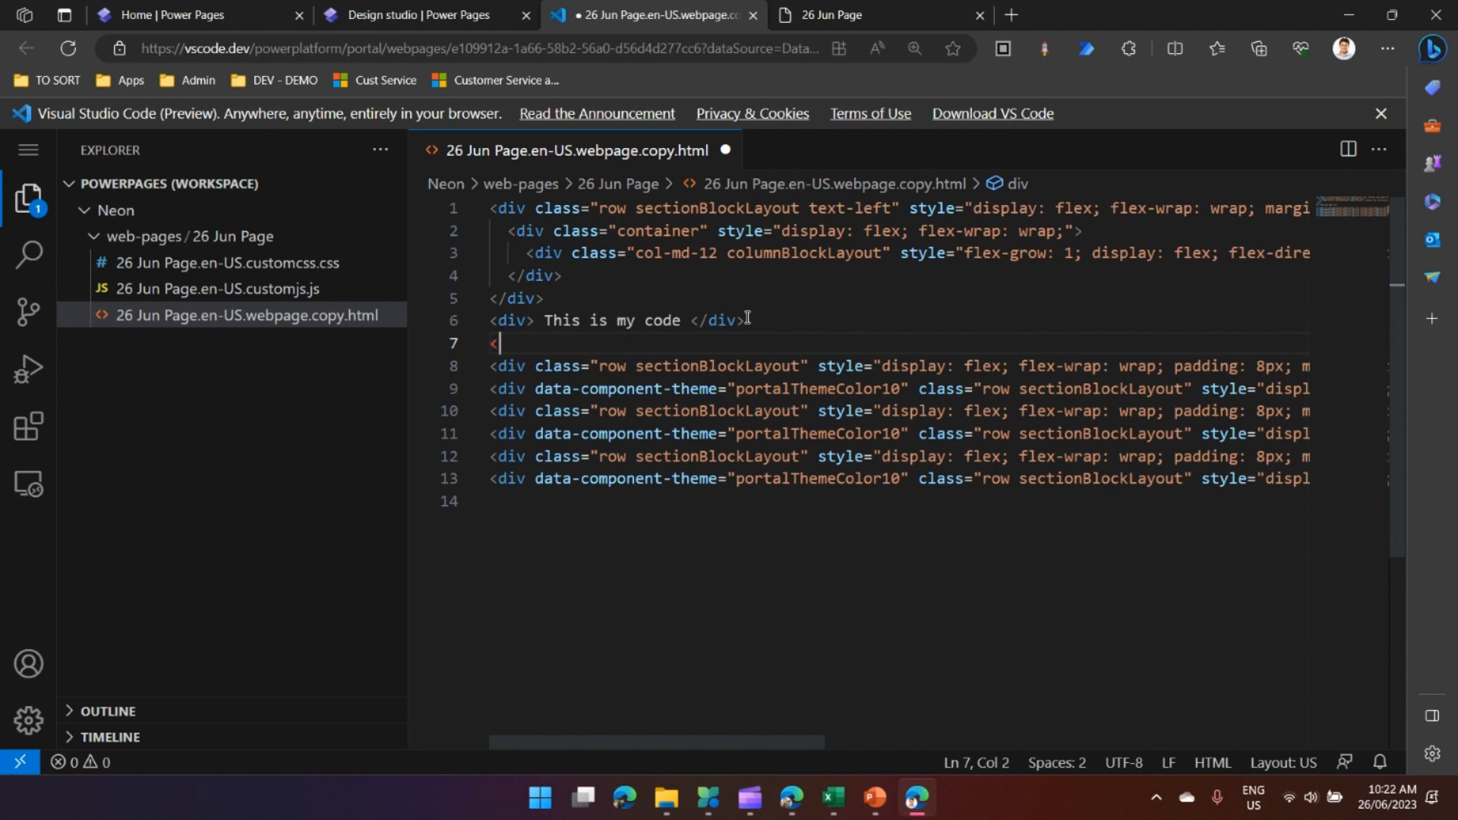
text(div>)
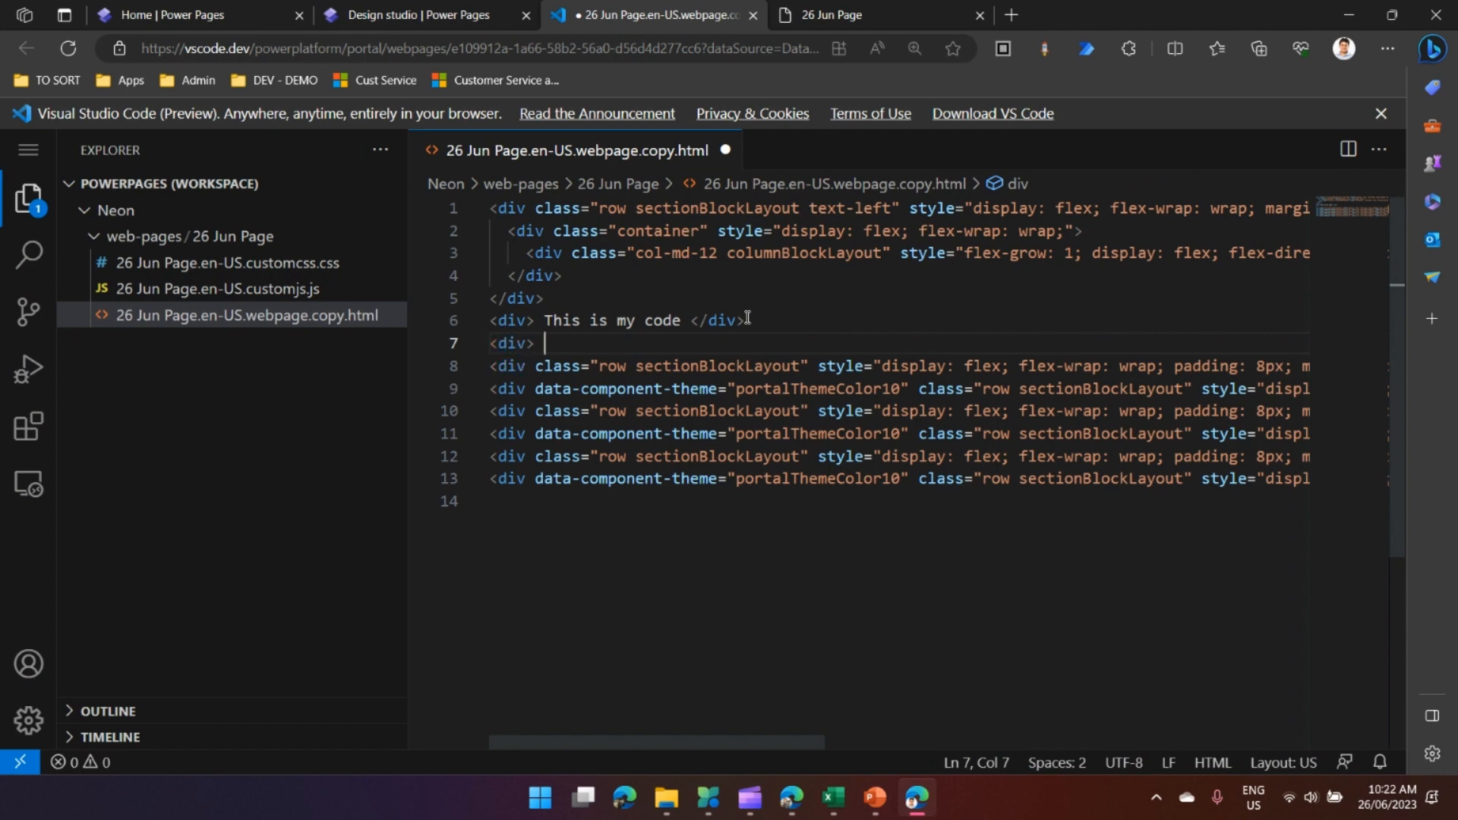
text(</div>)
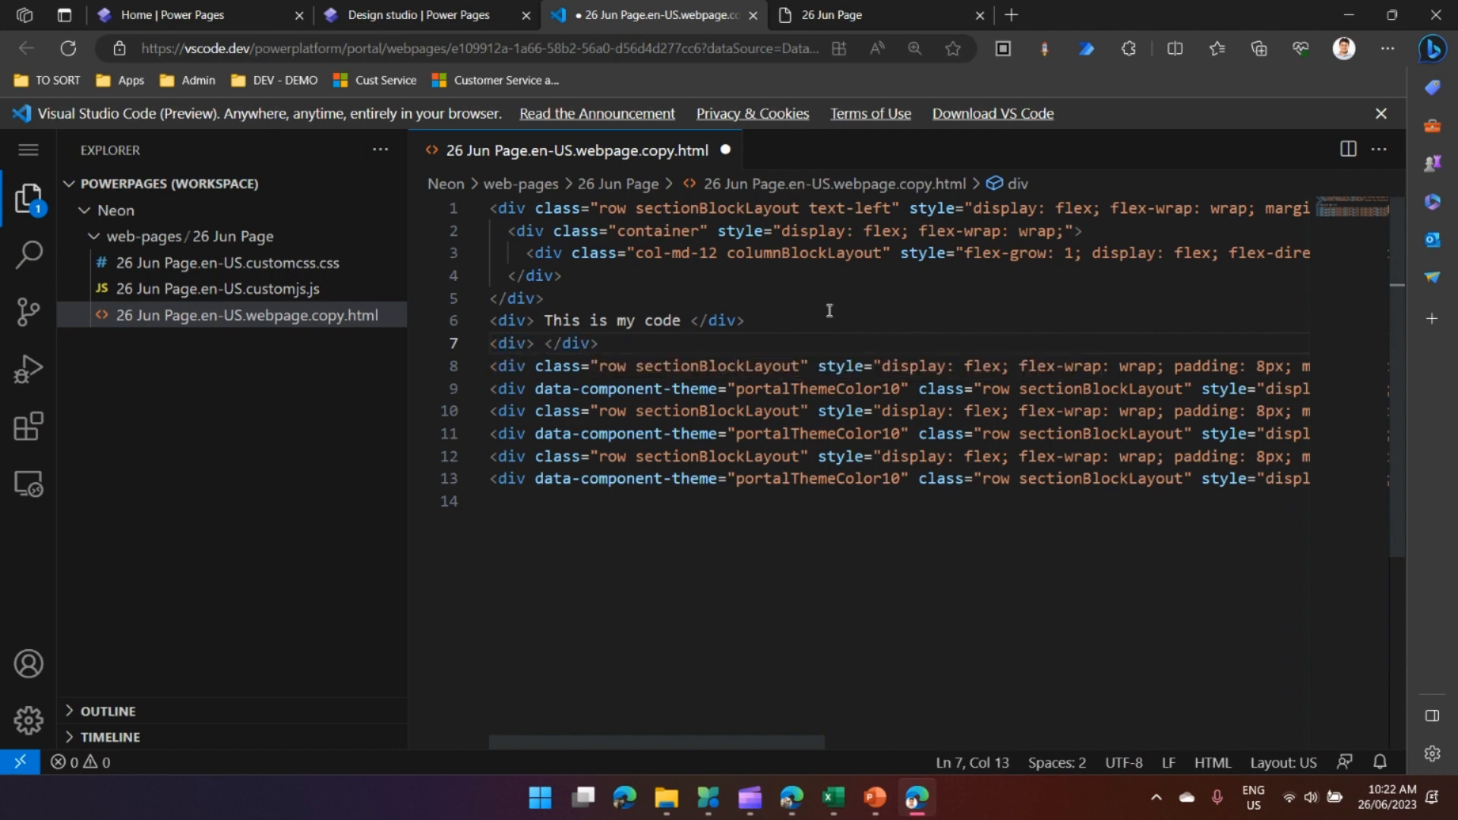
mouse_move(517, 342)
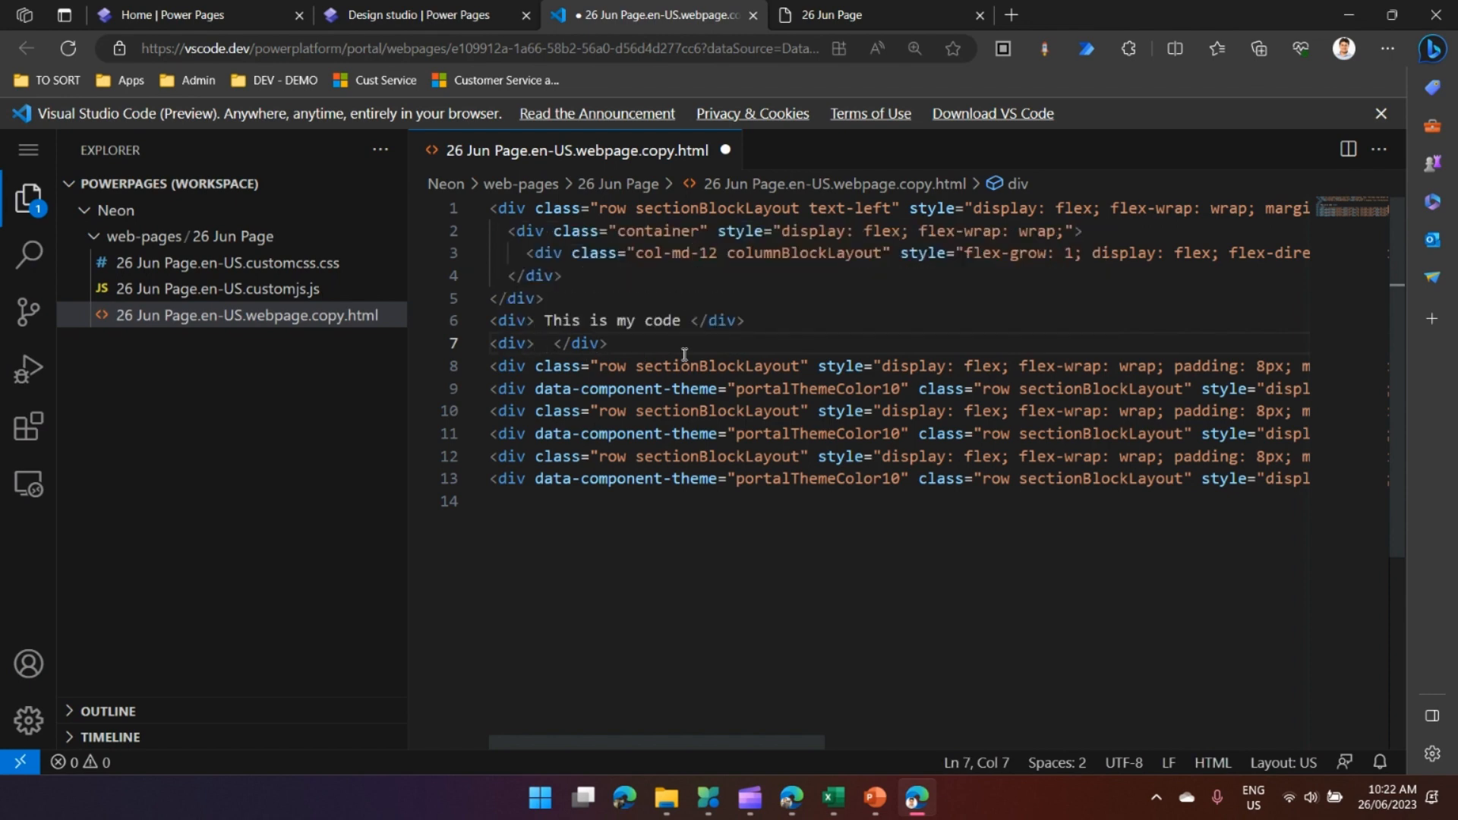
text({})
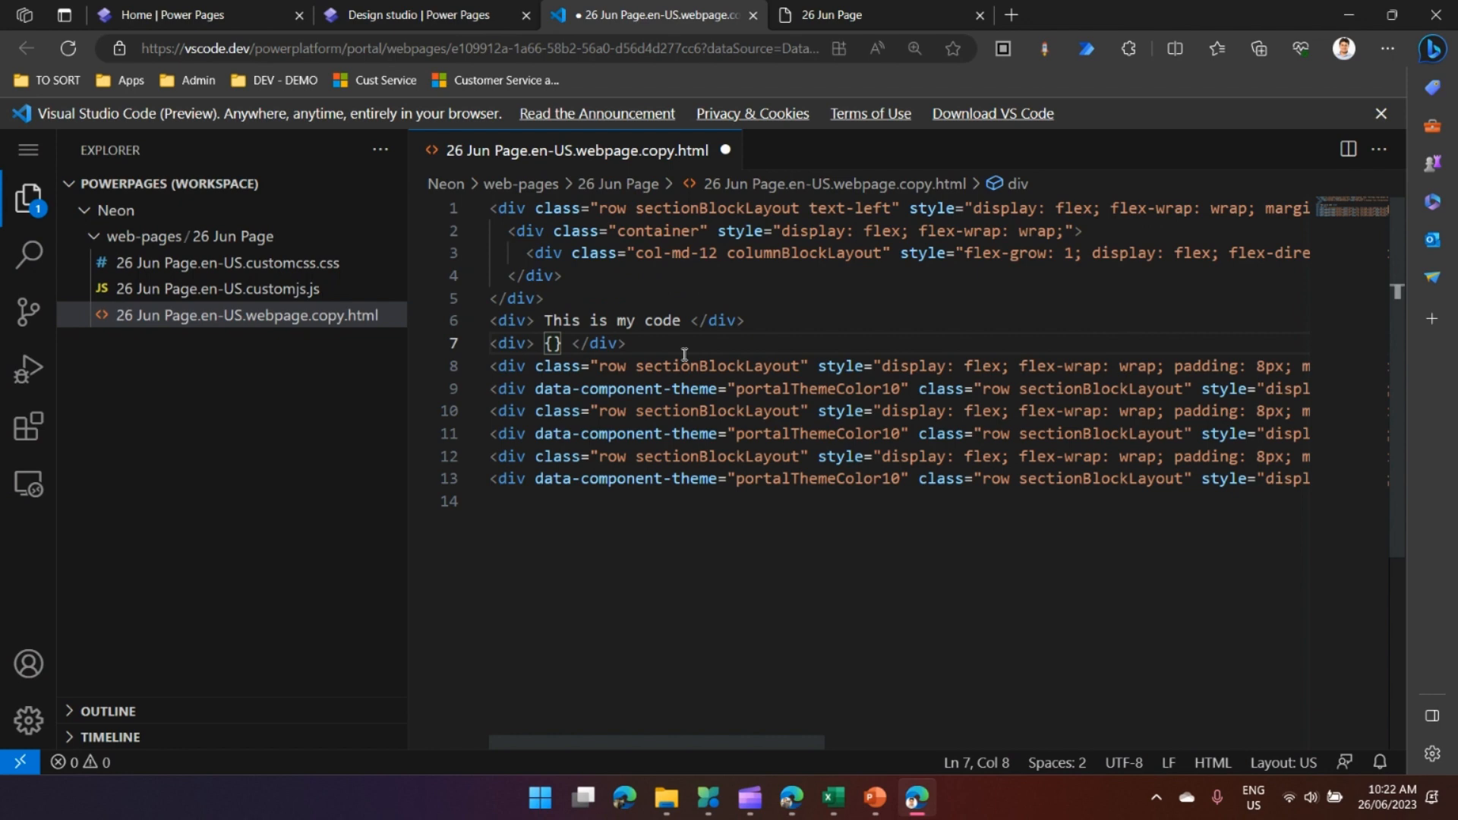
text({)
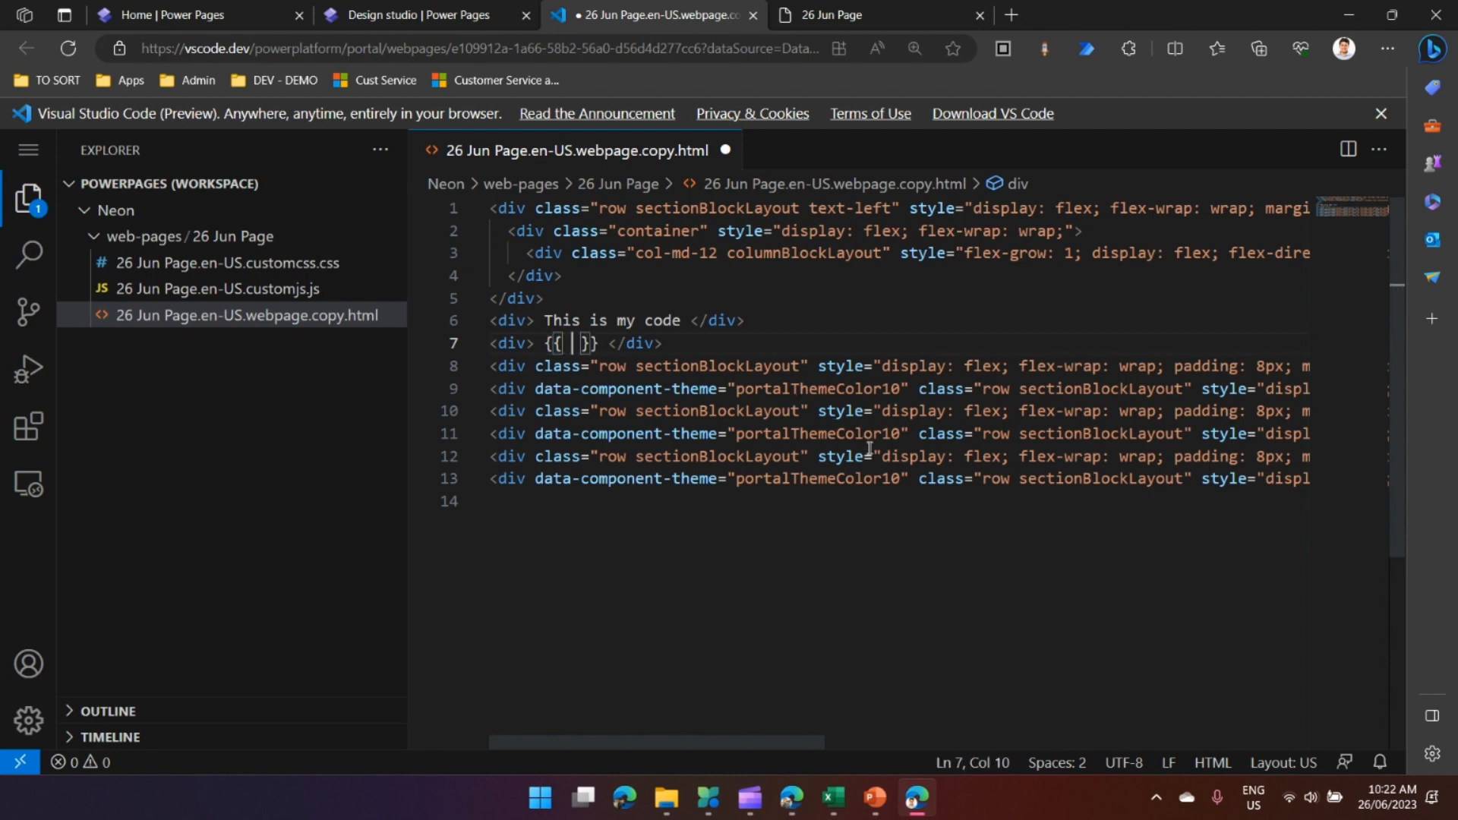
text(now)
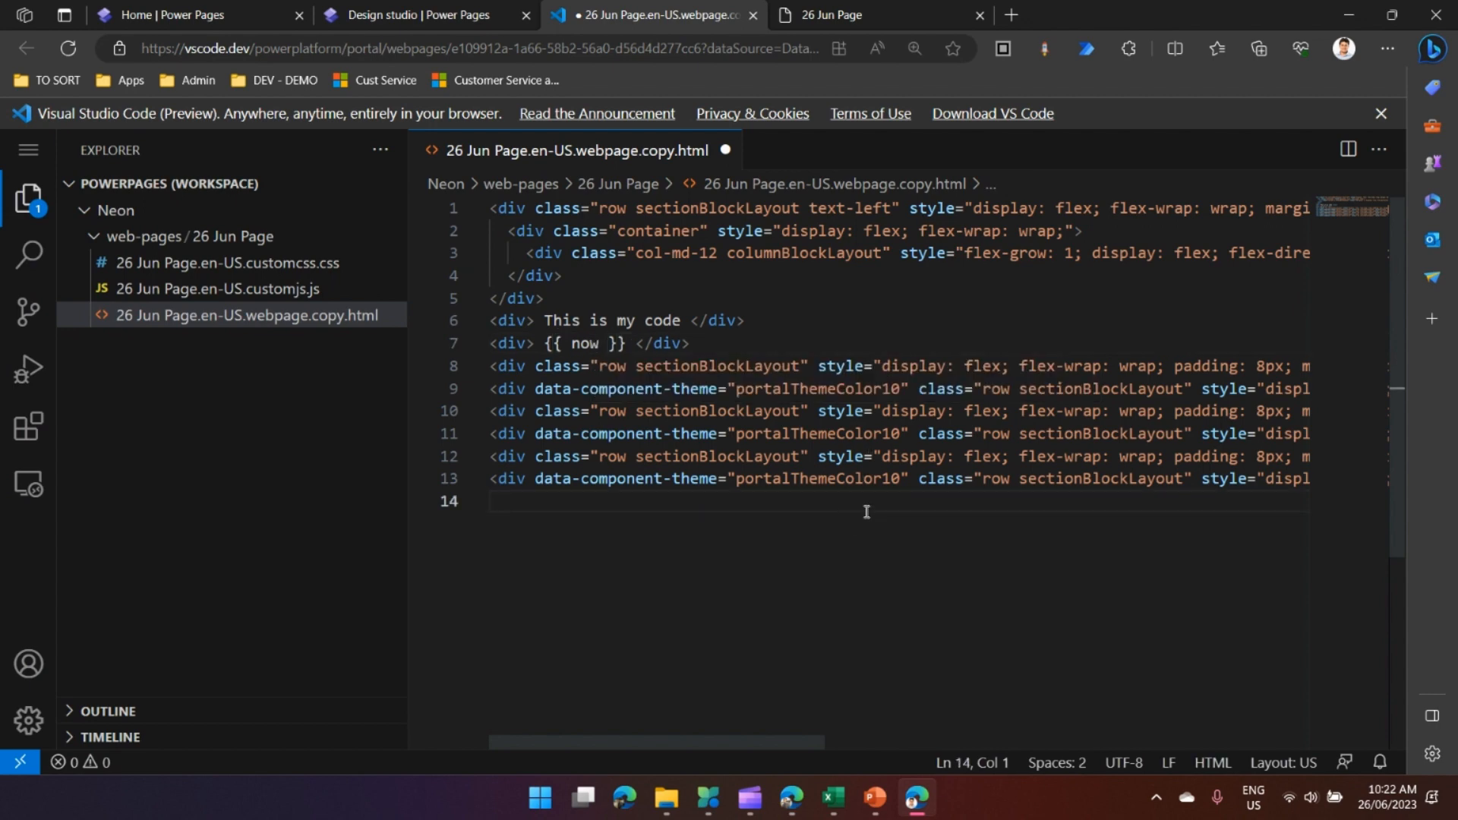
key(ctrl+s)
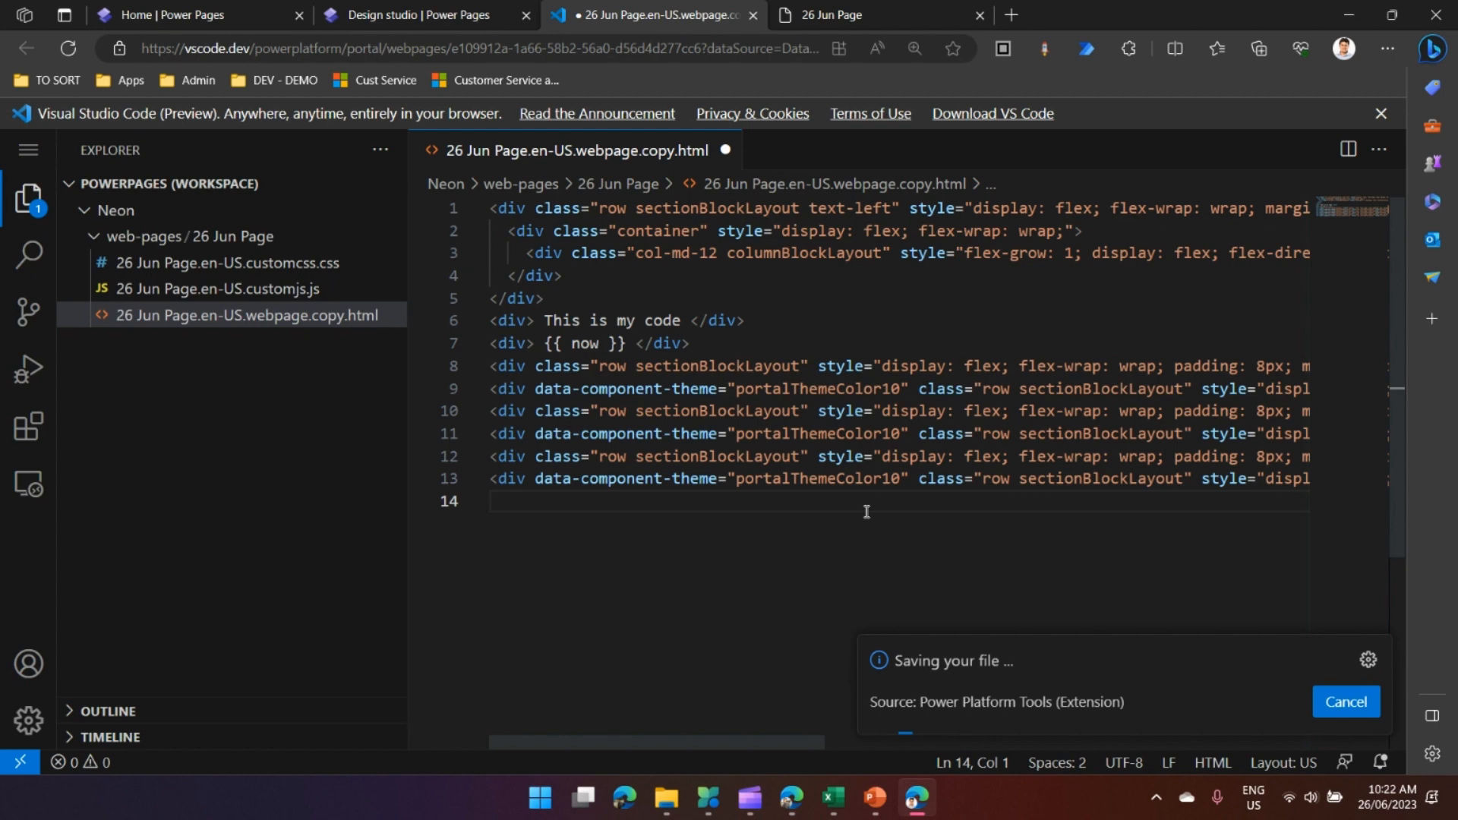
Sync the site and reload the live page so the current date and time render
click(413, 15)
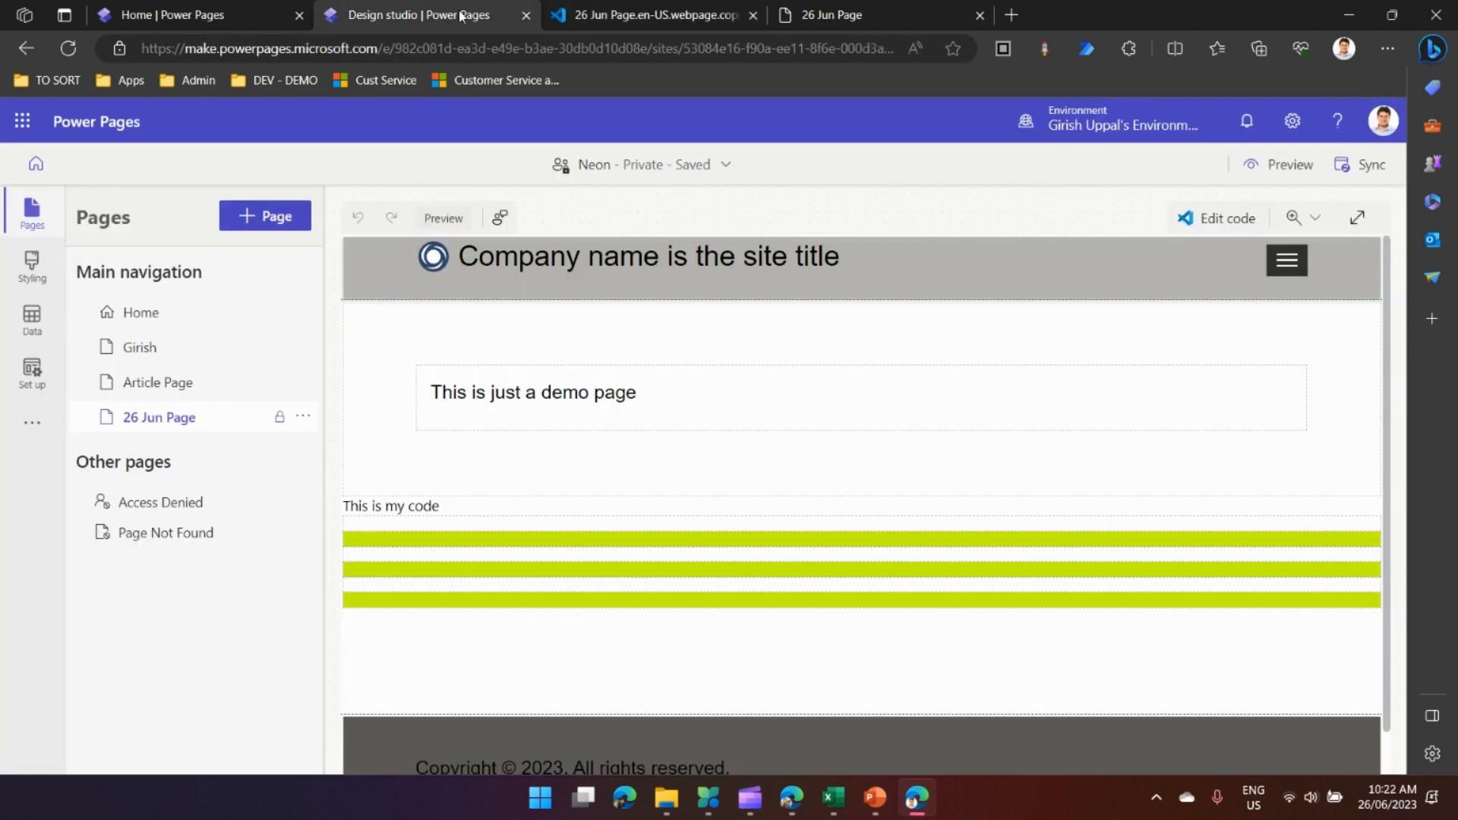
mouse_move(1369, 164)
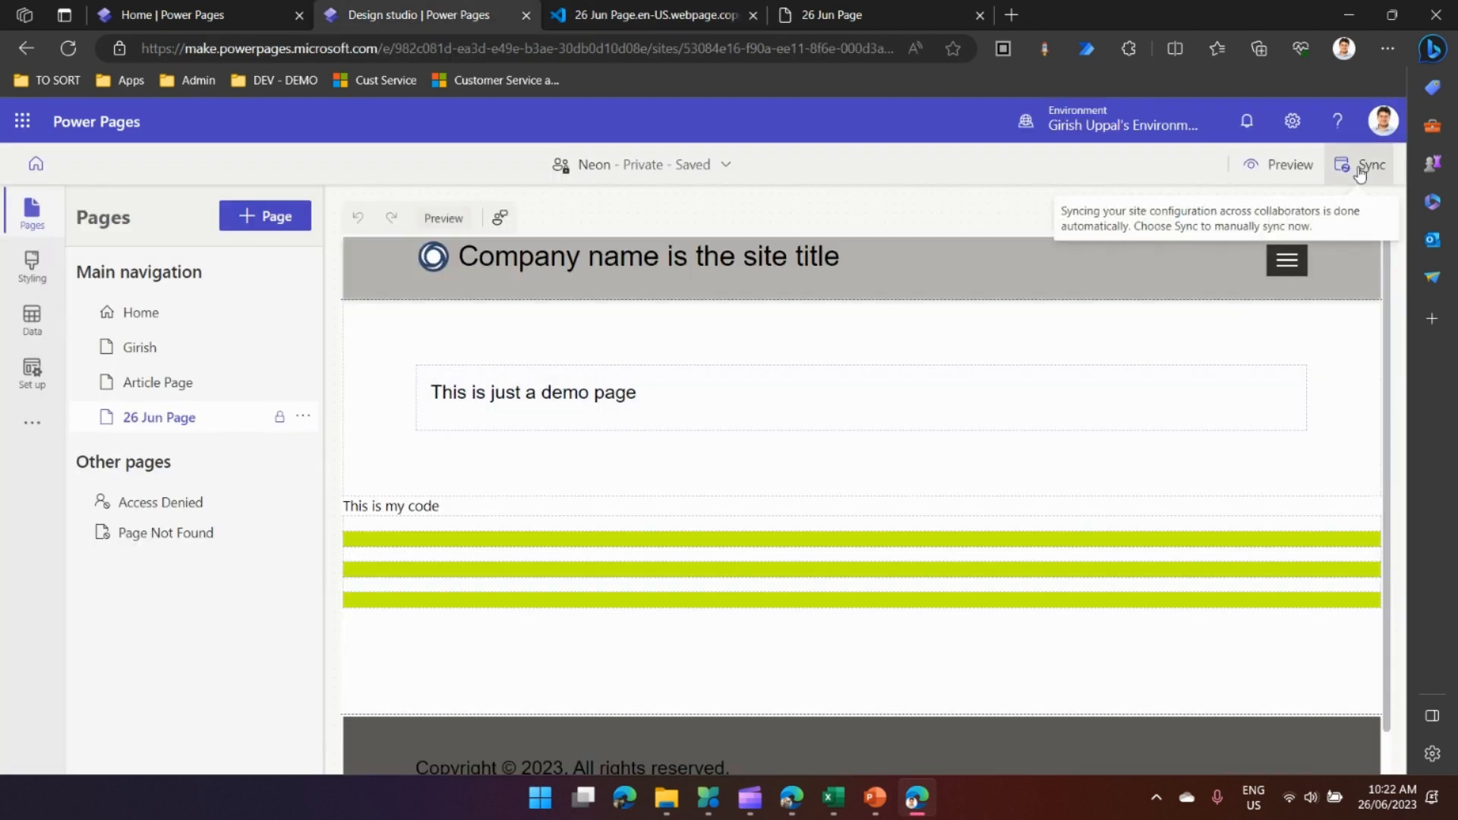
click(1370, 164)
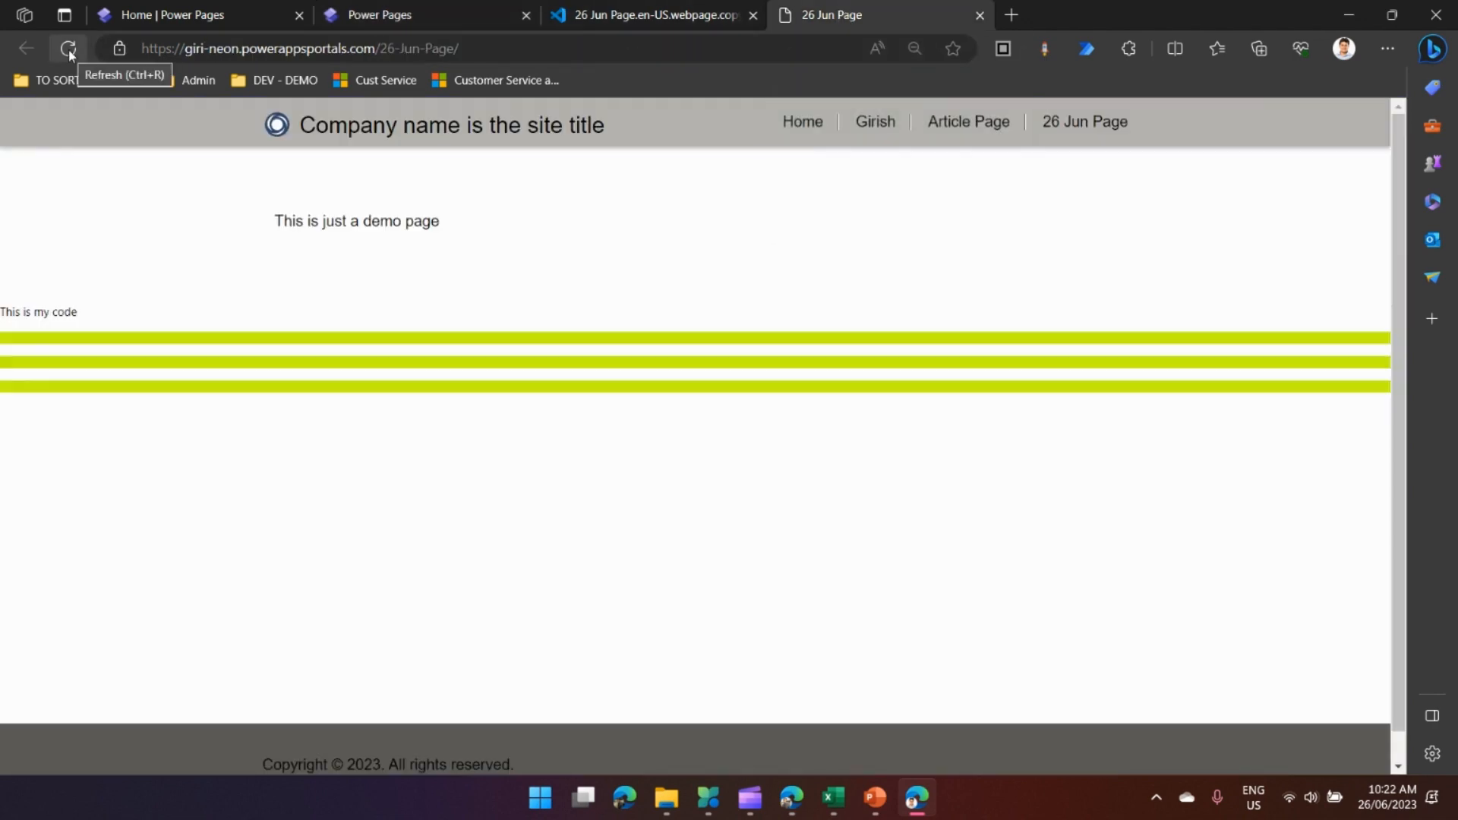
click(69, 48)
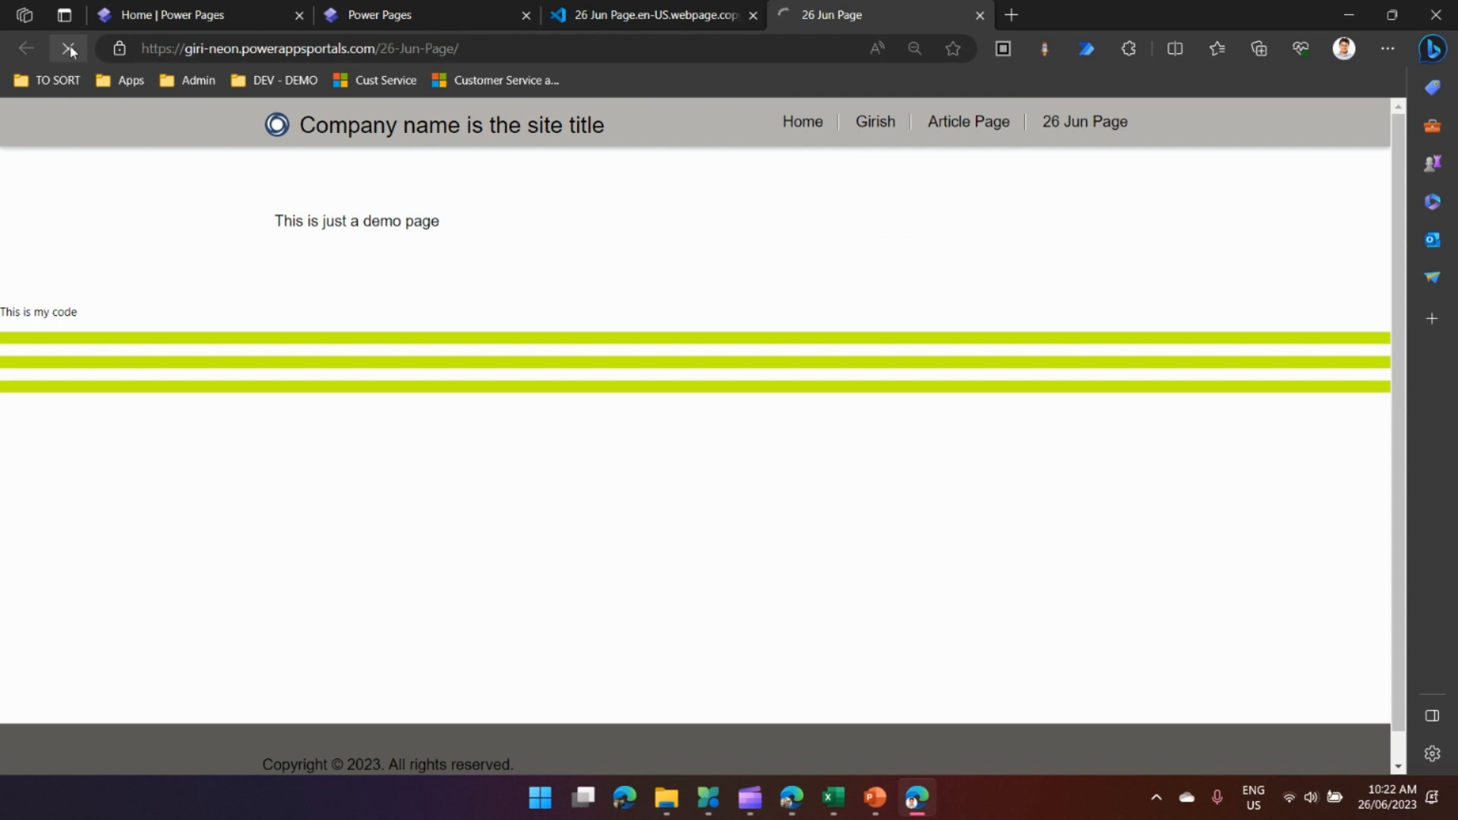
click(69, 49)
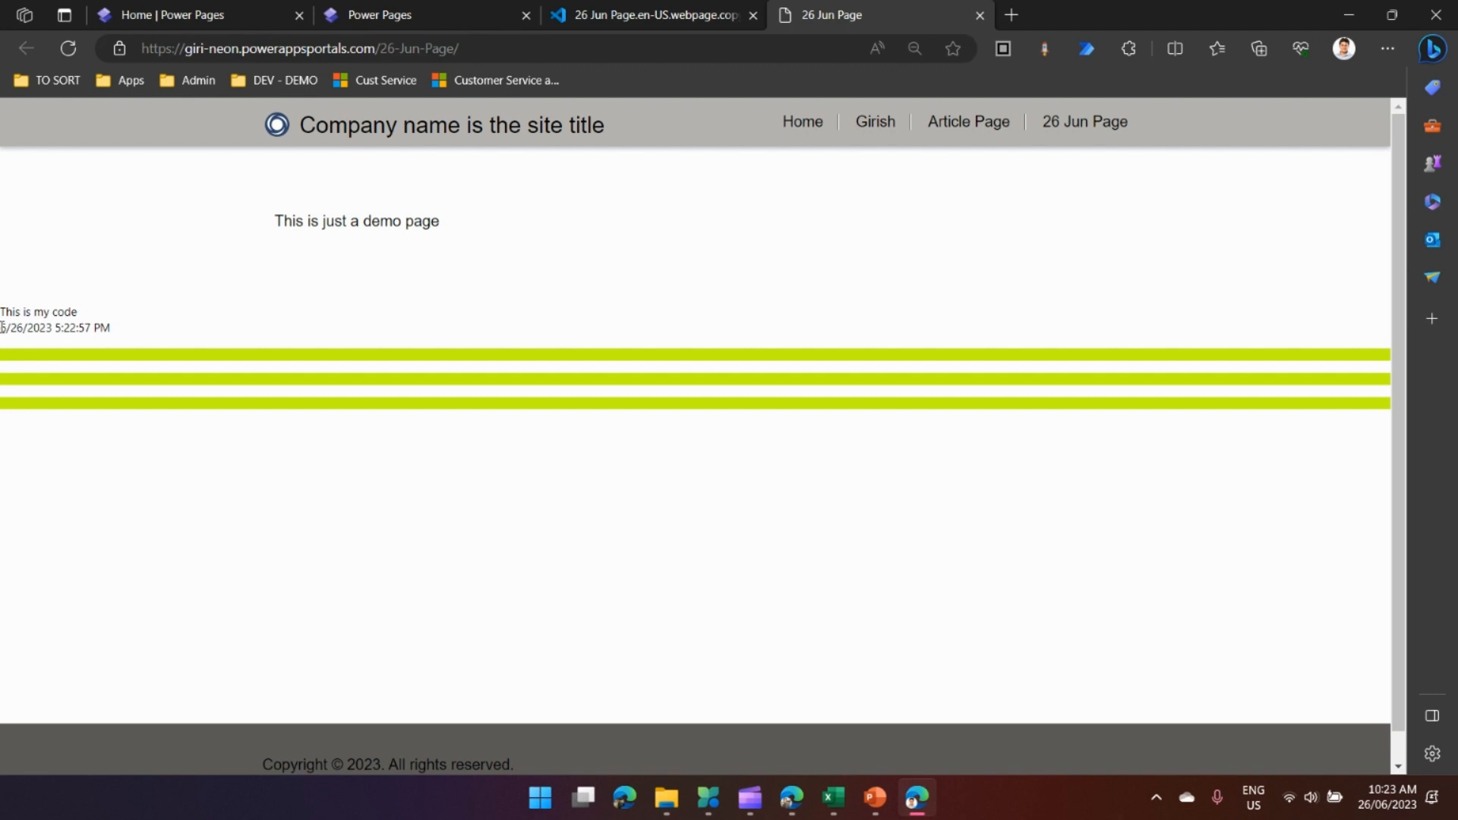
double_click(54, 328)
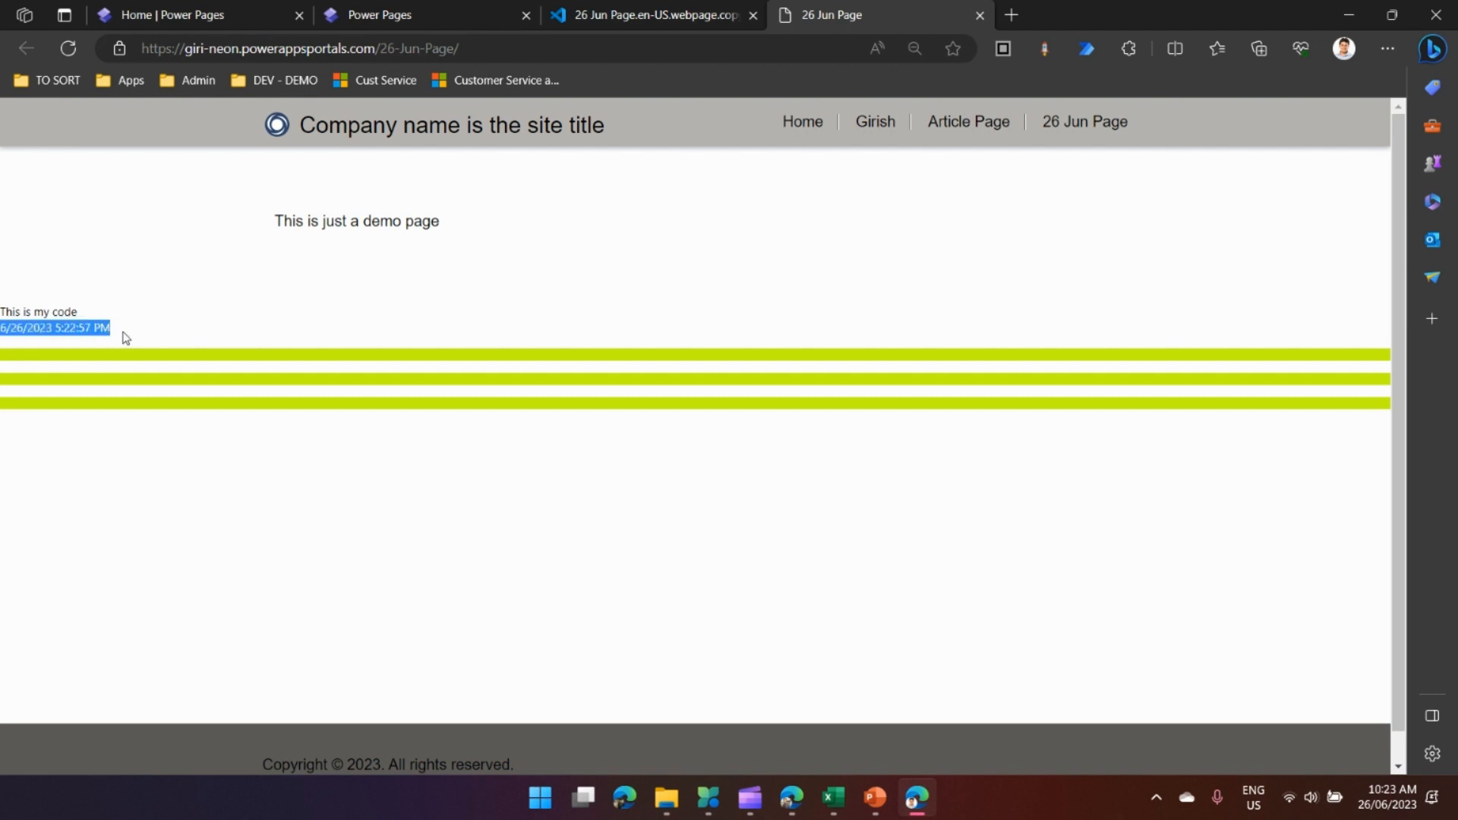
mouse_move(287, 225)
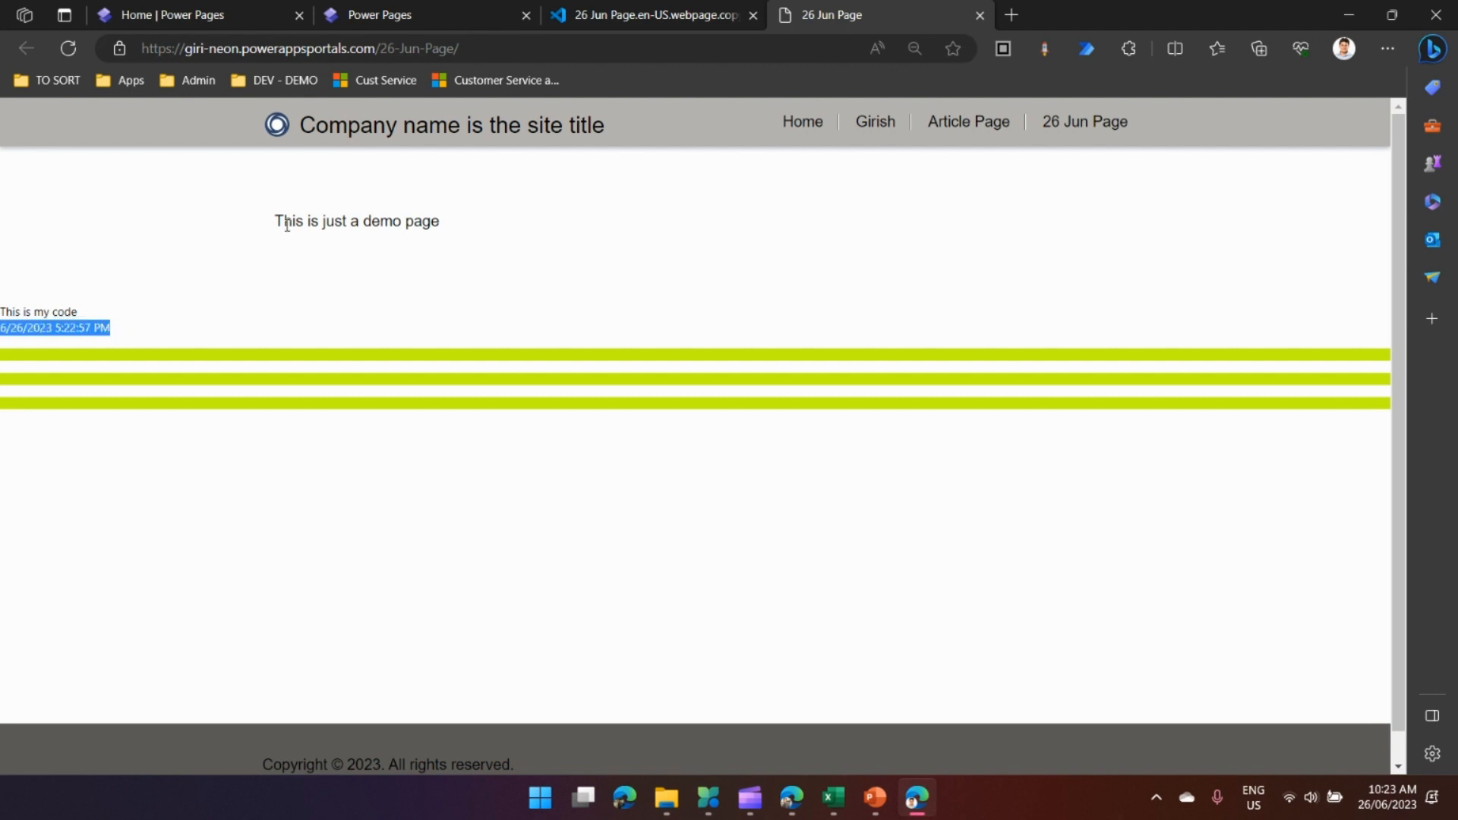
mouse_move(600, 275)
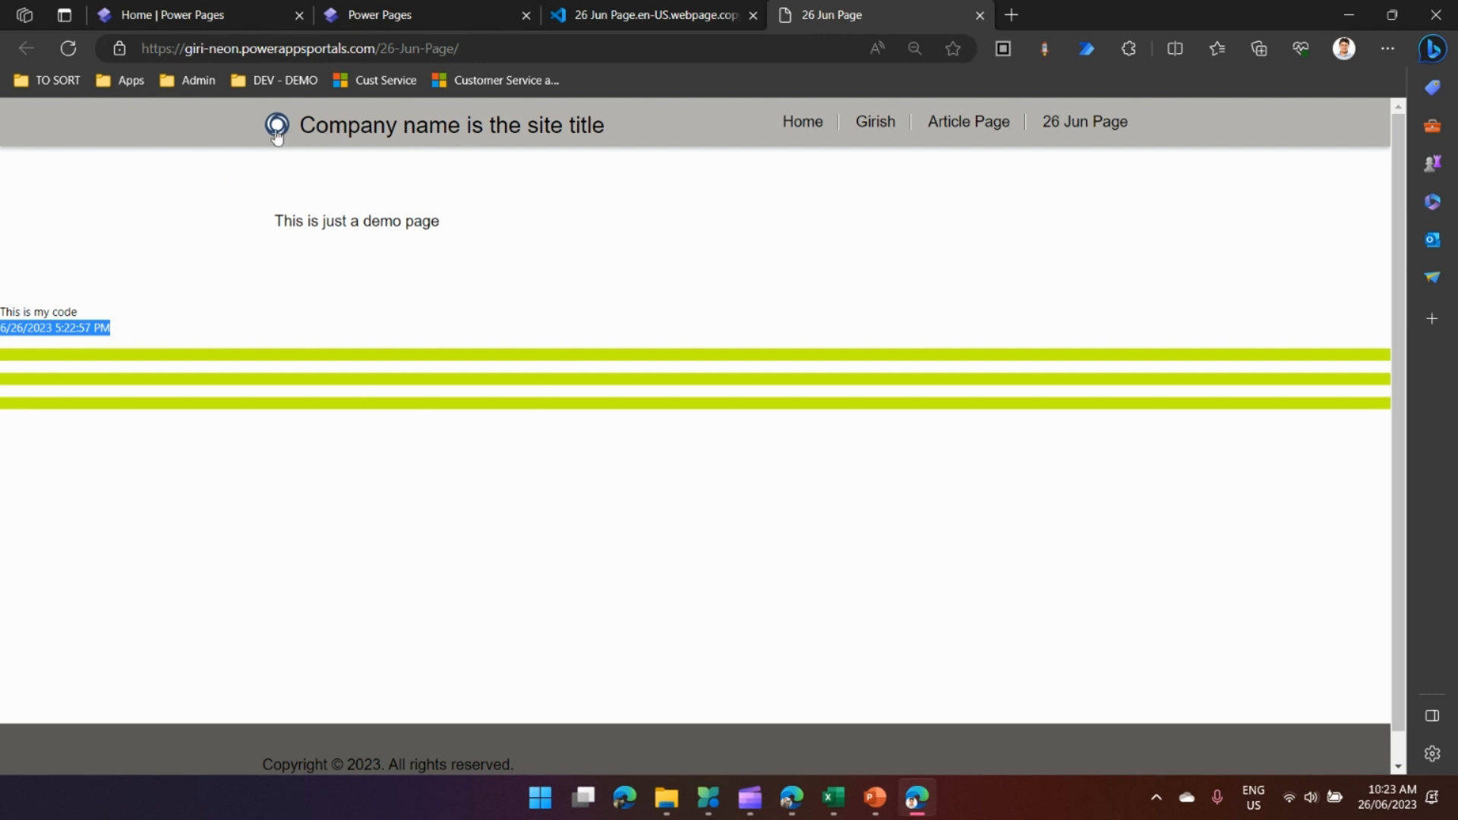
click(130, 337)
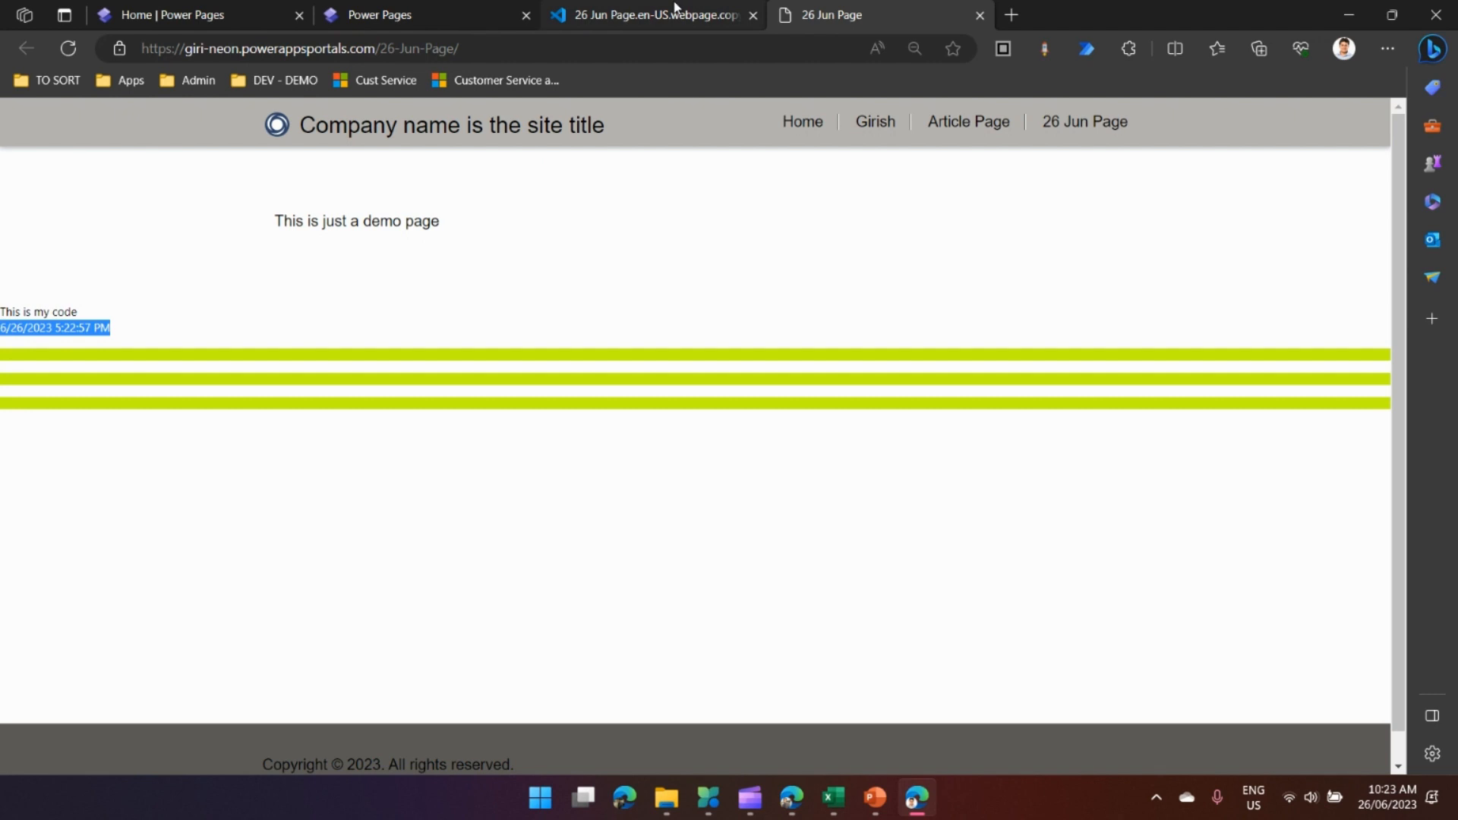
Start a new div with empty Liquid braces and add <br/><br/> after the now div
click(652, 15)
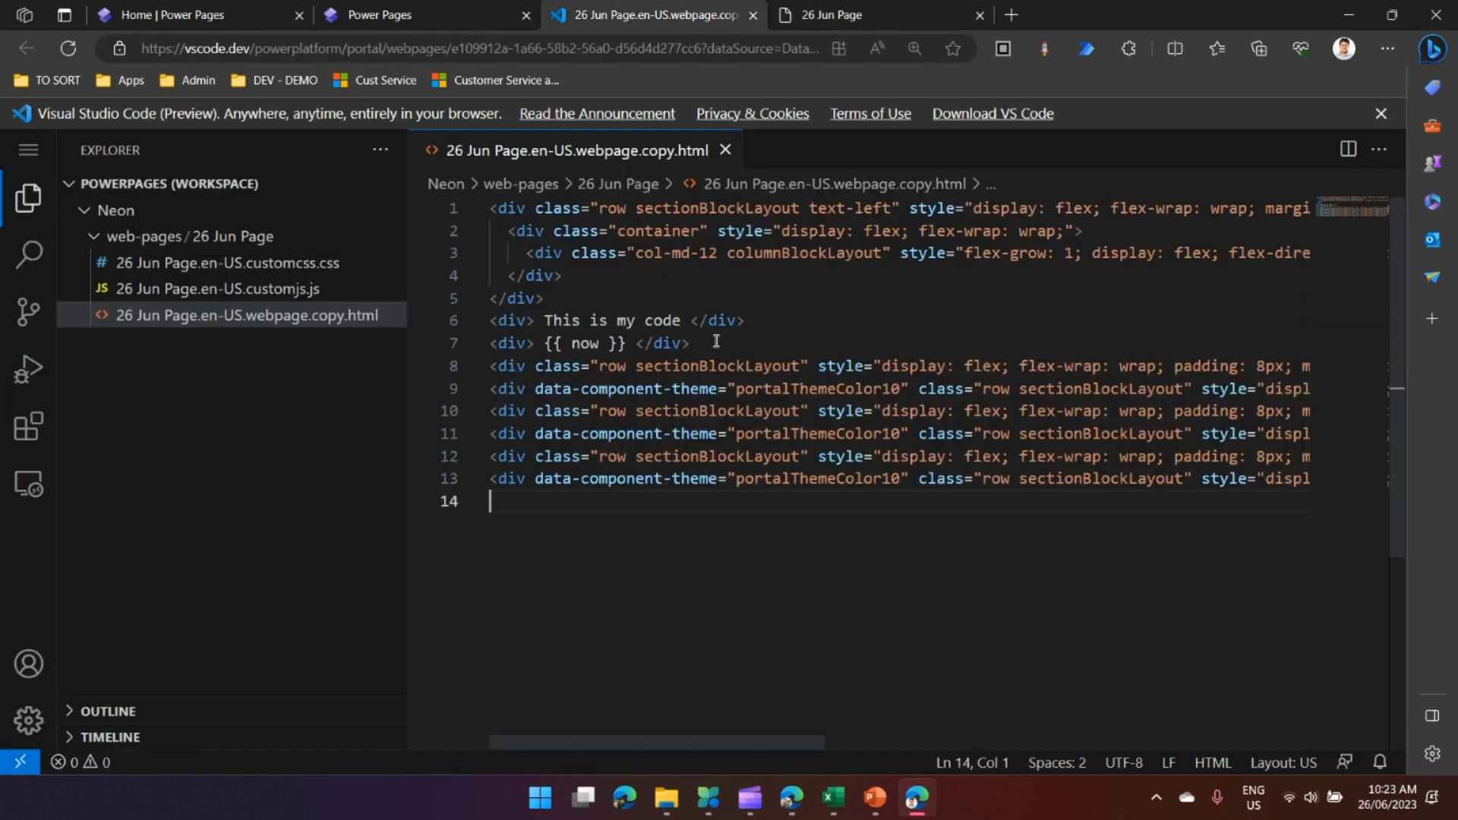
text(<div> </div>)
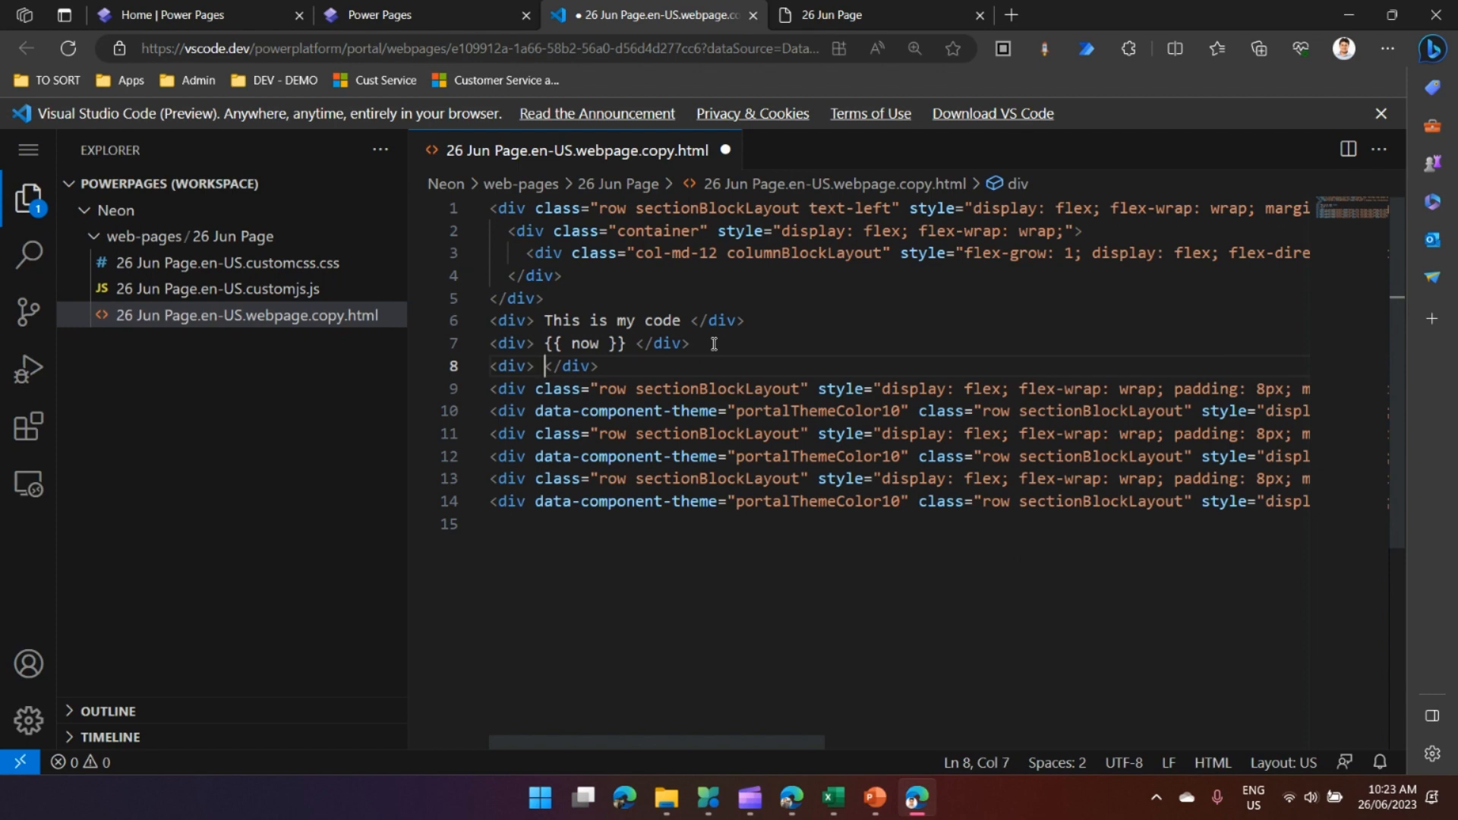
text({{)
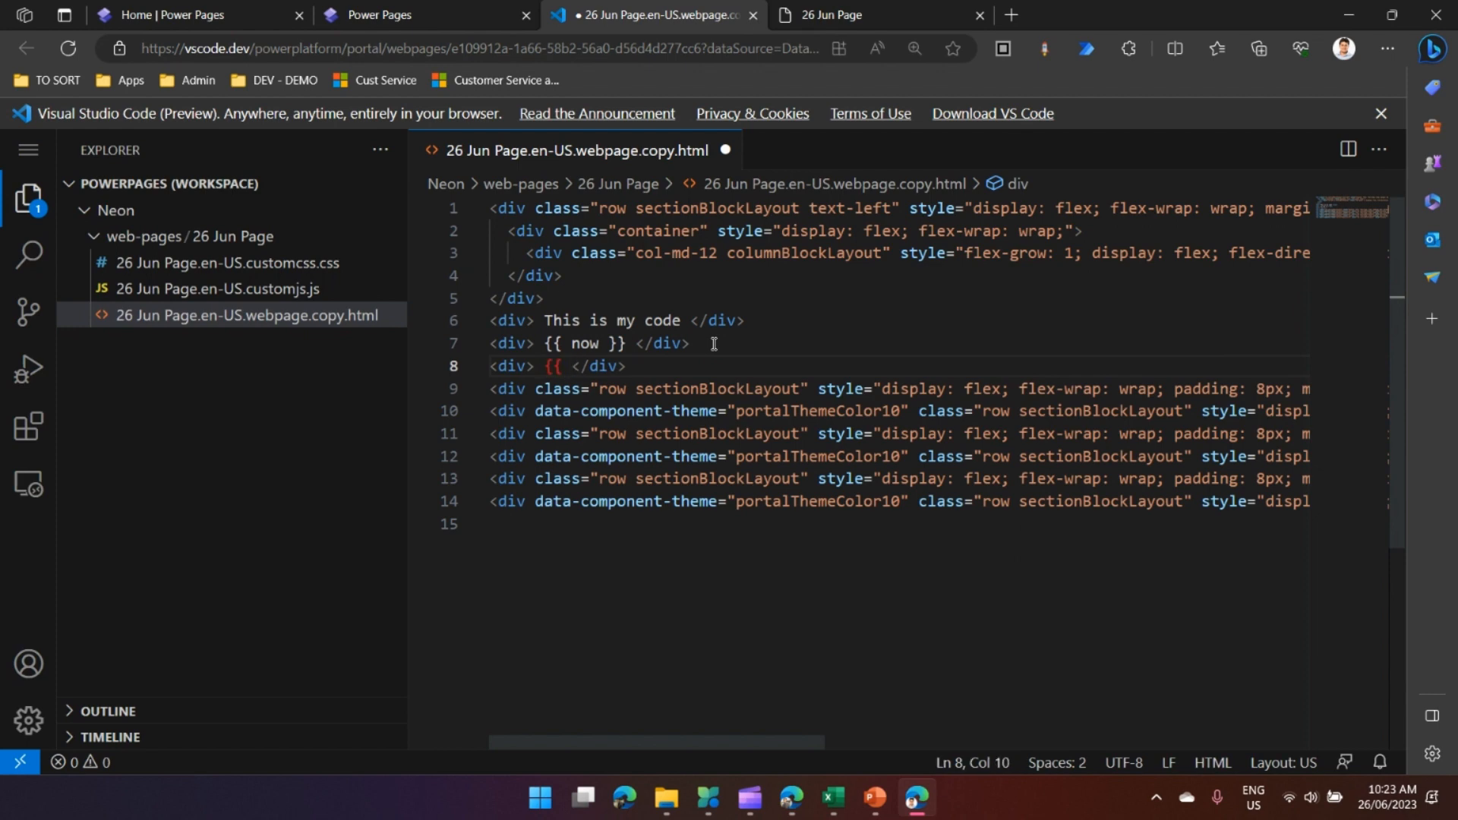
text(}})
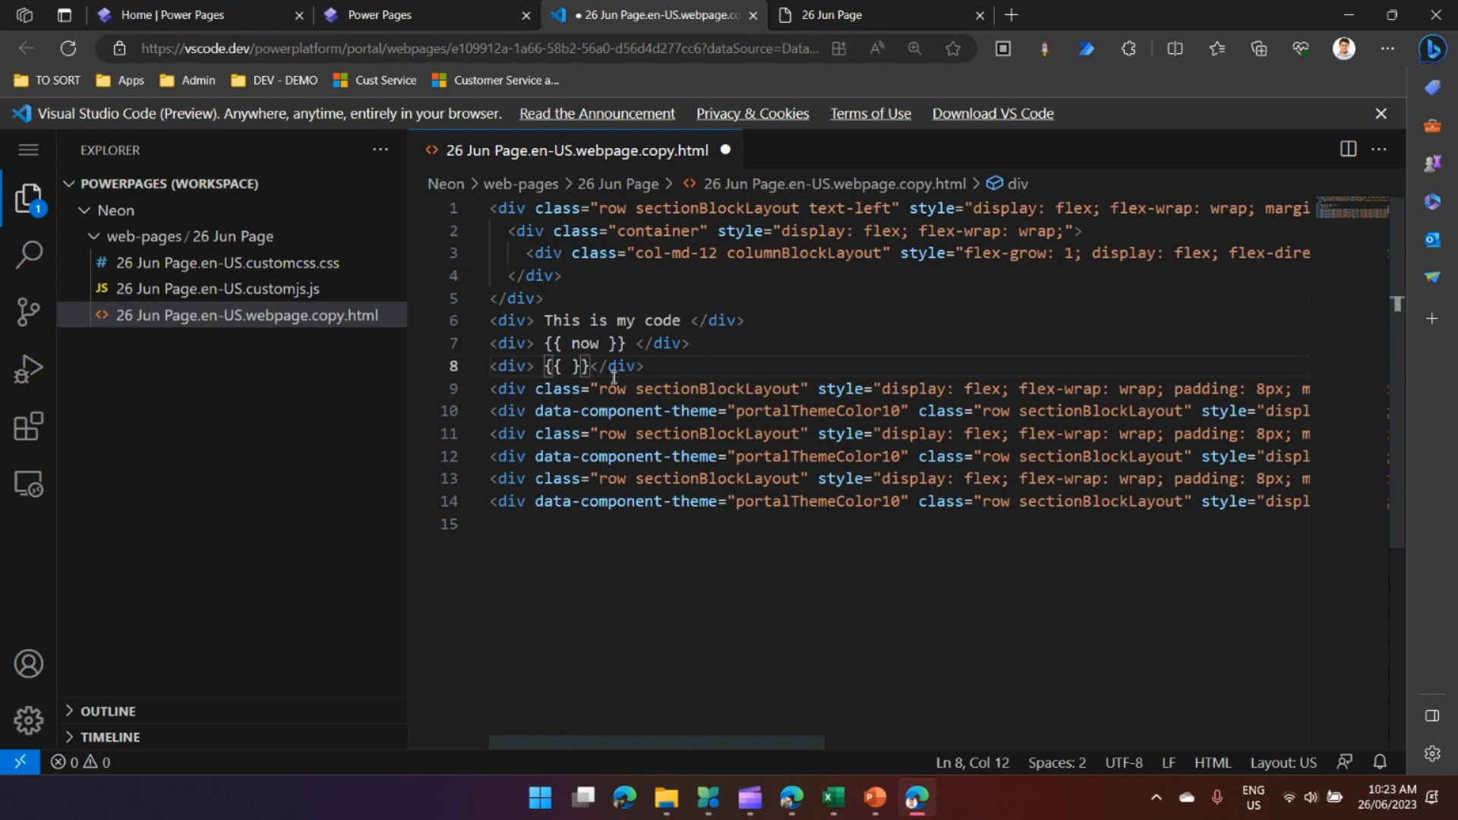
click(710, 343)
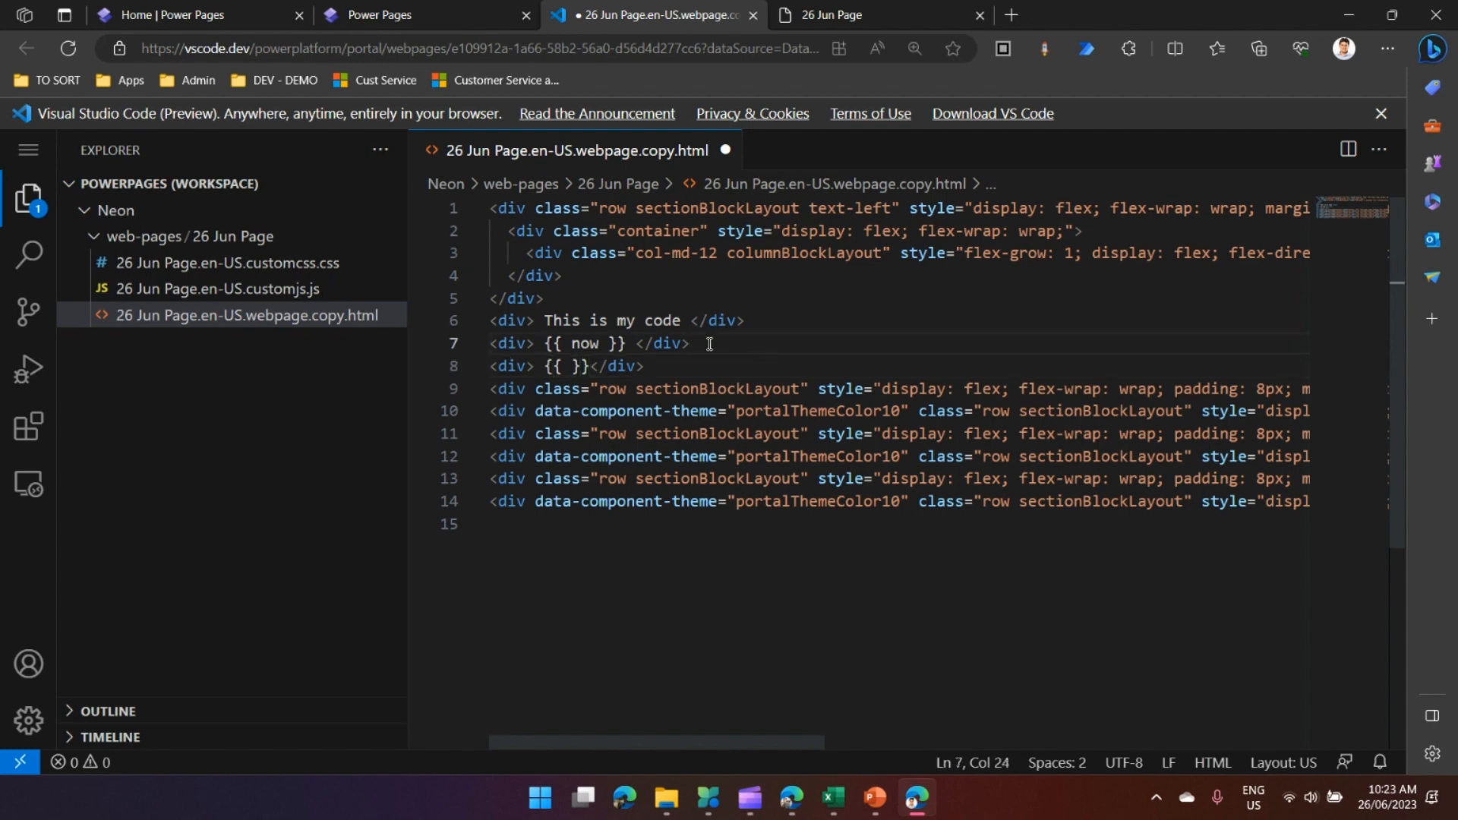
text(<br/>)
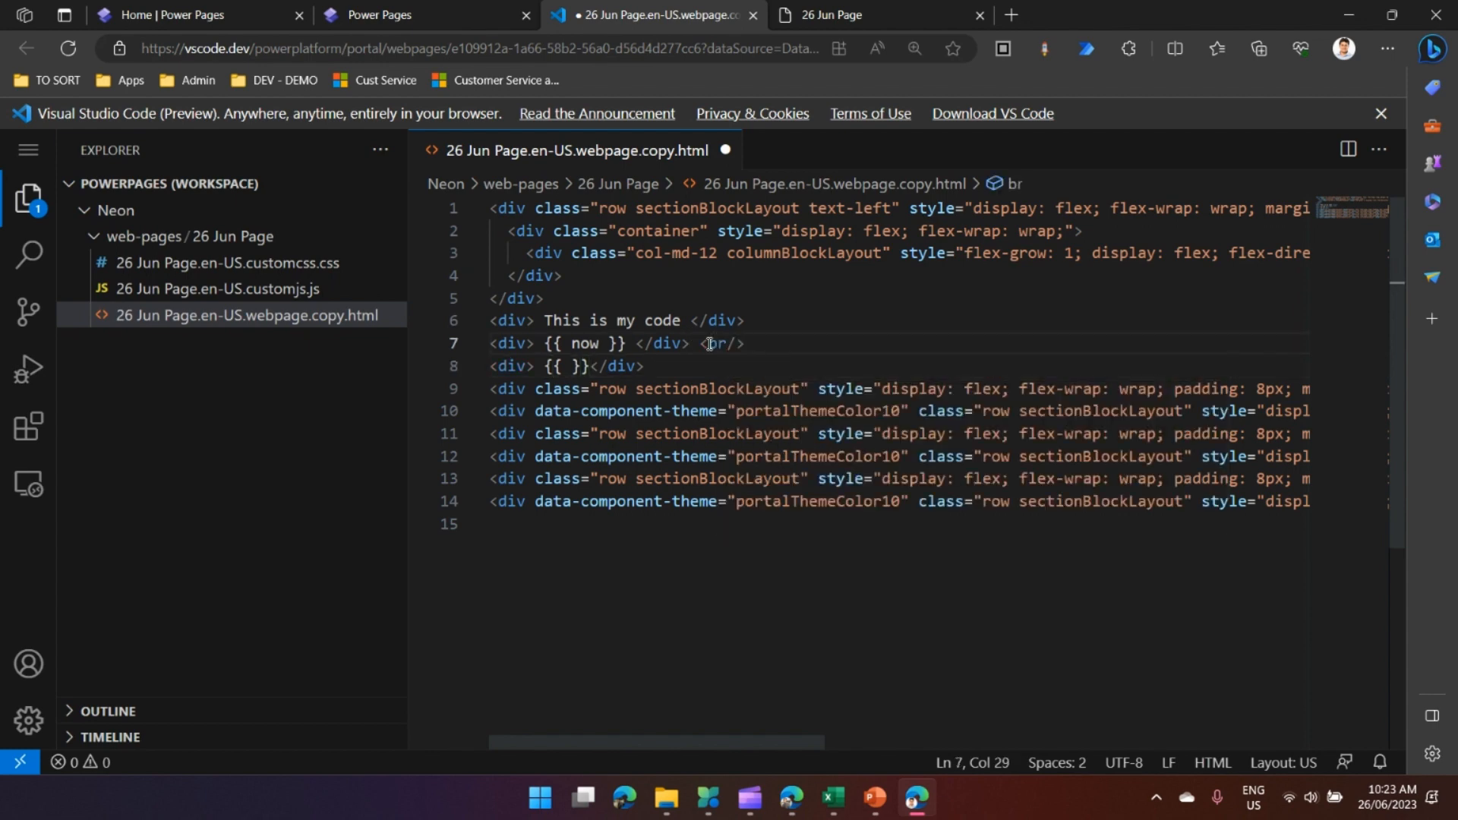
text(<br/>)
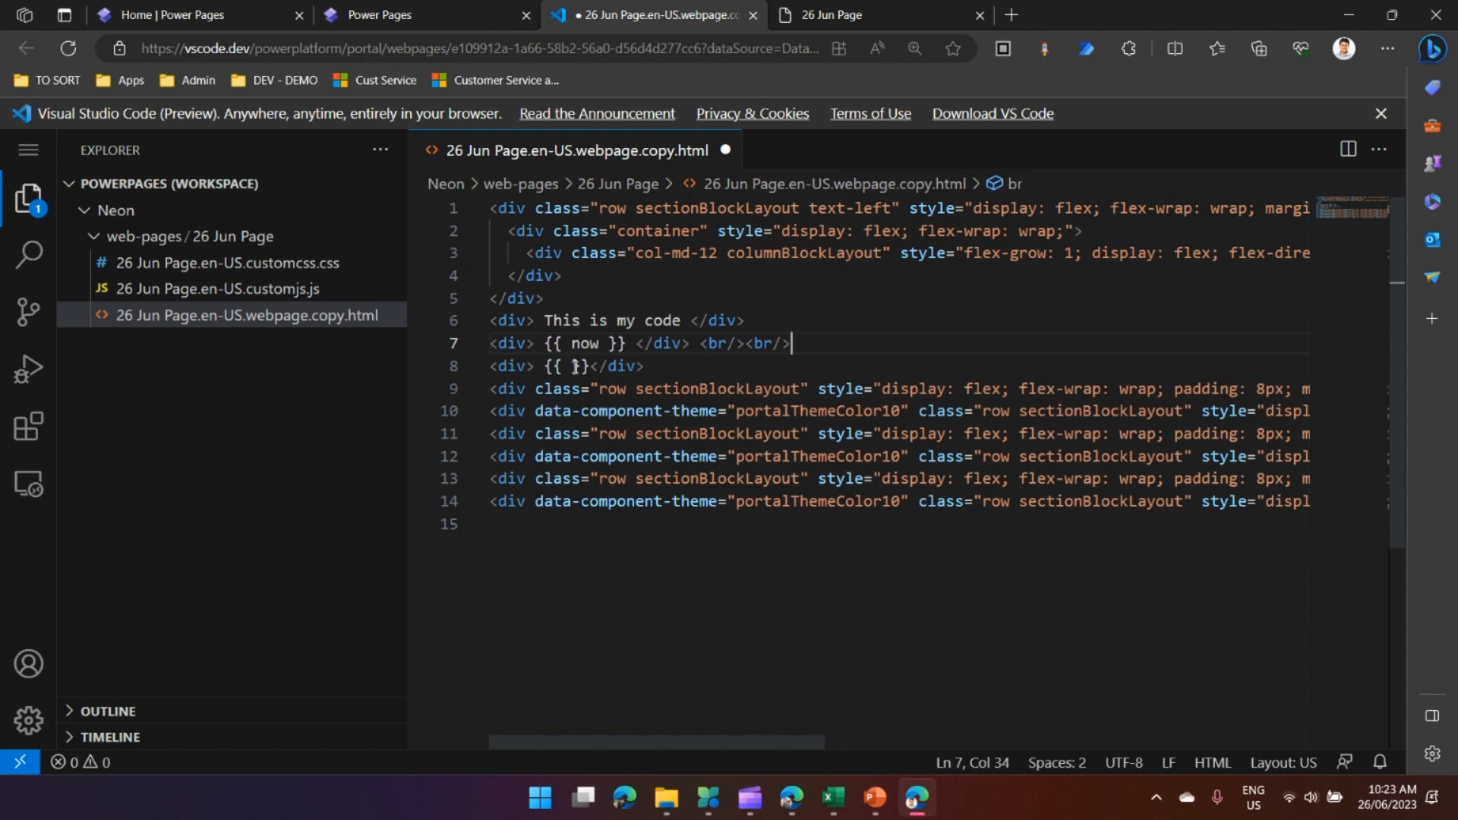
Fill the braces with page.title, add a blank line below and save
click(573, 366)
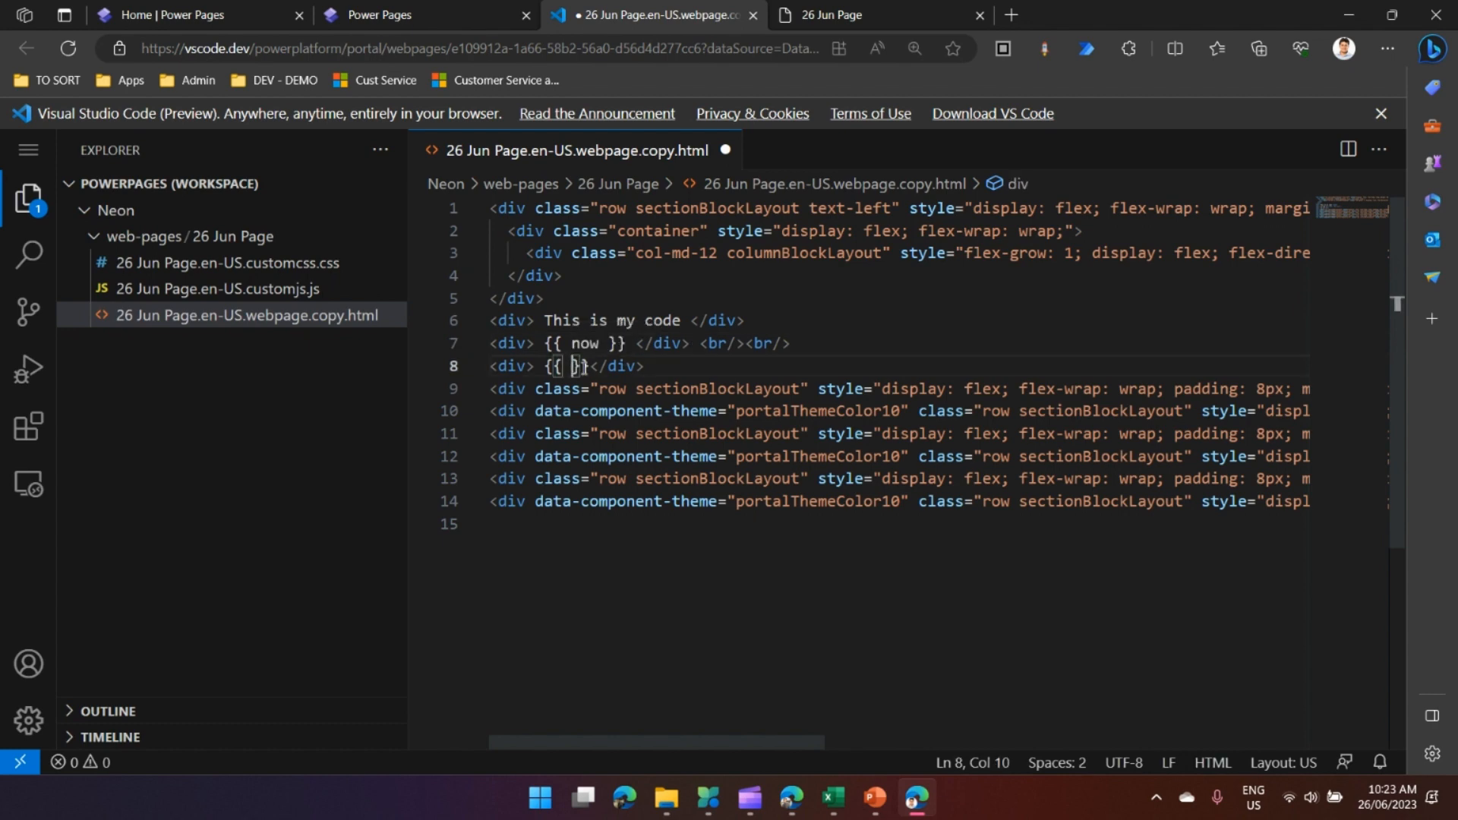
text(p)
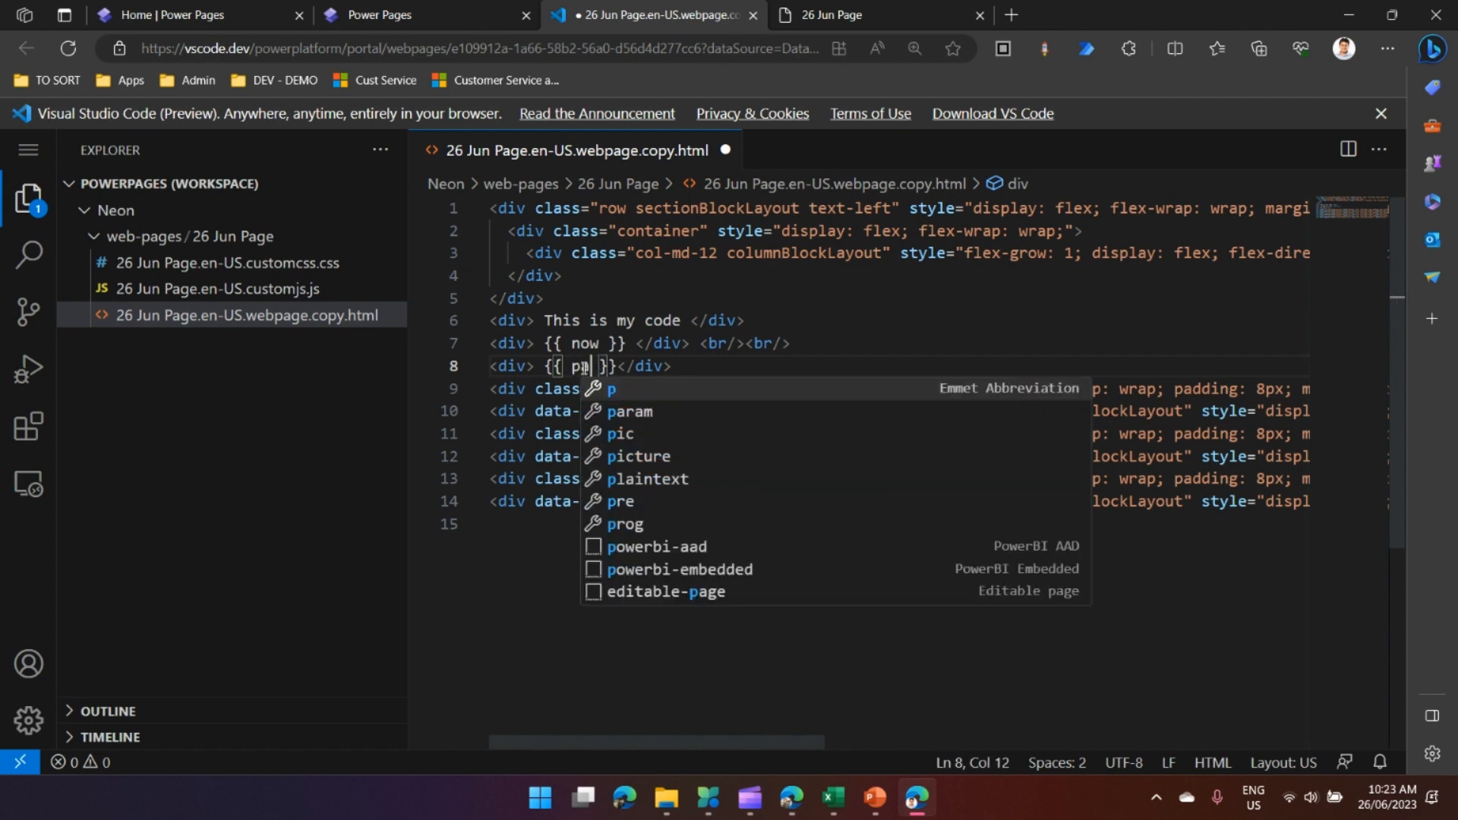
text(age.ti)
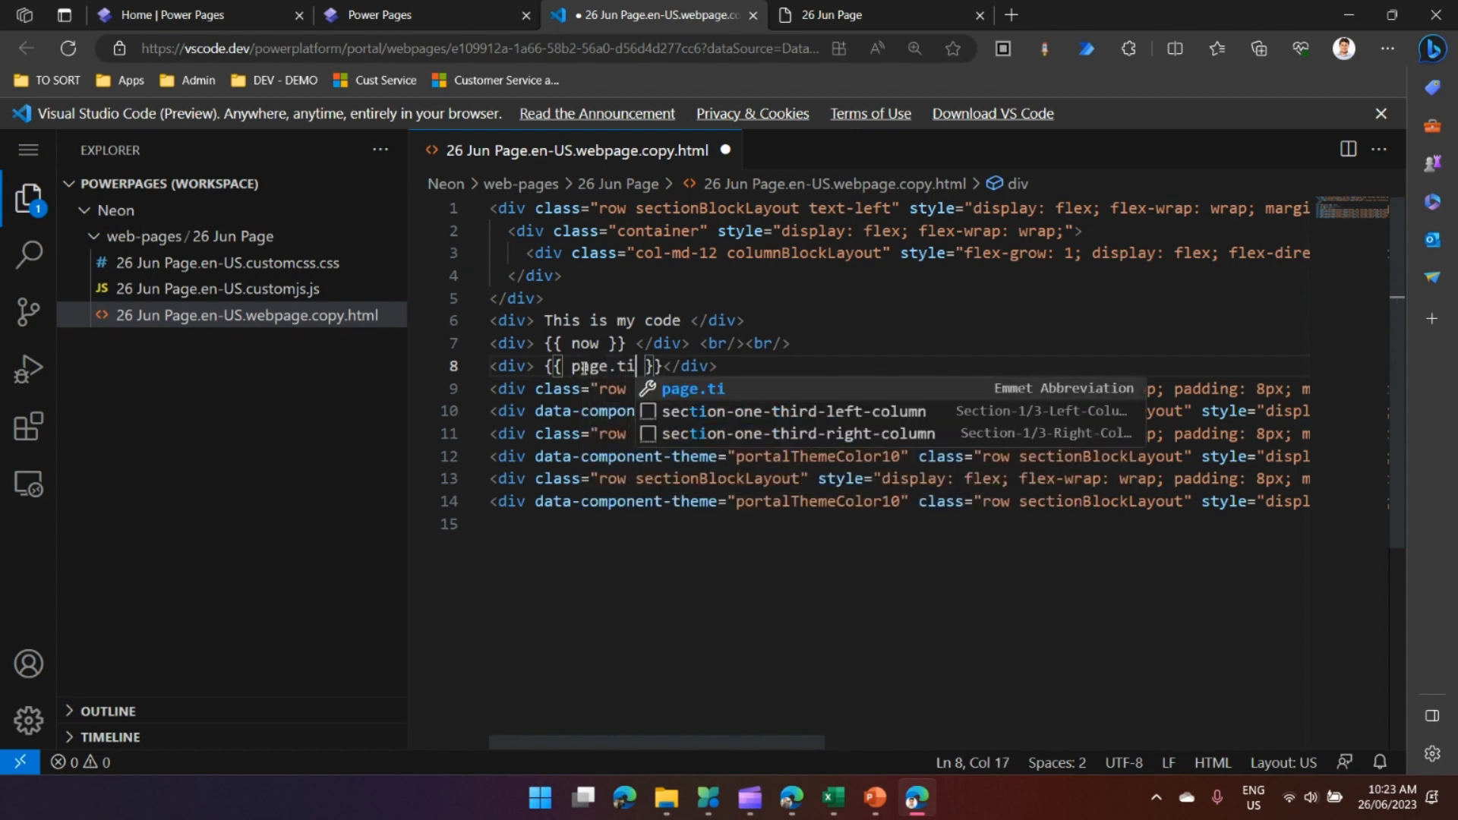
text(tle)
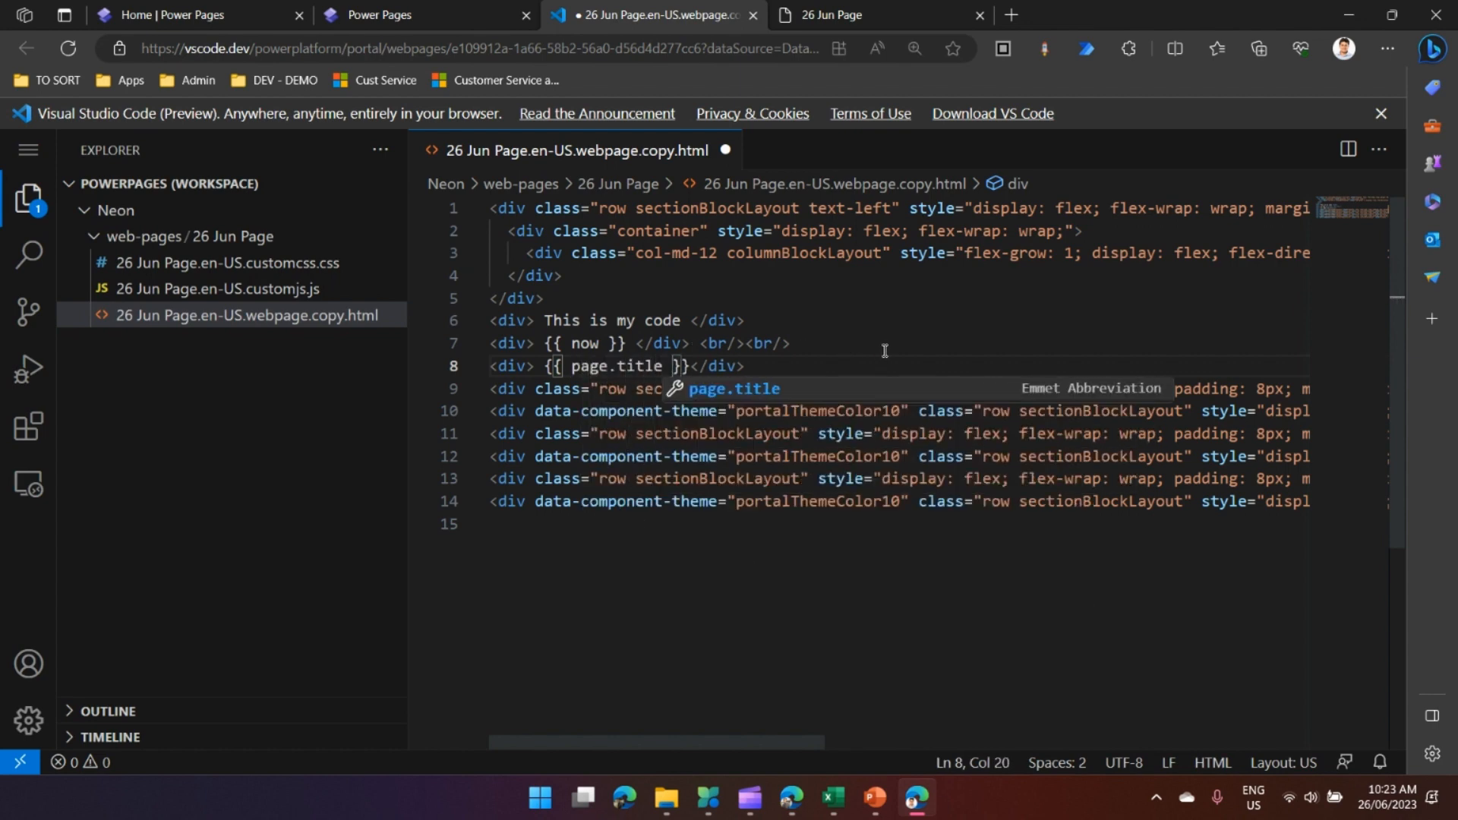
click(758, 346)
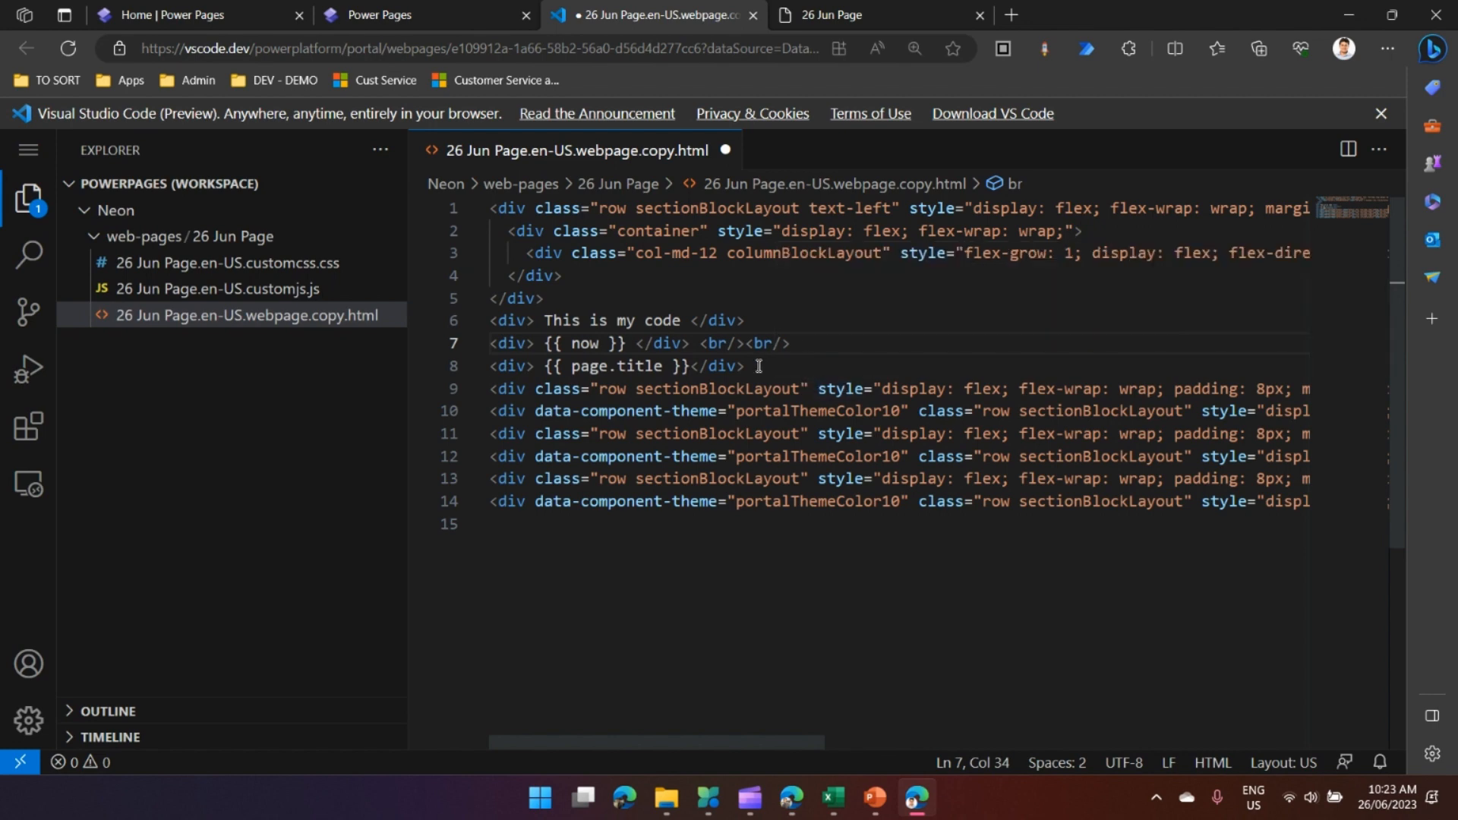
key(Enter)
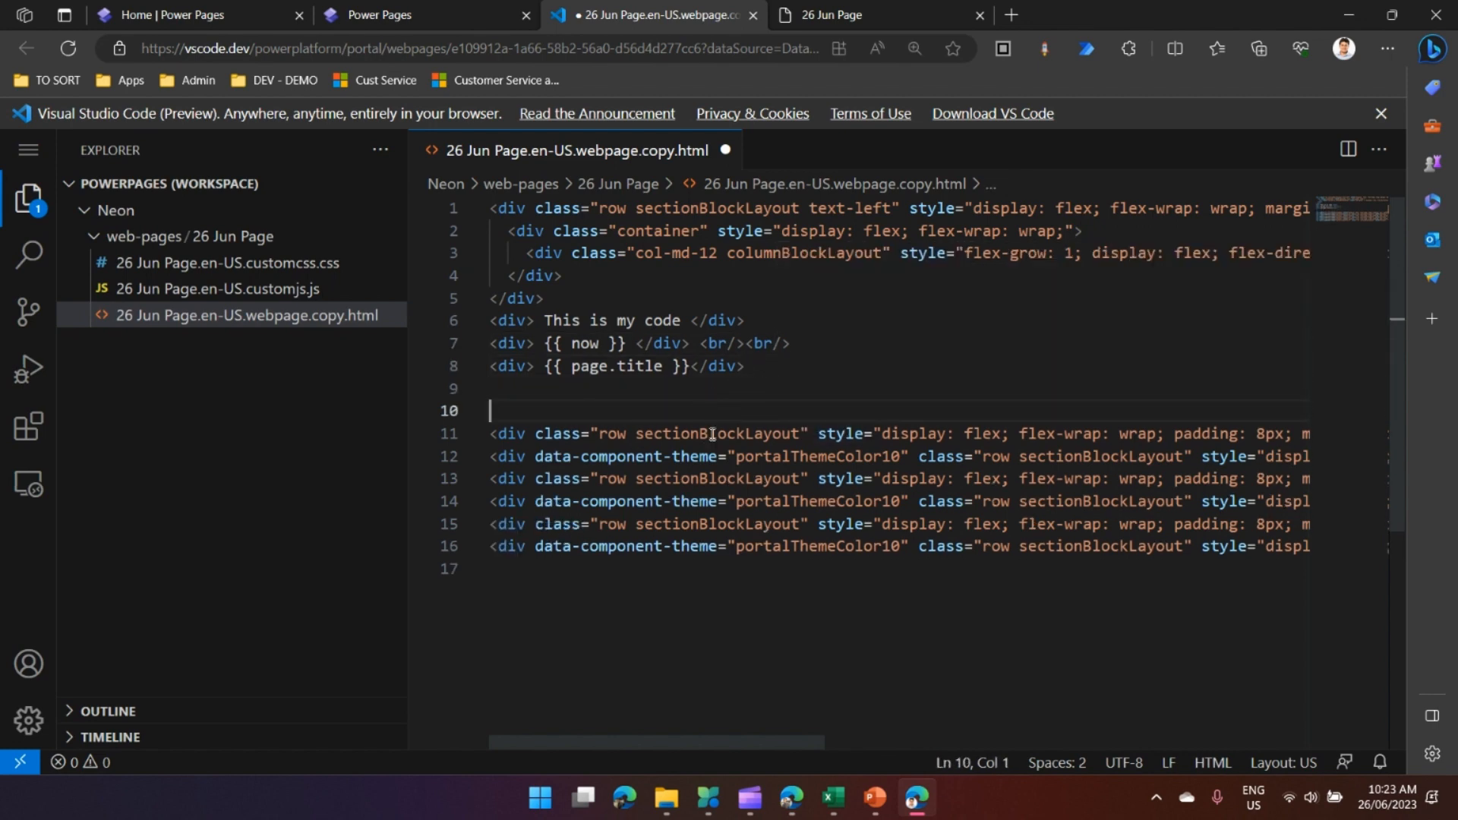
key(ctrl+s)
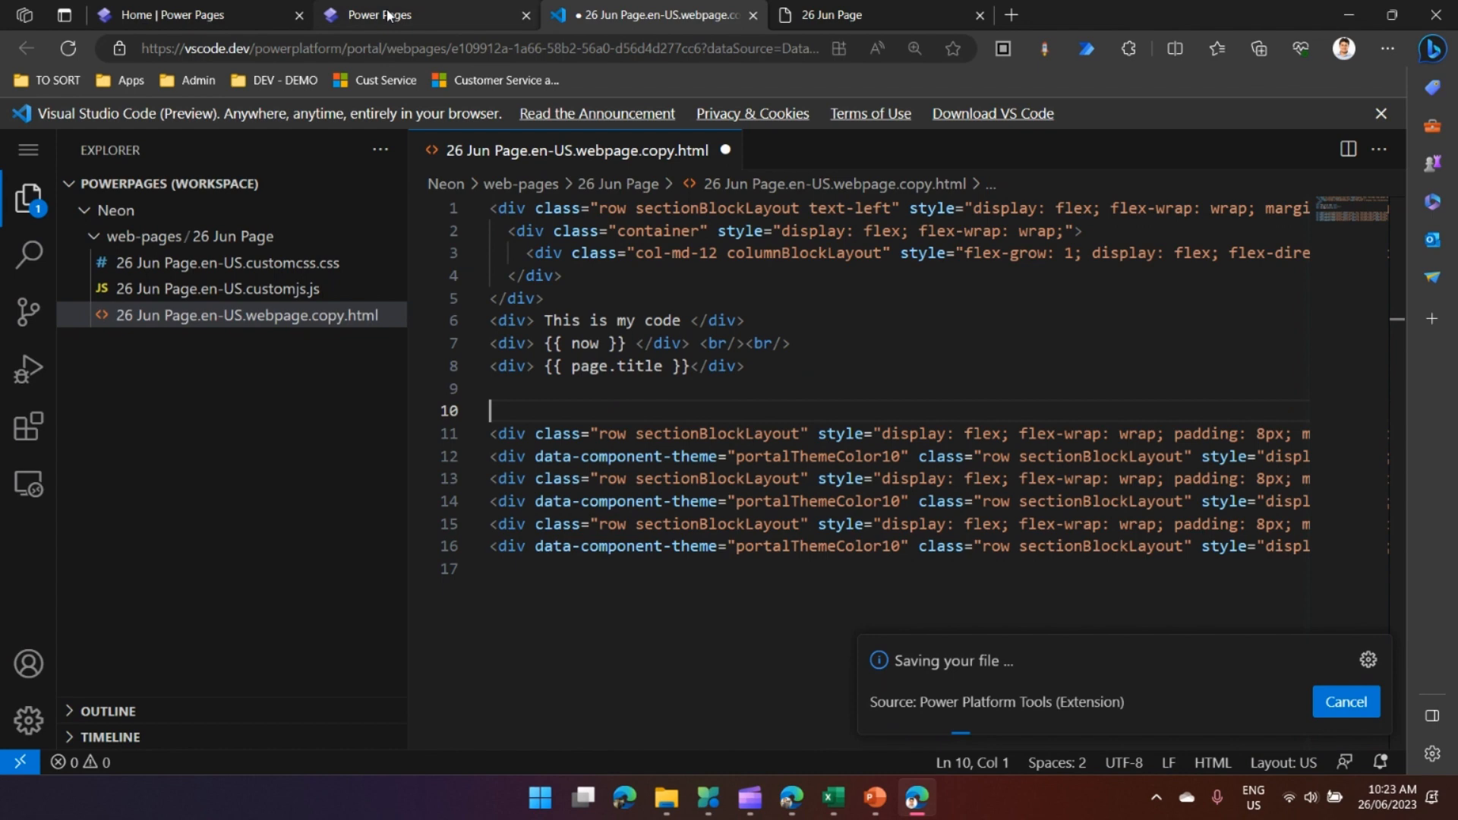
mouse_move(377, 15)
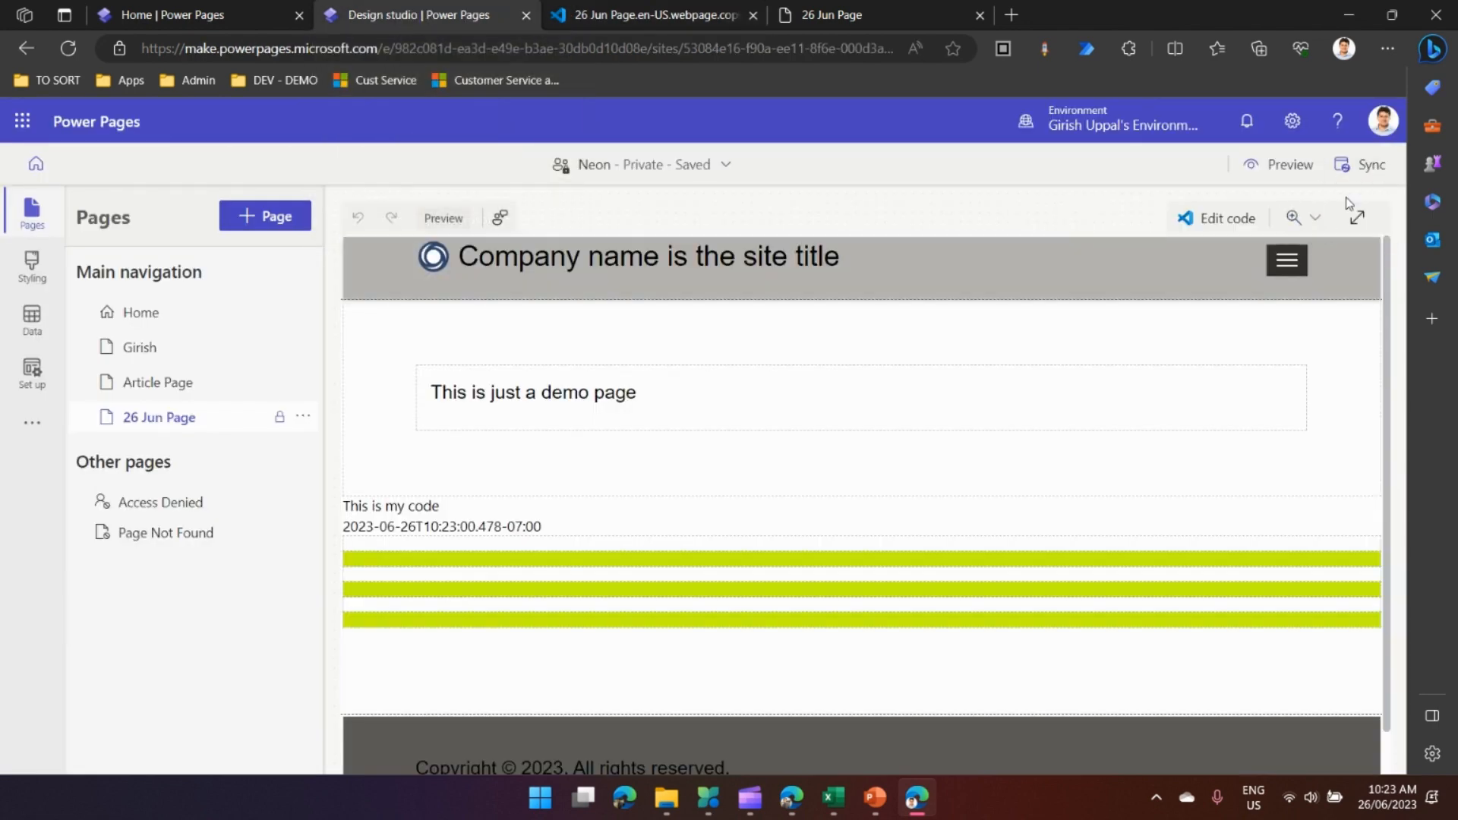
Sync the site and reload the live page so the page title shows under the date
click(1371, 164)
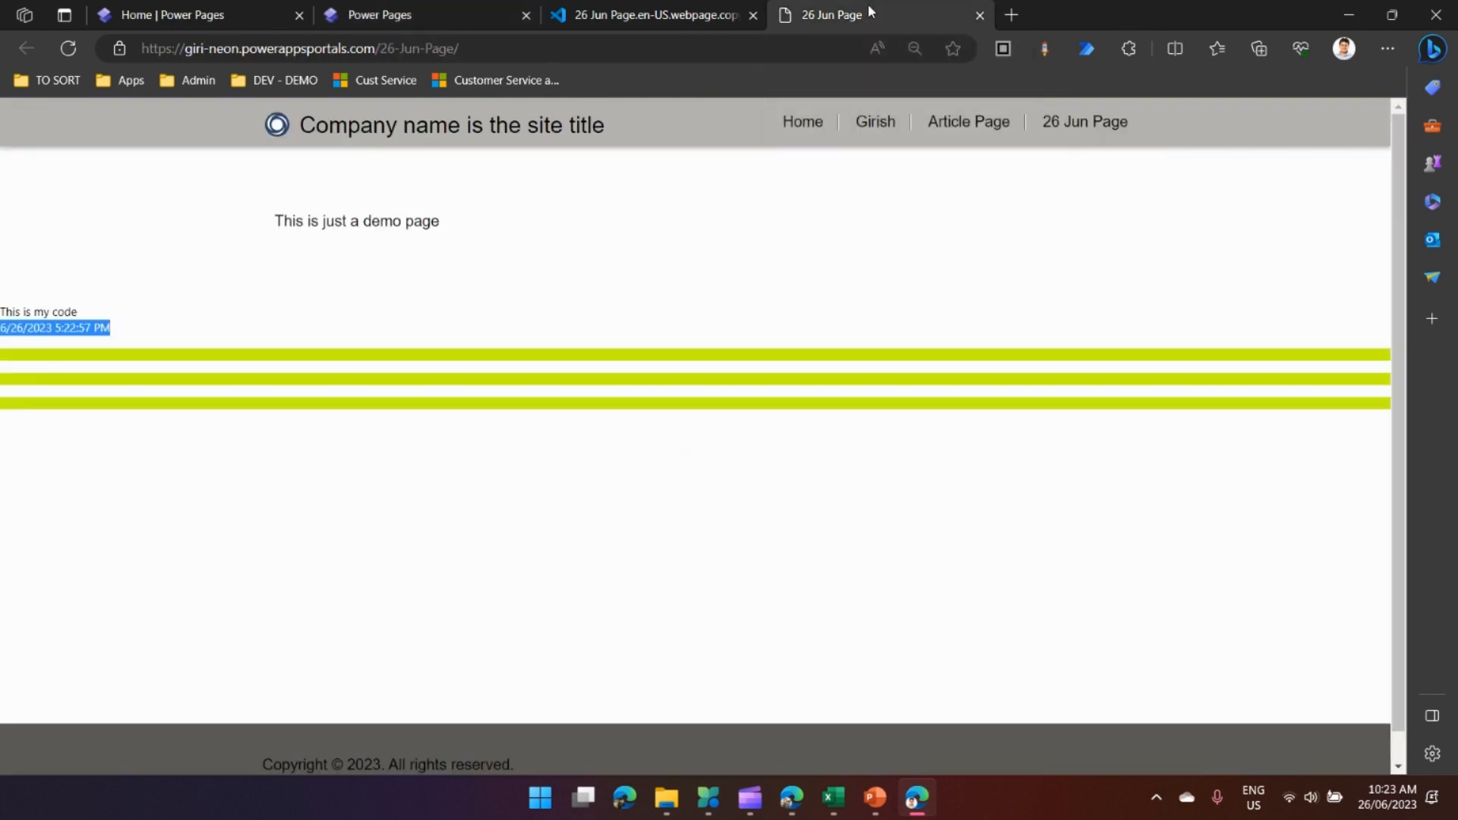
mouse_move(67, 49)
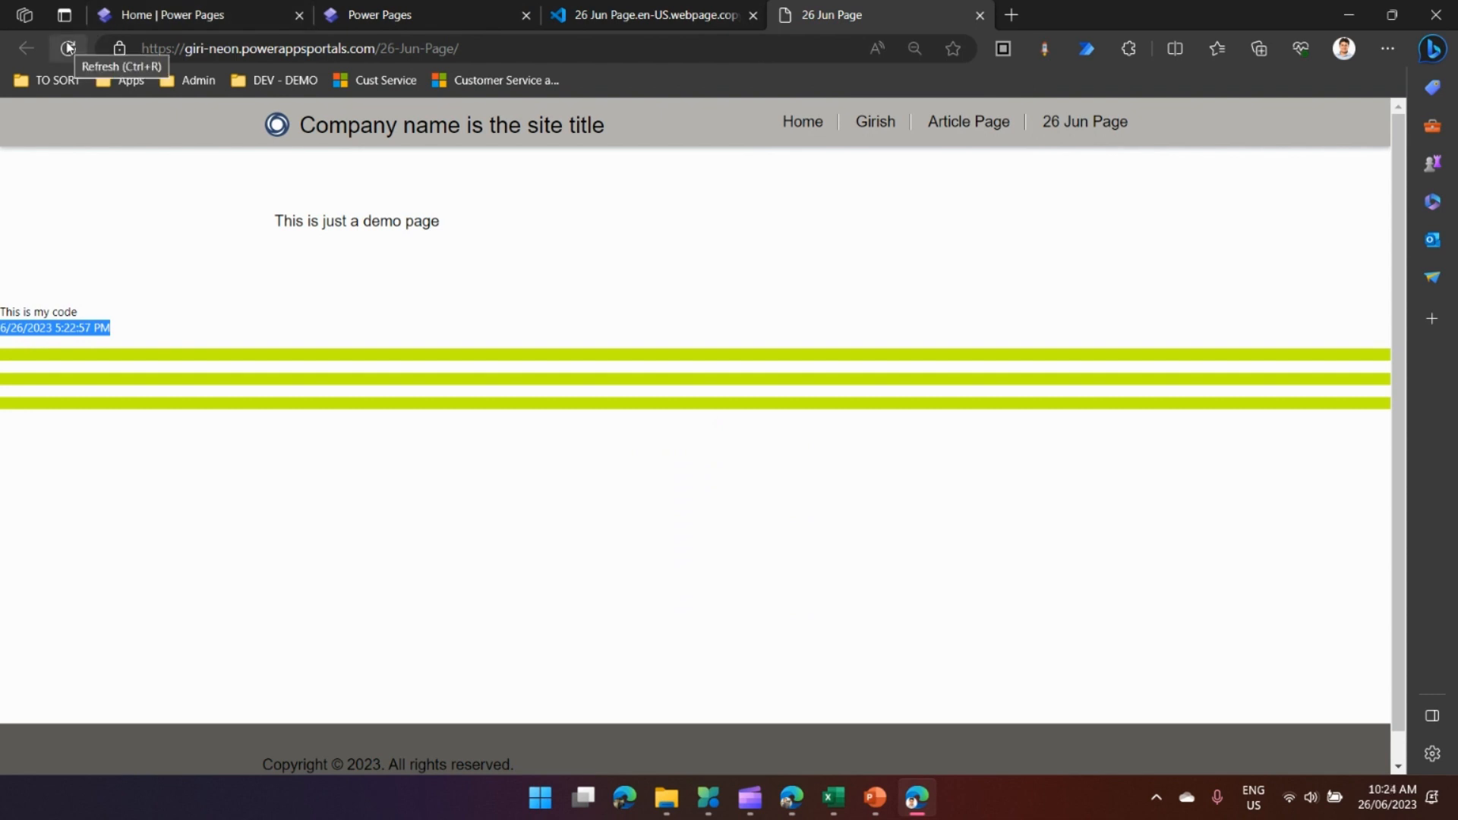
mouse_move(843, 103)
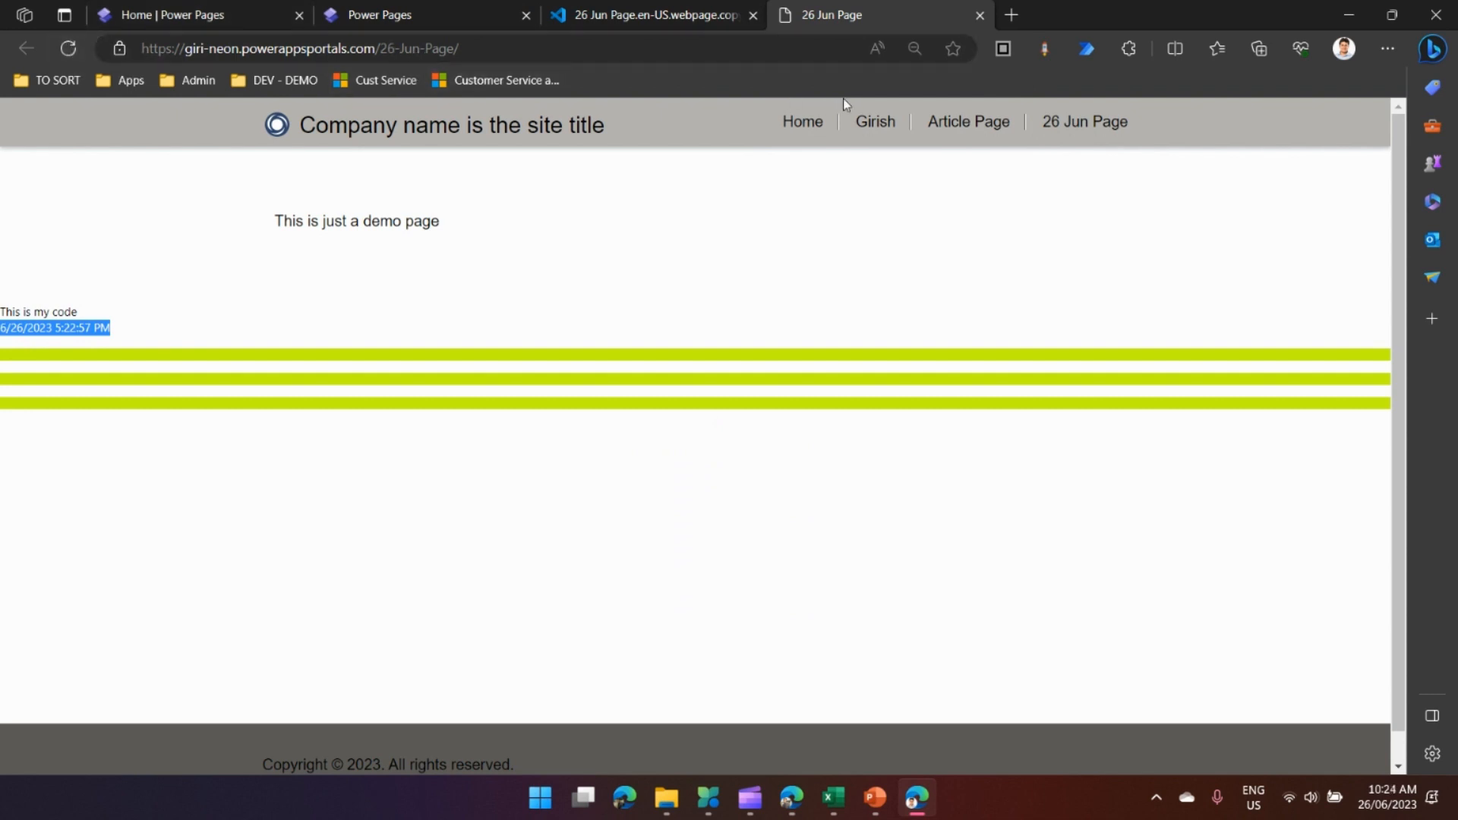
click(67, 49)
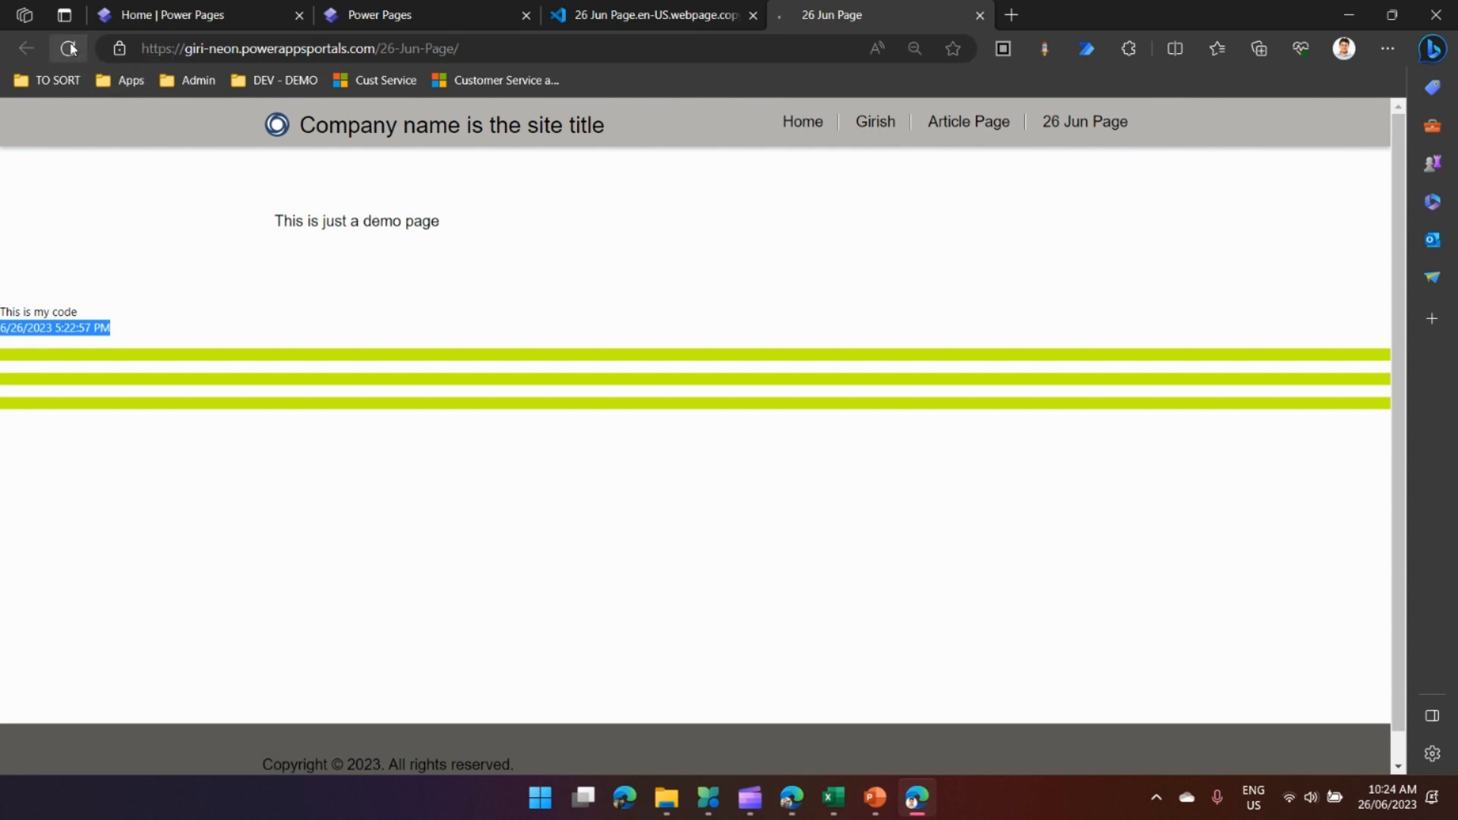
click(70, 48)
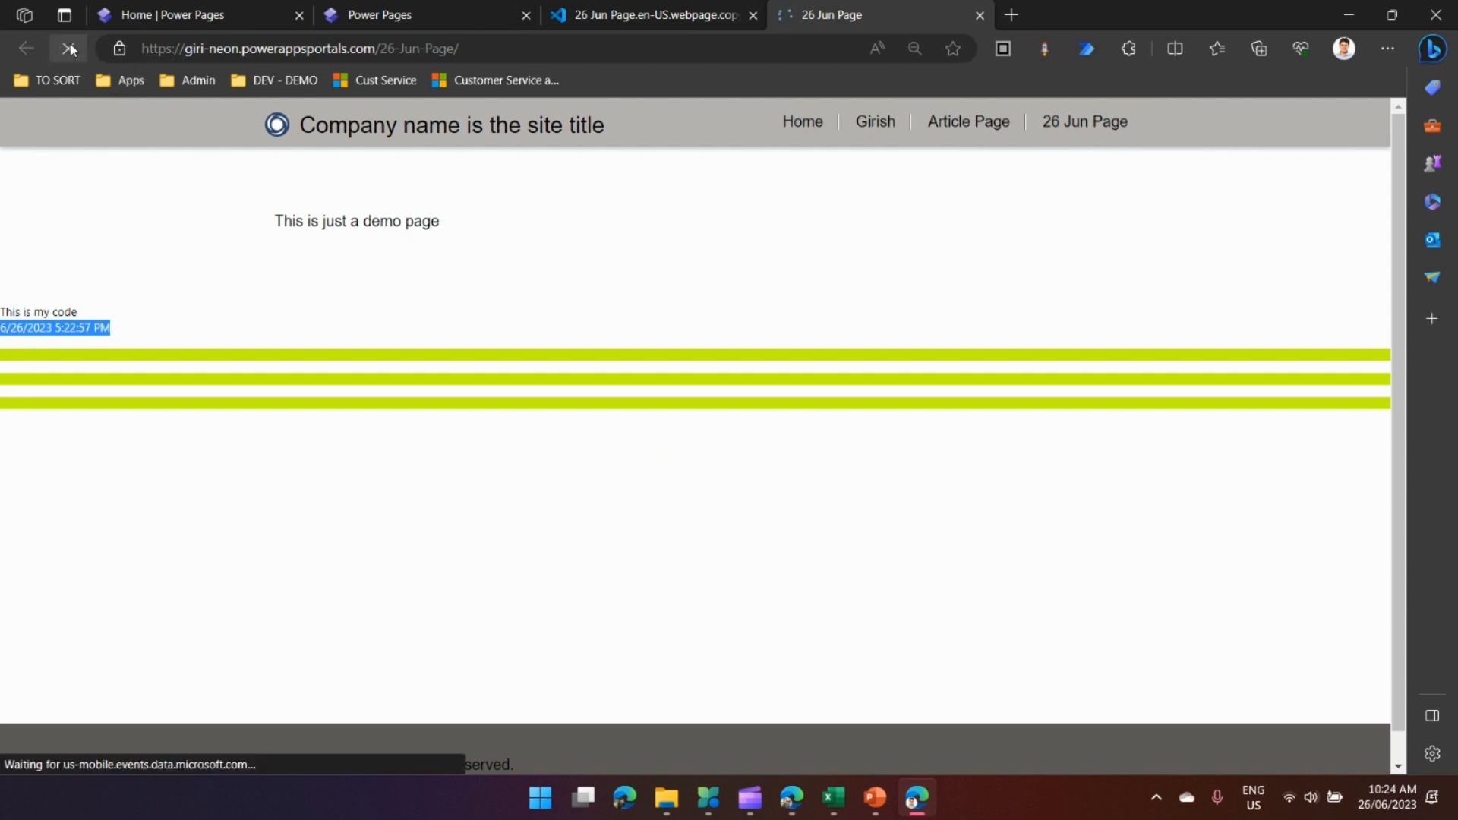
click(69, 49)
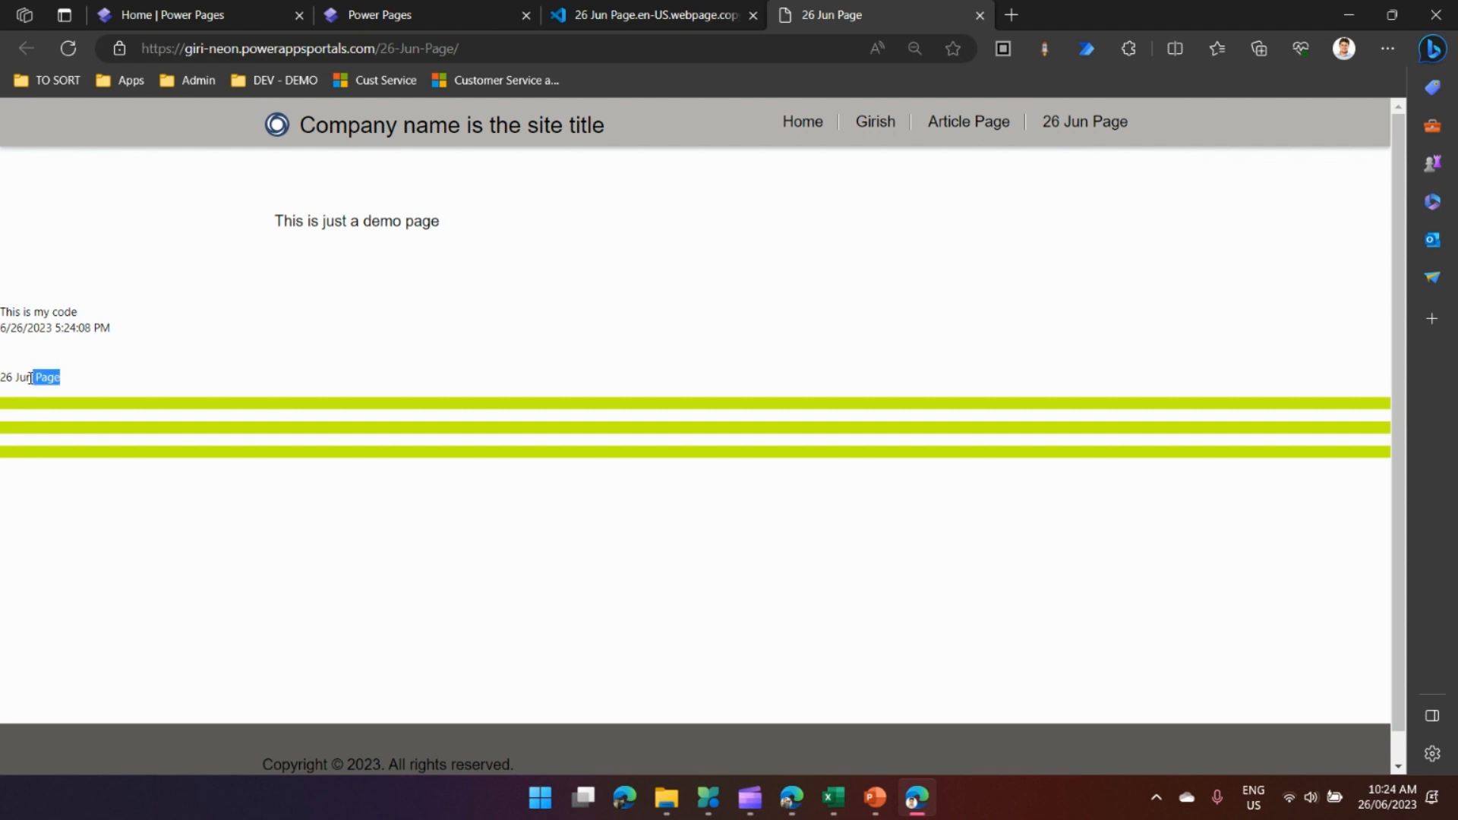
click(653, 15)
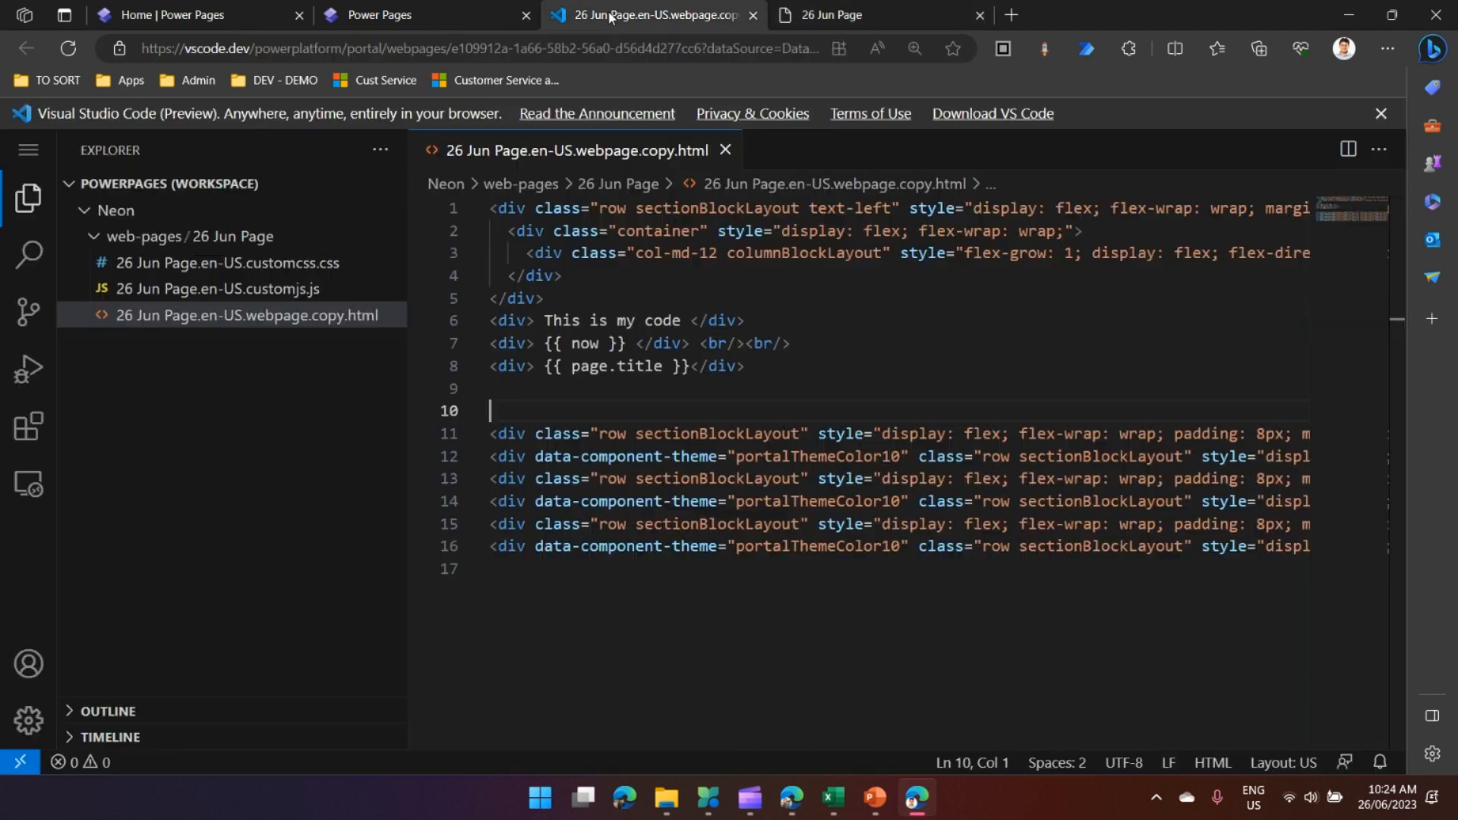
Start a new div with empty Liquid braces below page.title, glancing at the live page
click(519, 388)
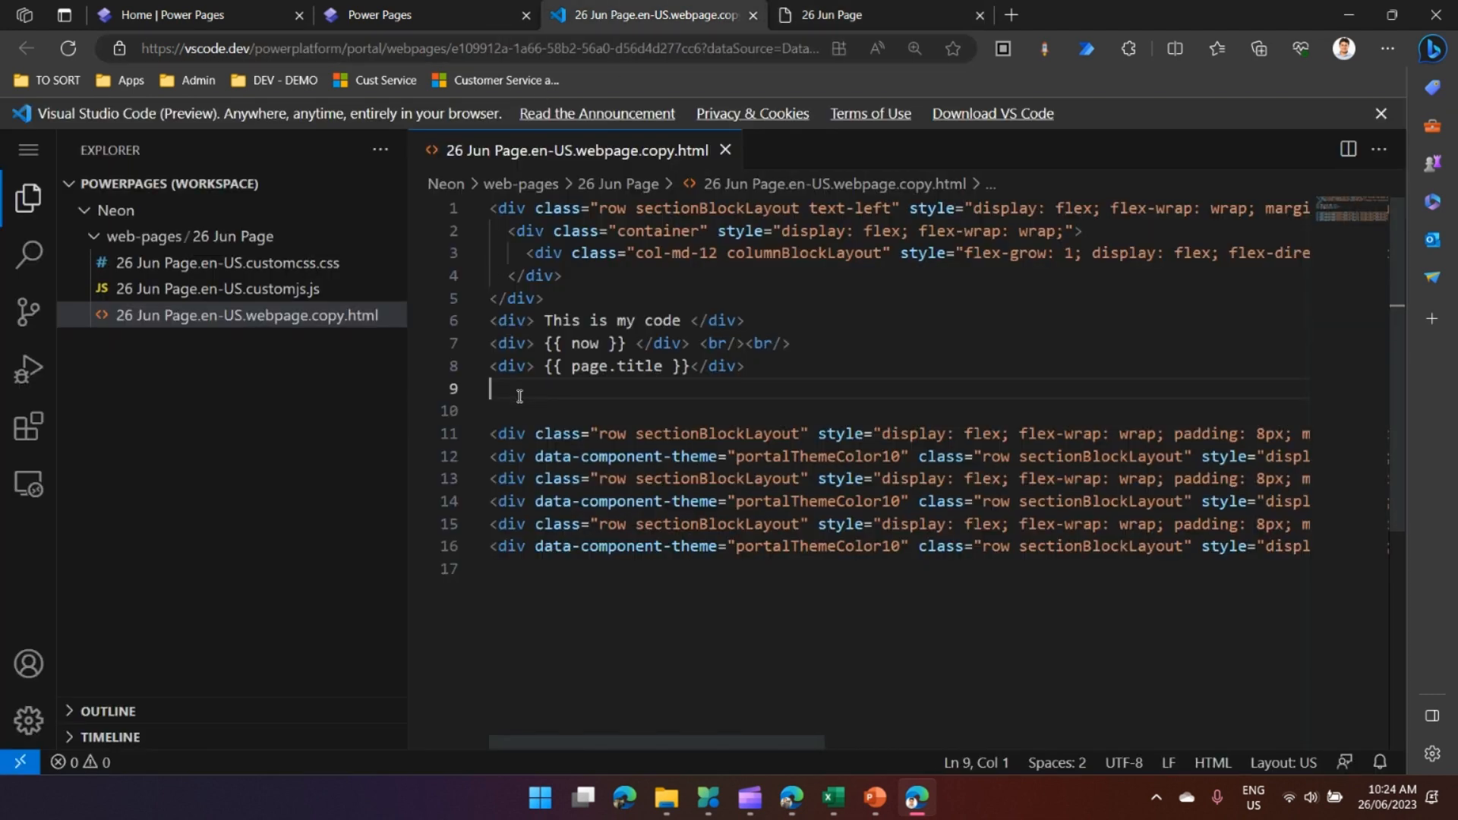
key(enter)
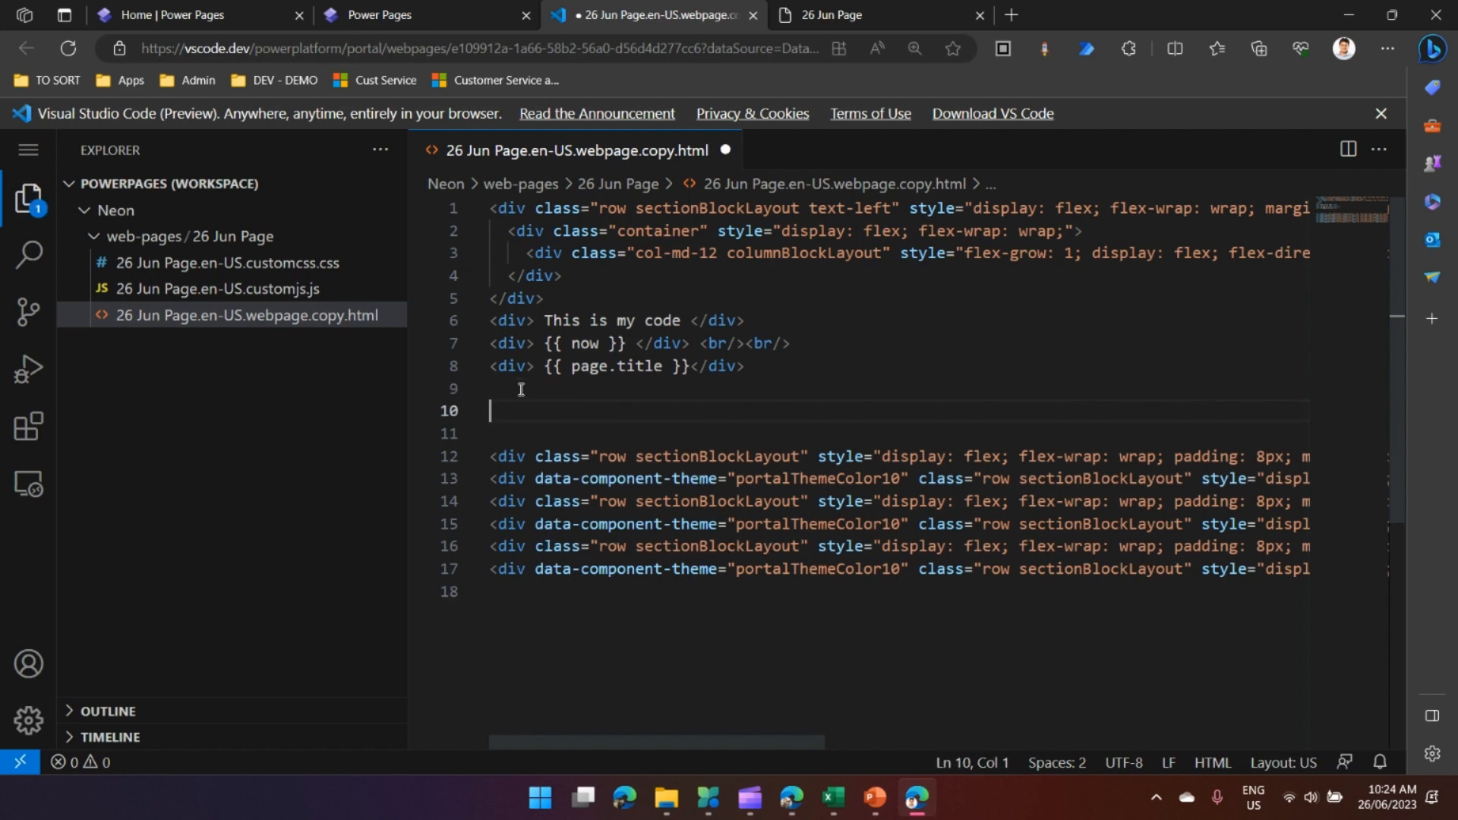
text(<div> </div>)
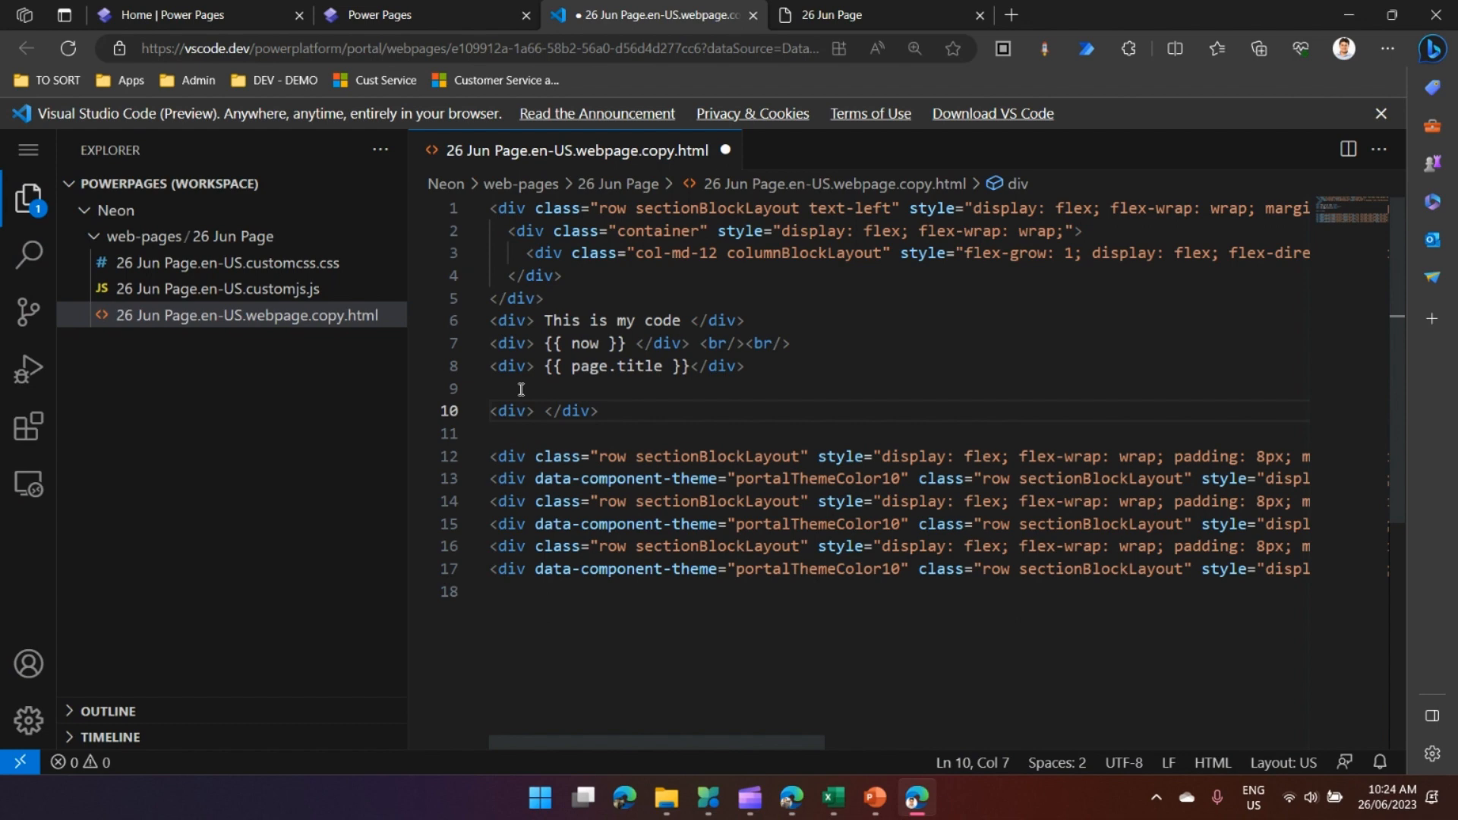
text({{ }})
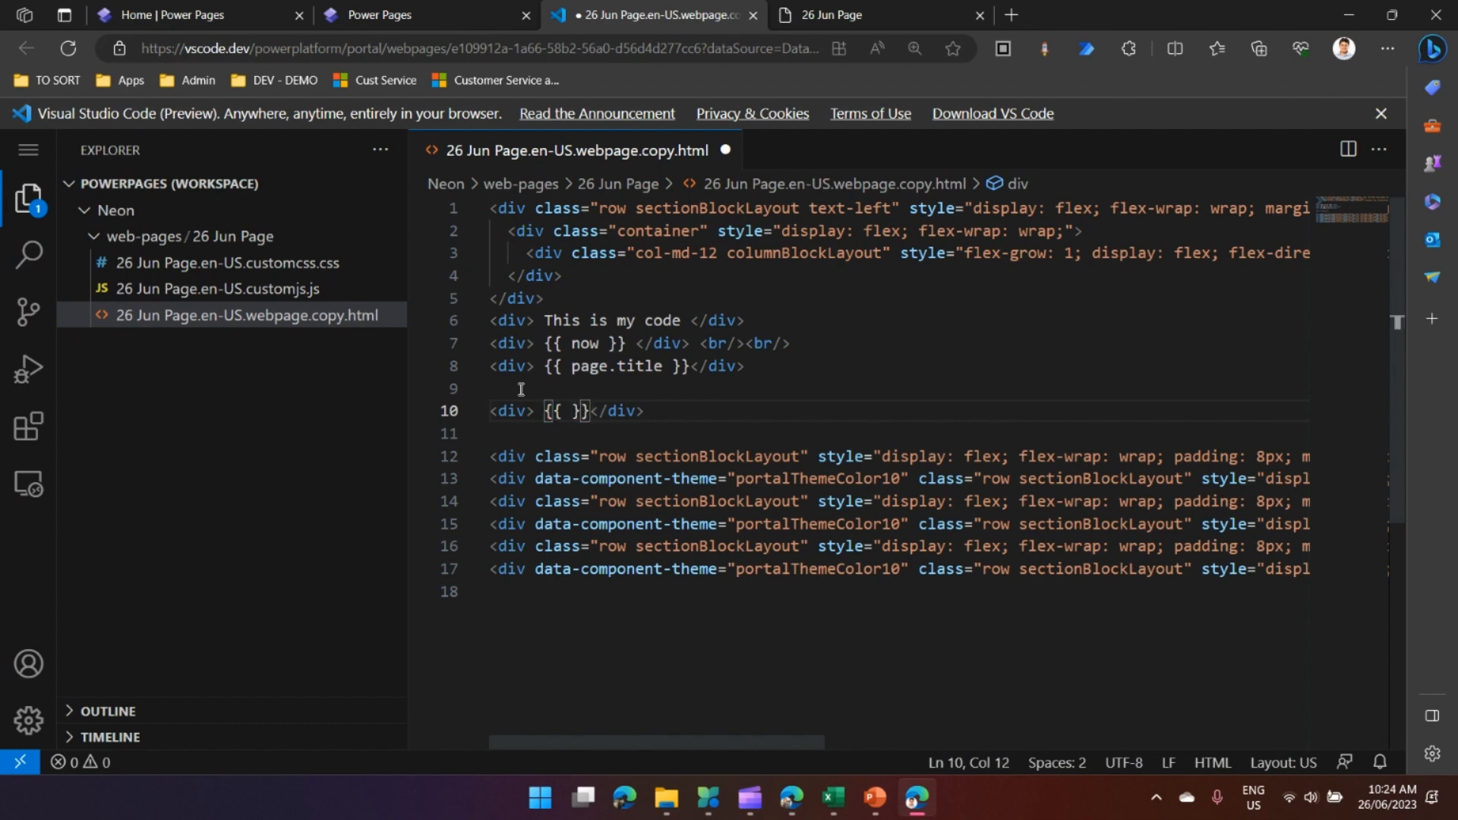
click(831, 16)
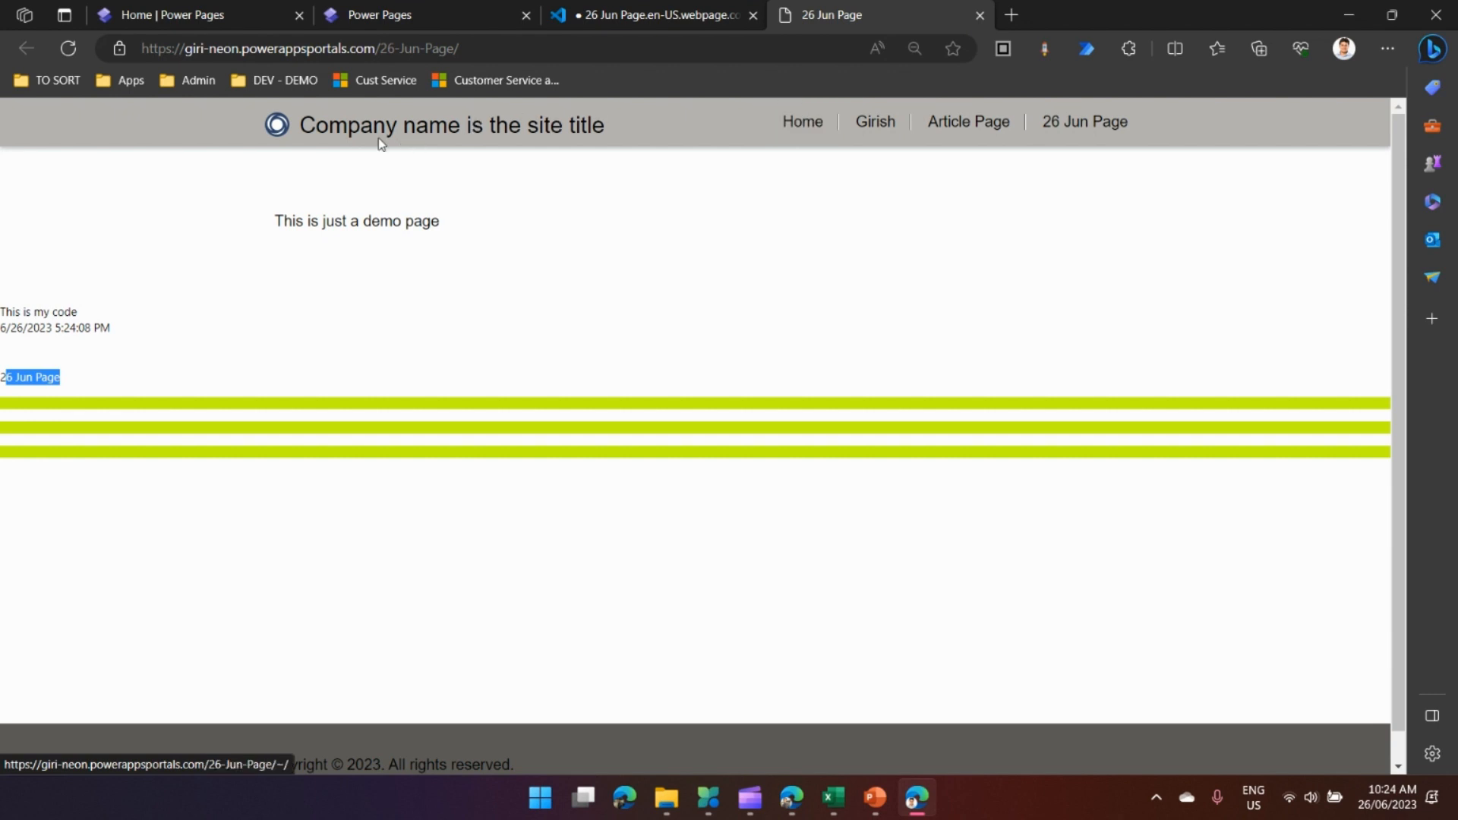
mouse_move(771, 210)
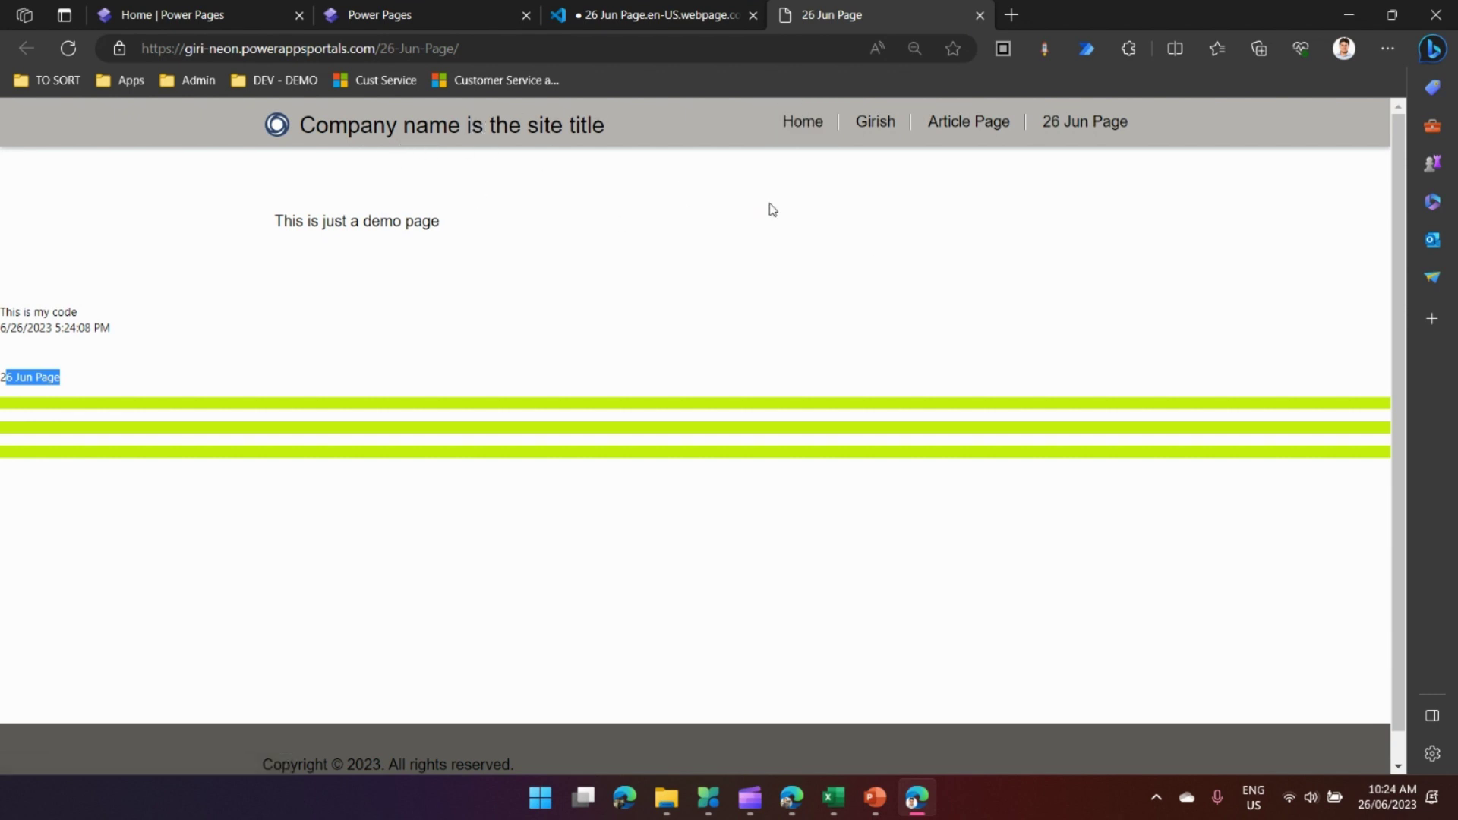
click(420, 15)
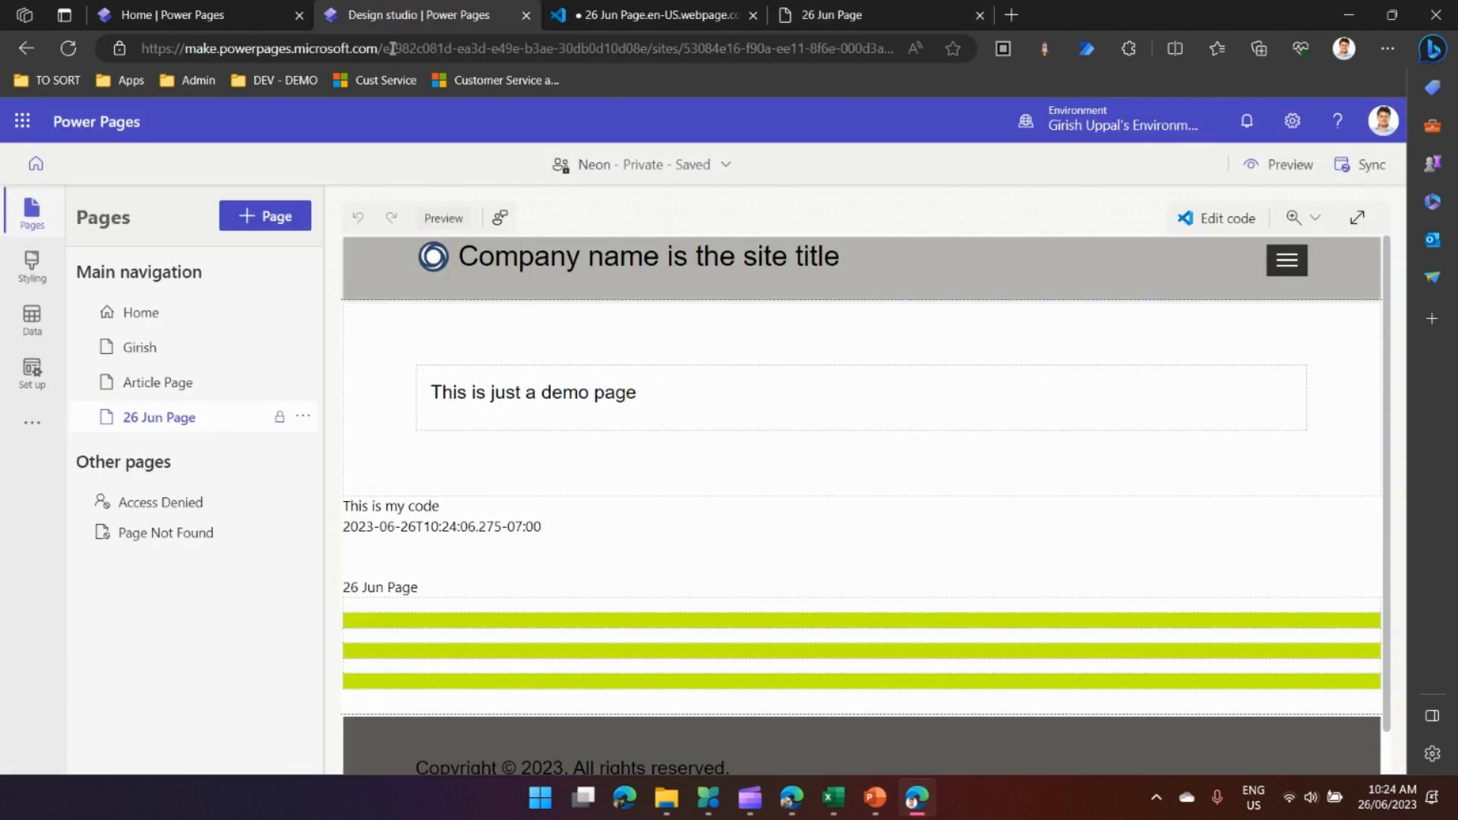
click(831, 15)
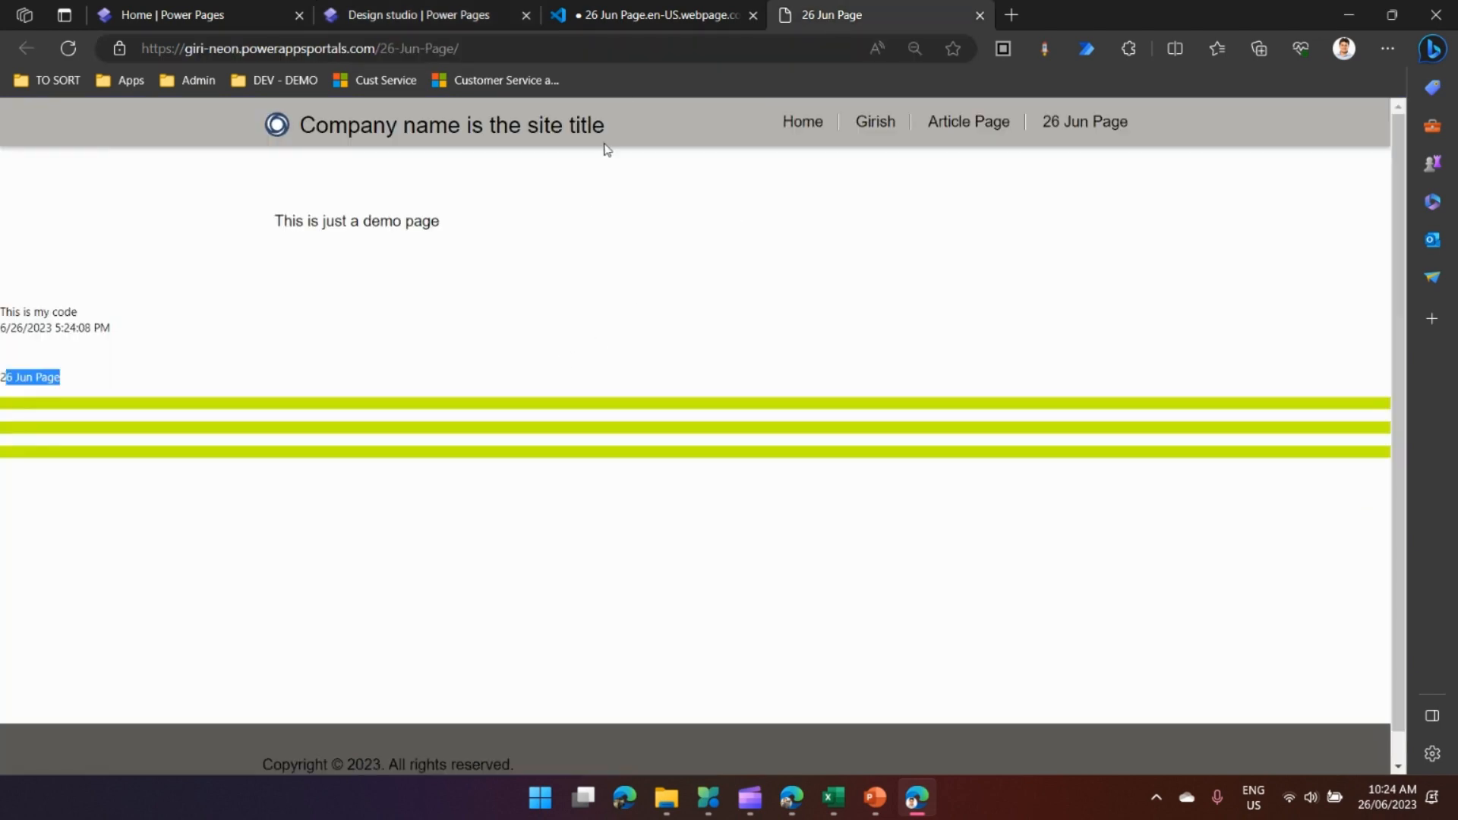
click(652, 15)
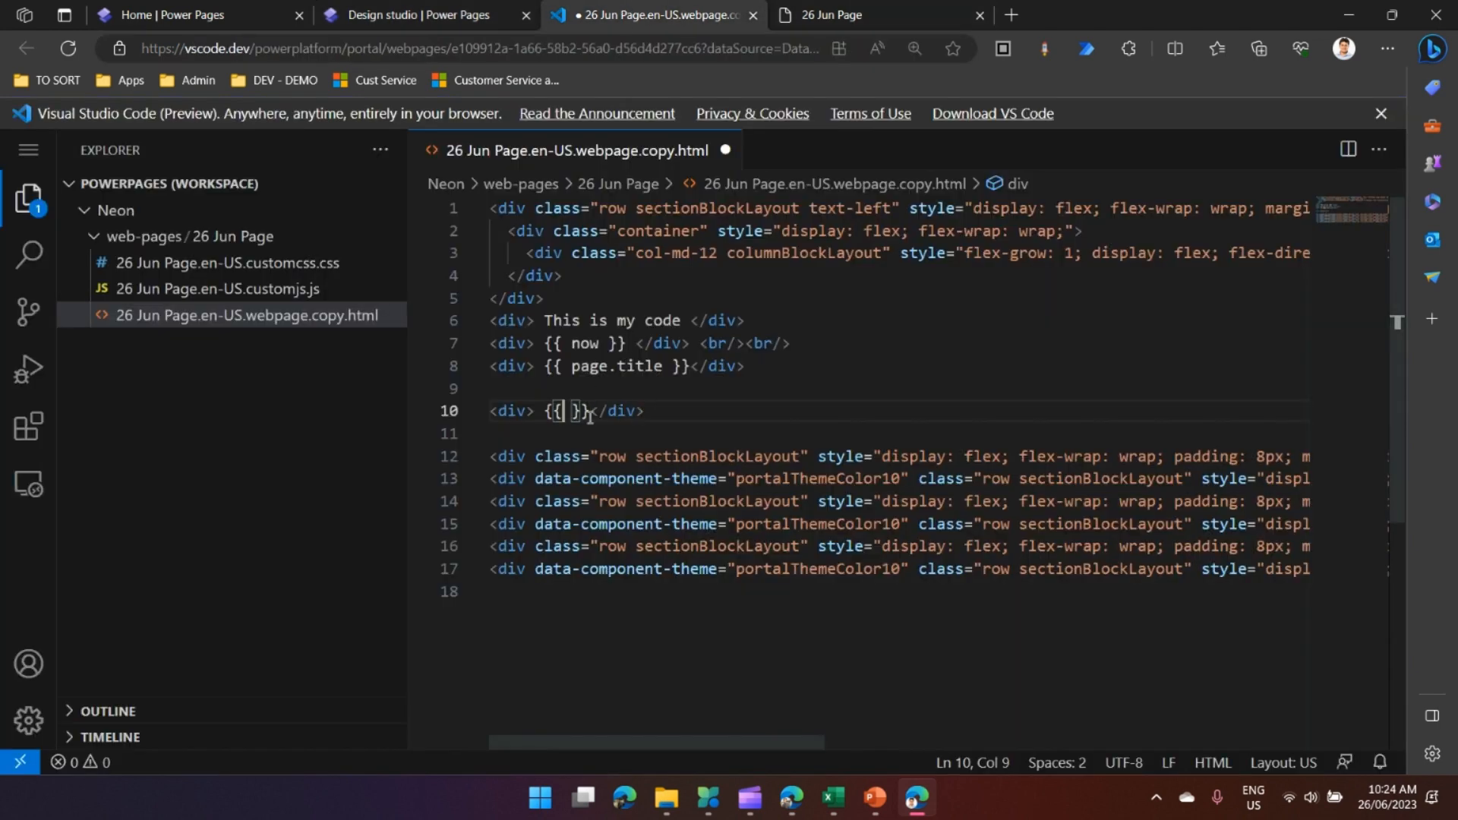
Fill the braces with user.fullname
text(u)
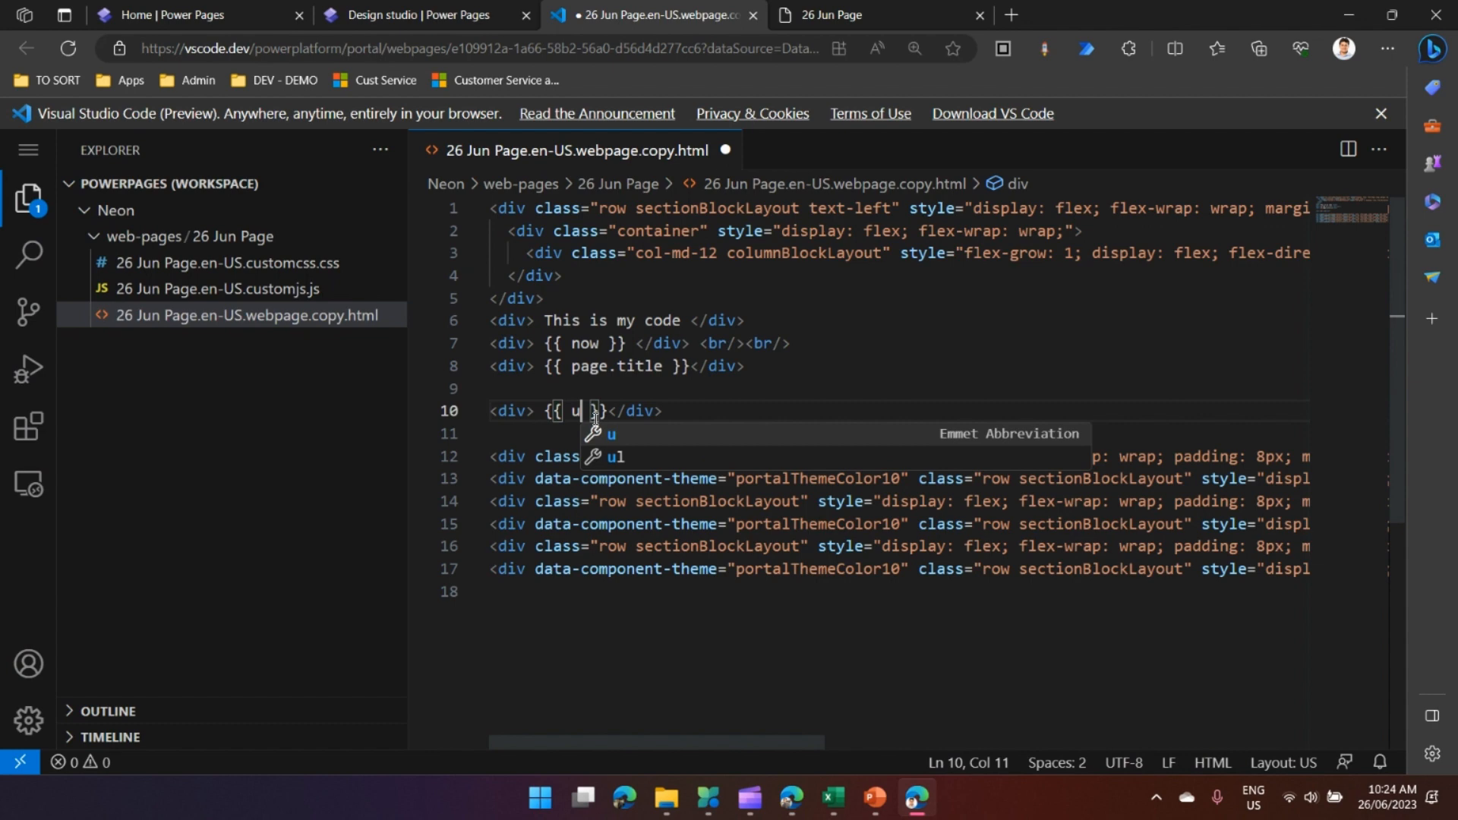
text(ser)
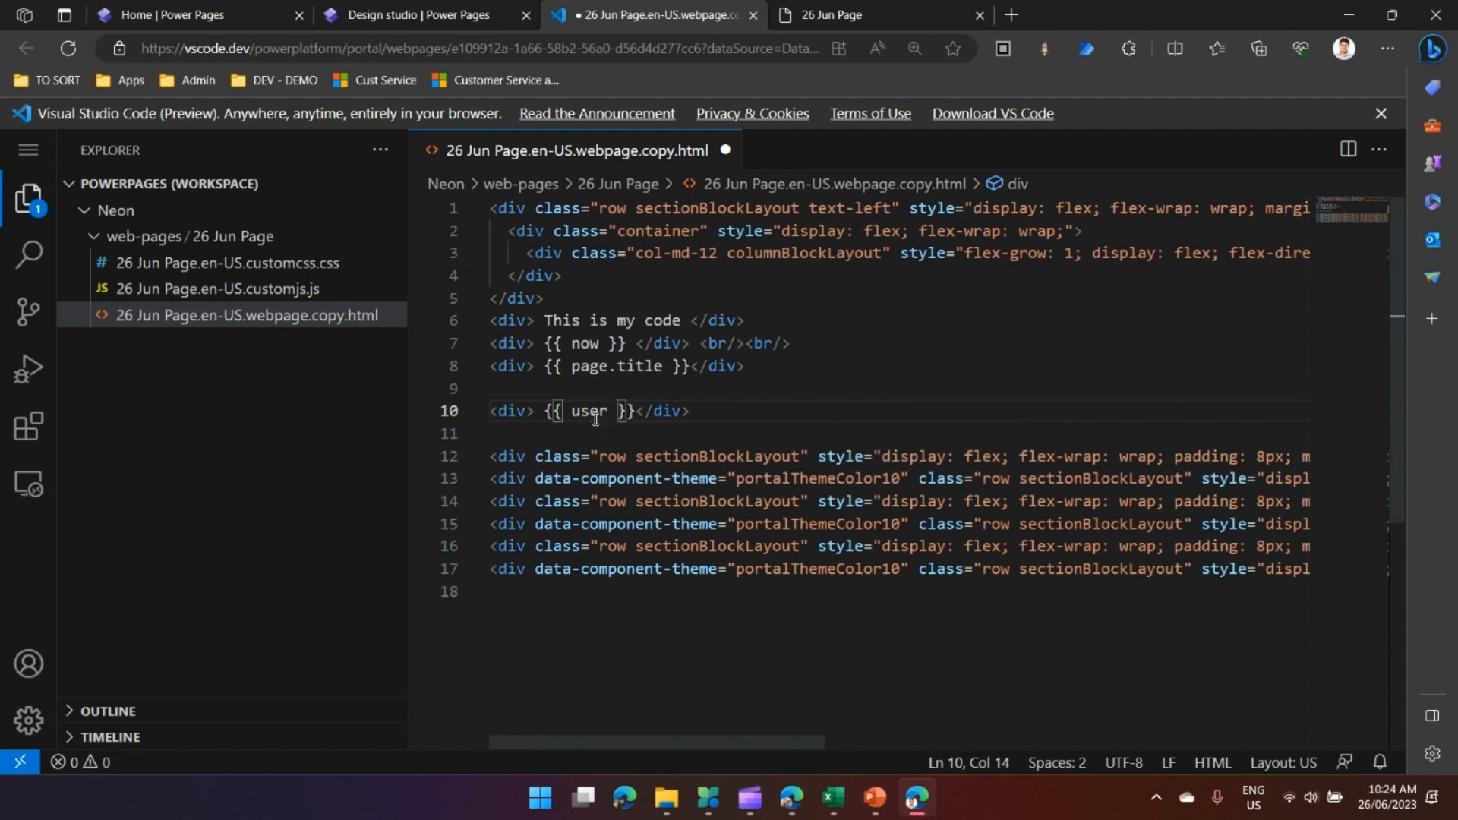
text(.fu)
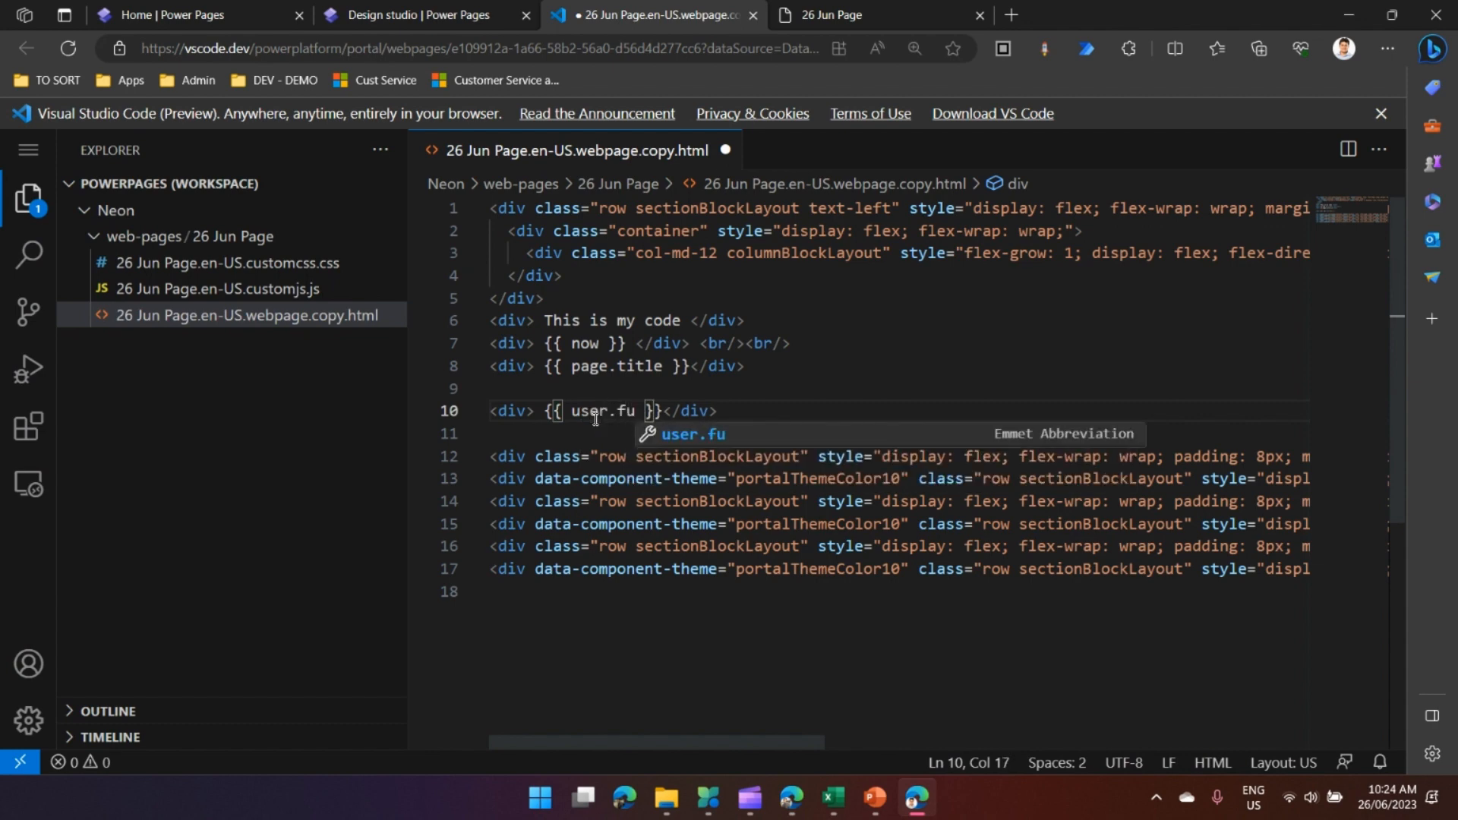
text(llname)
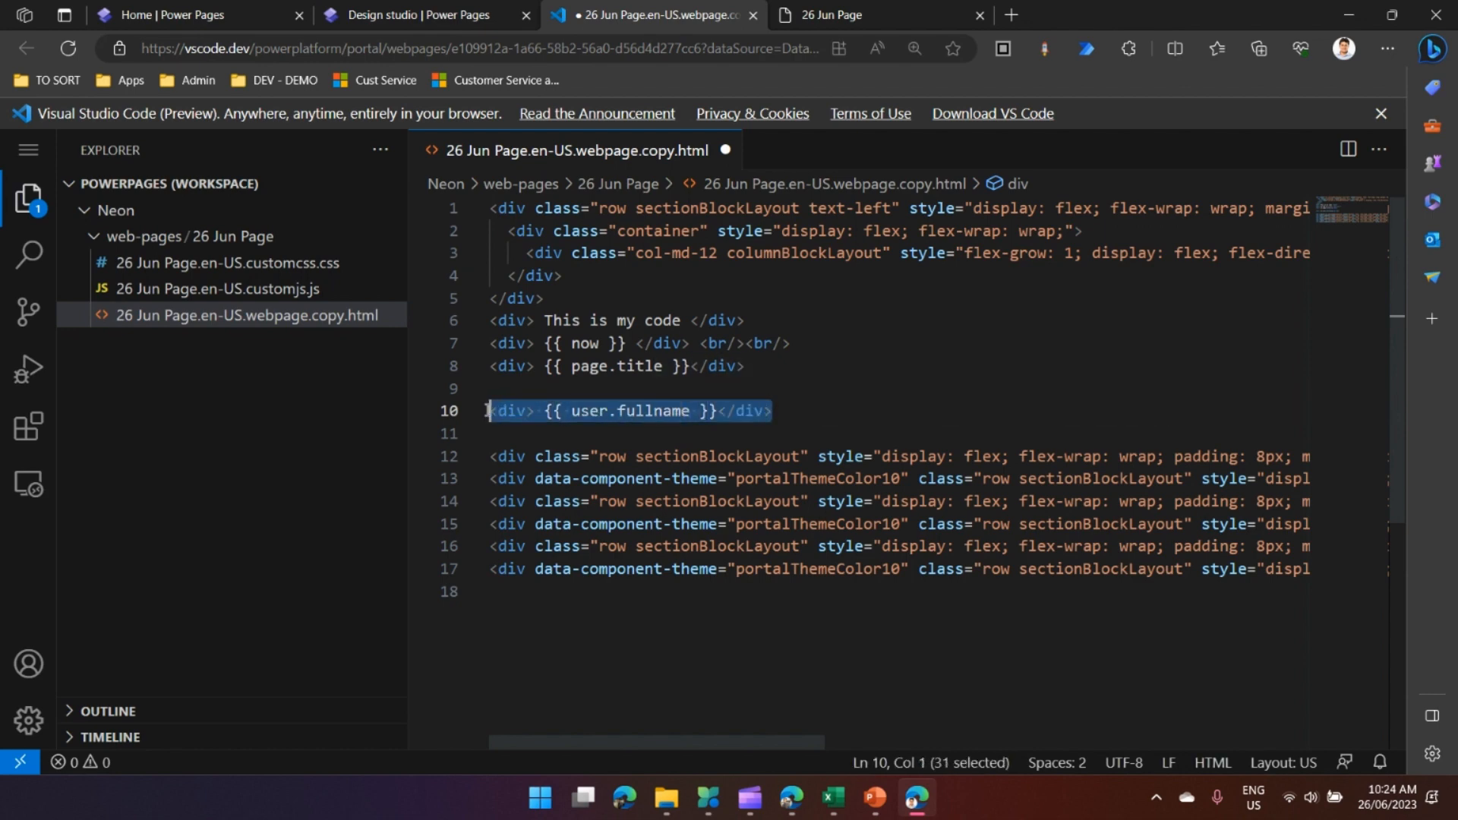
mouse_move(761, 358)
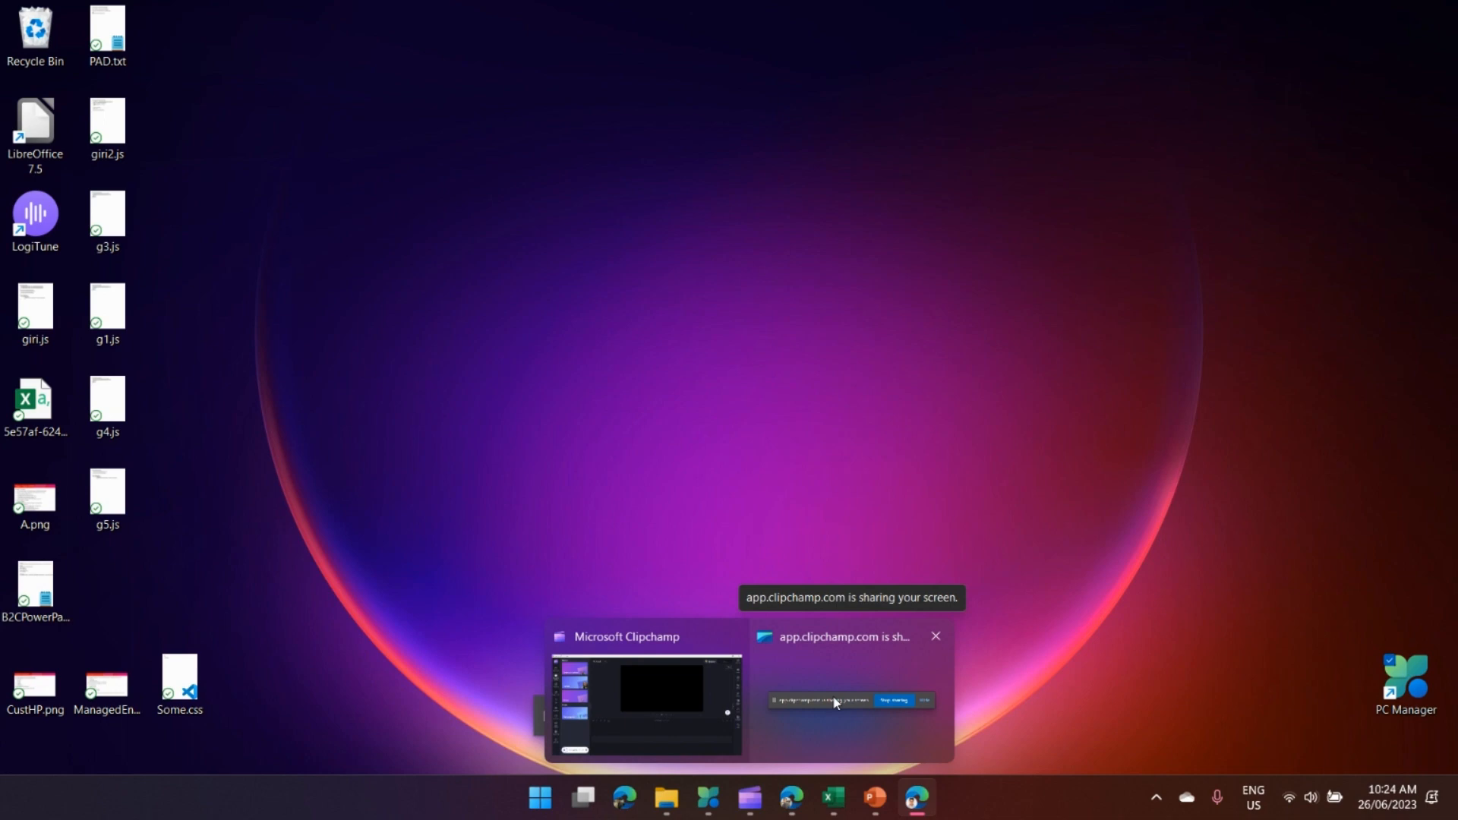
Duplicate the name line with <br/> for user.firstname and user.lastname and save
click(644, 688)
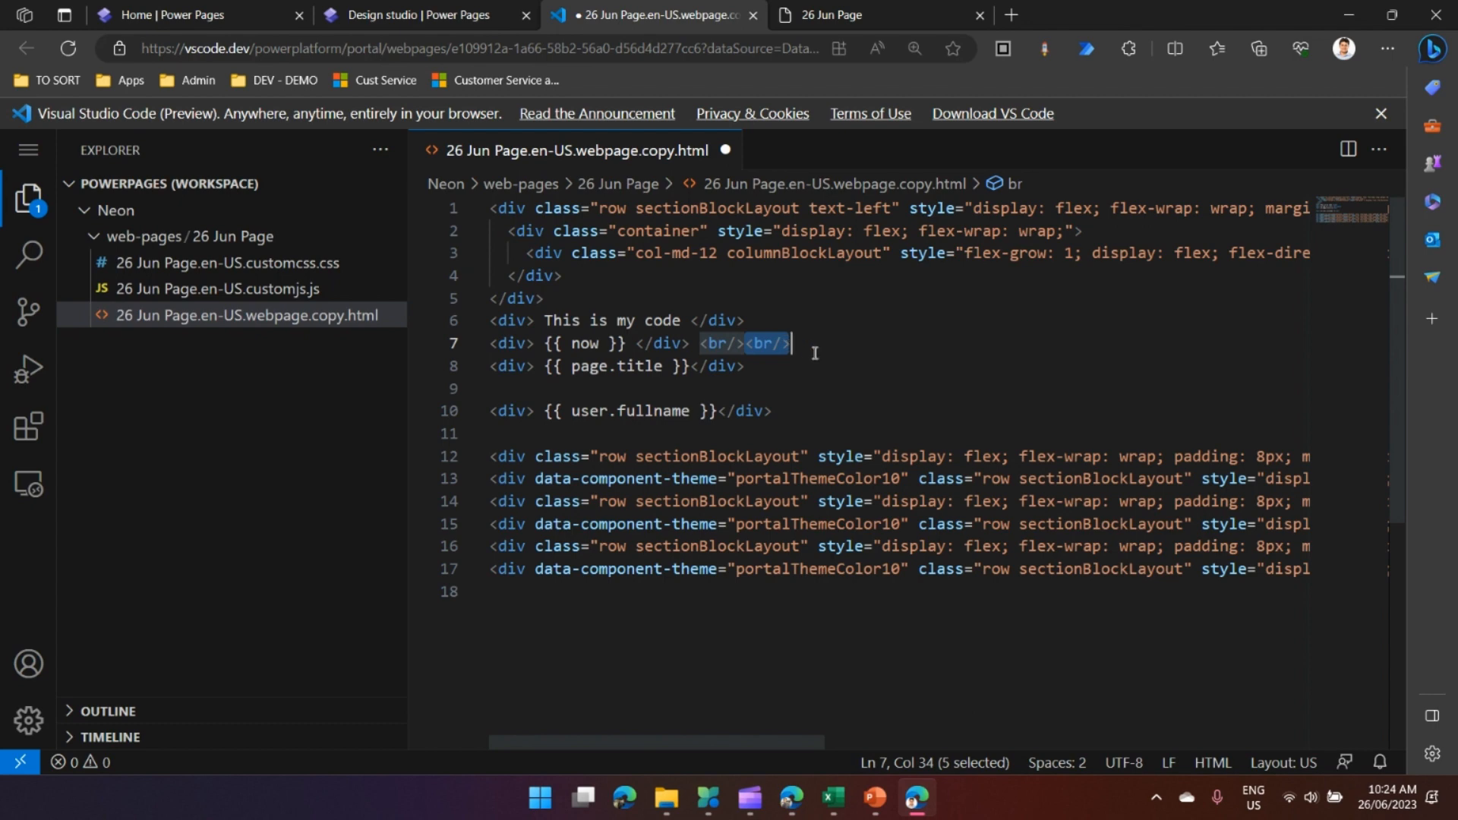
mouse_move(818, 358)
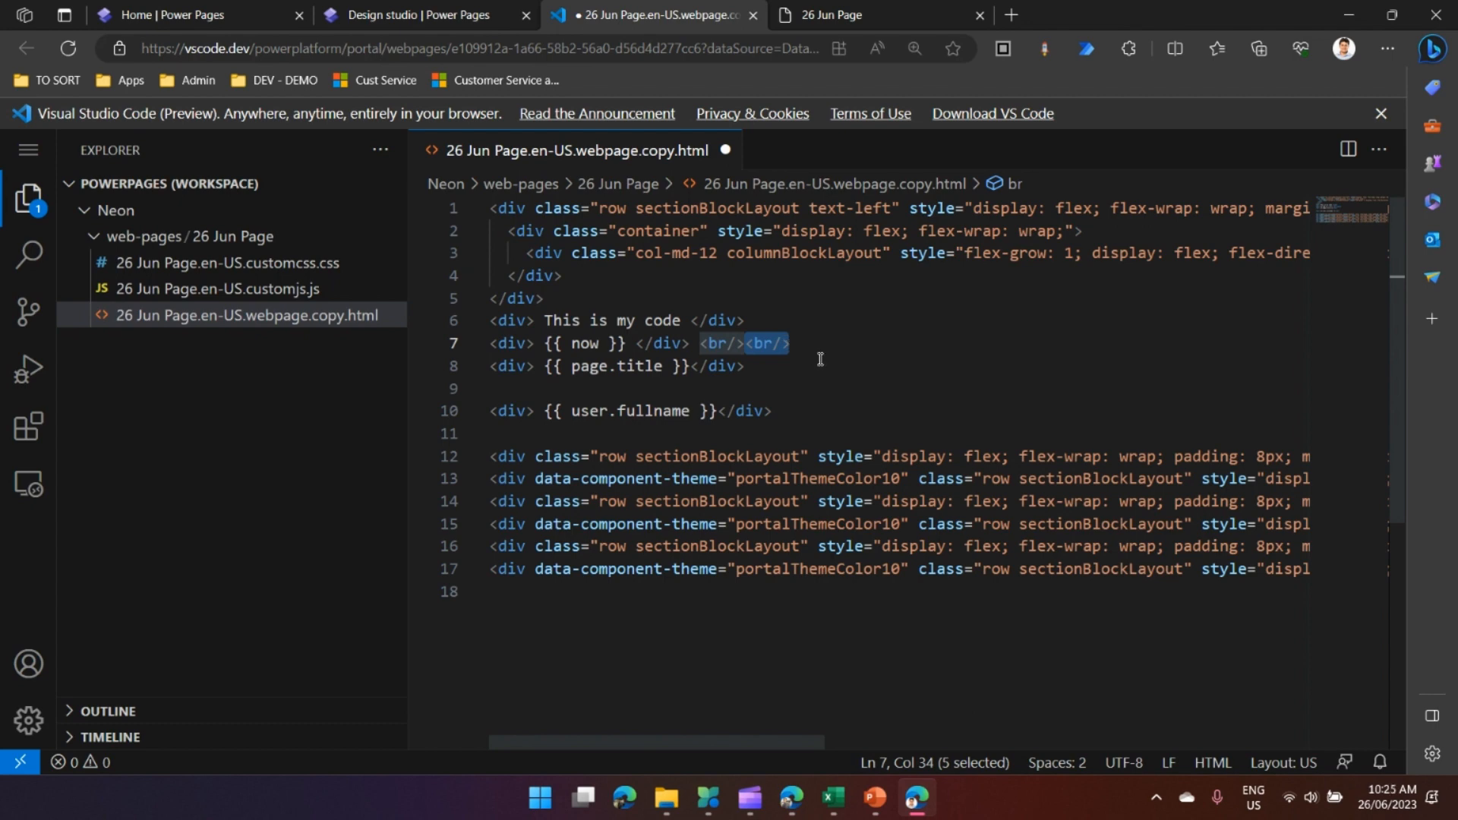
mouse_move(810, 389)
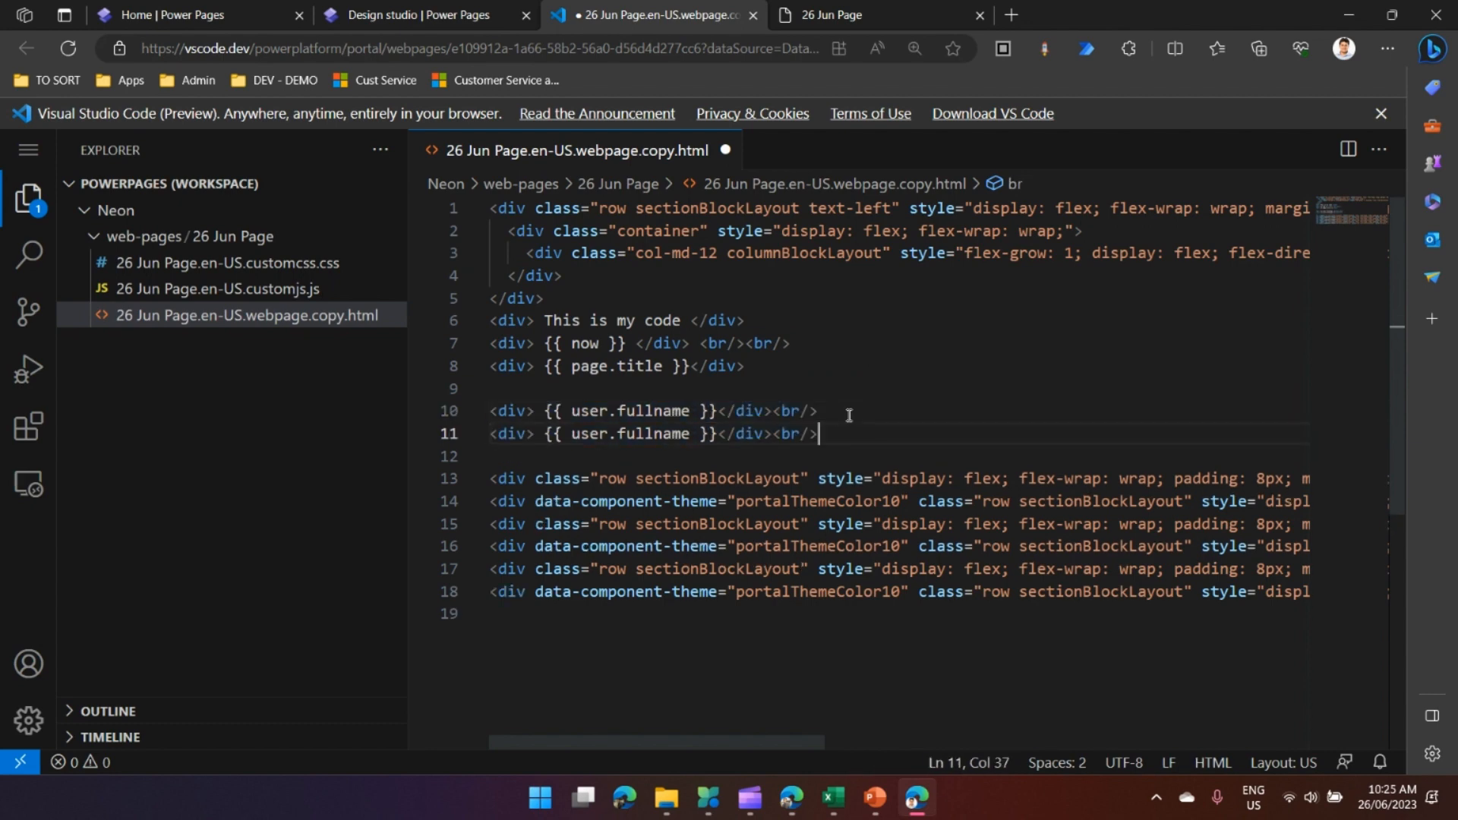
key(Enter)
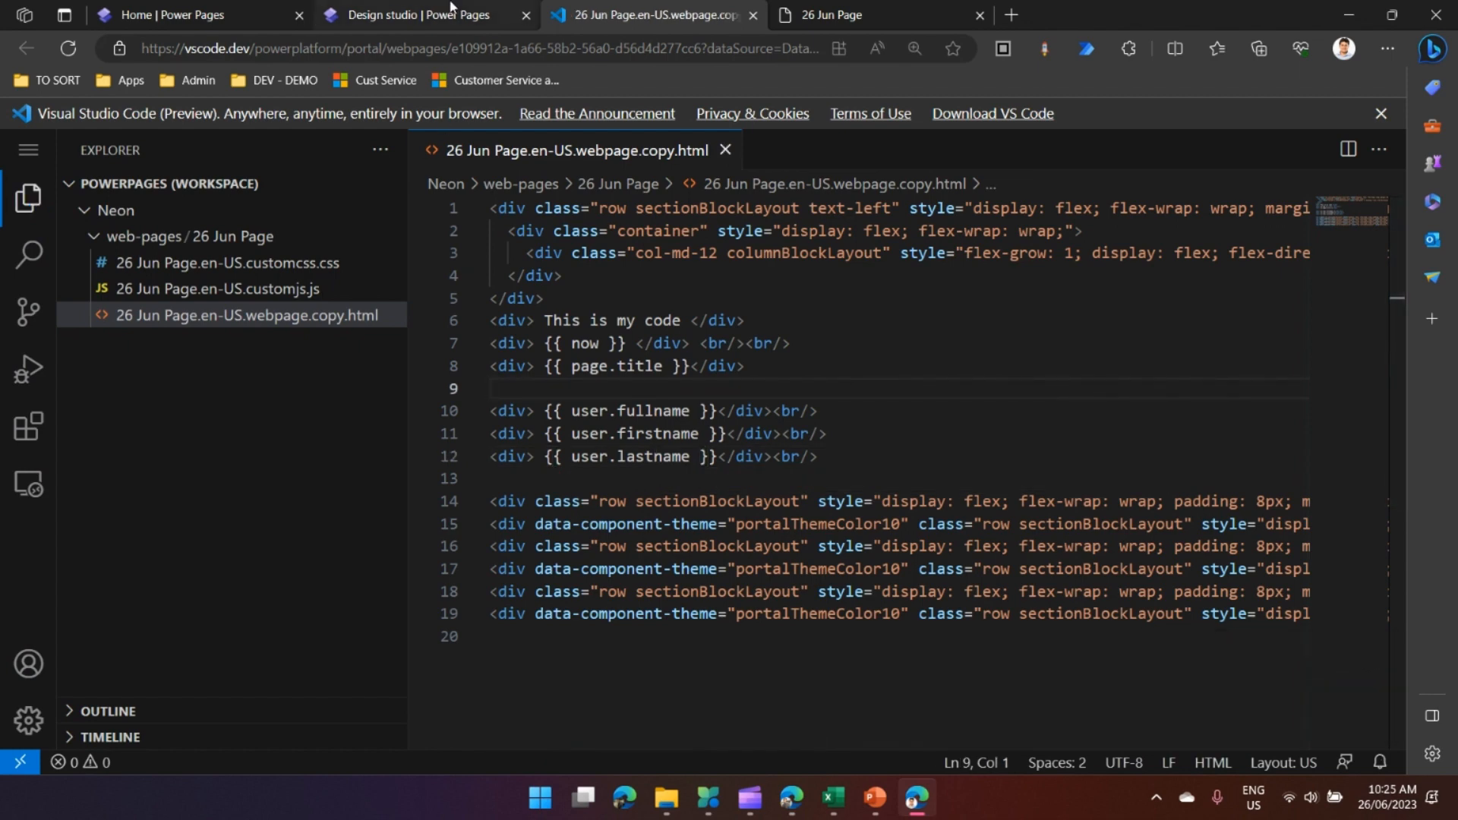
click(420, 15)
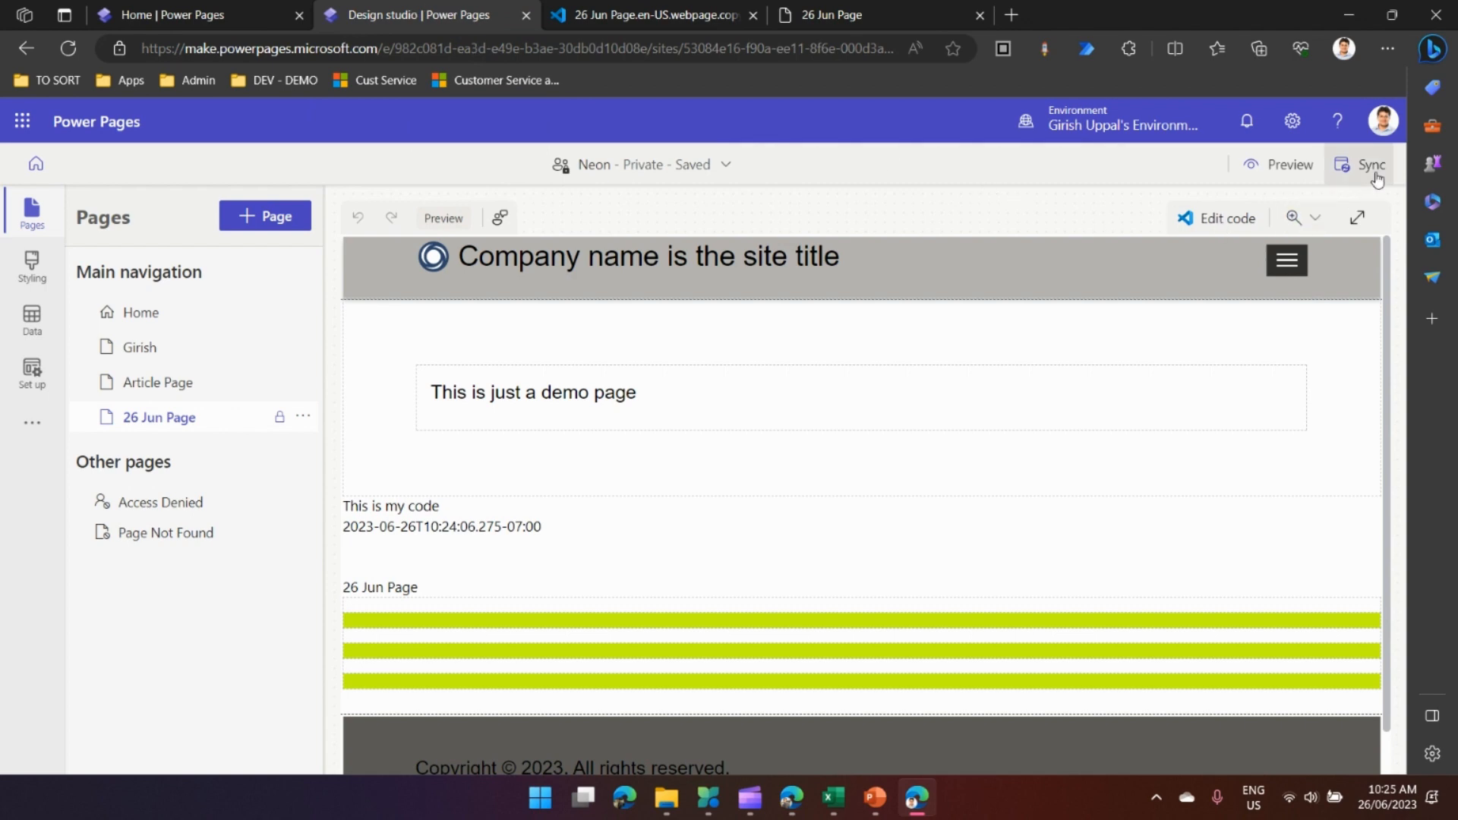
mouse_move(1374, 164)
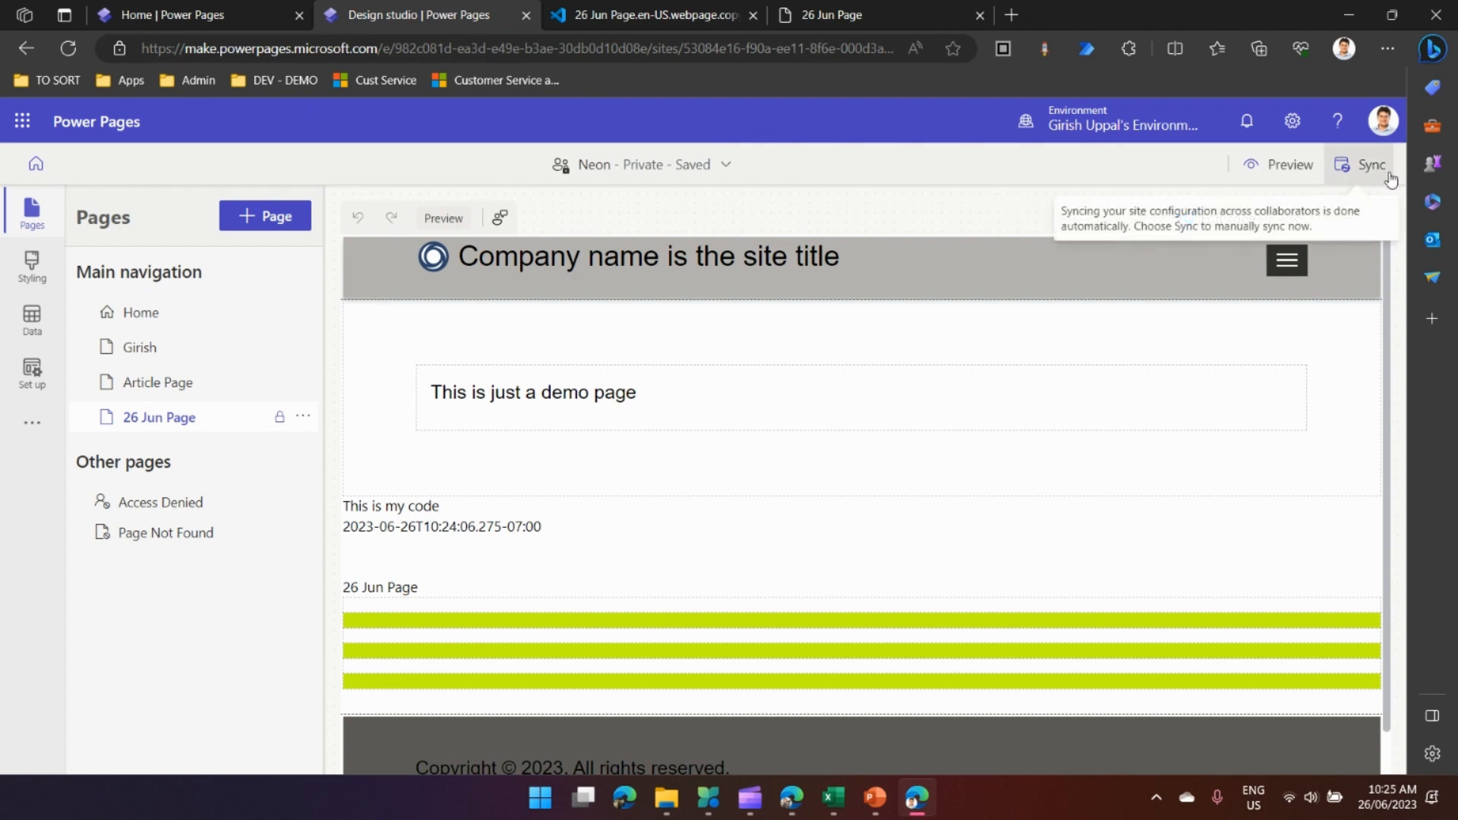
click(1368, 164)
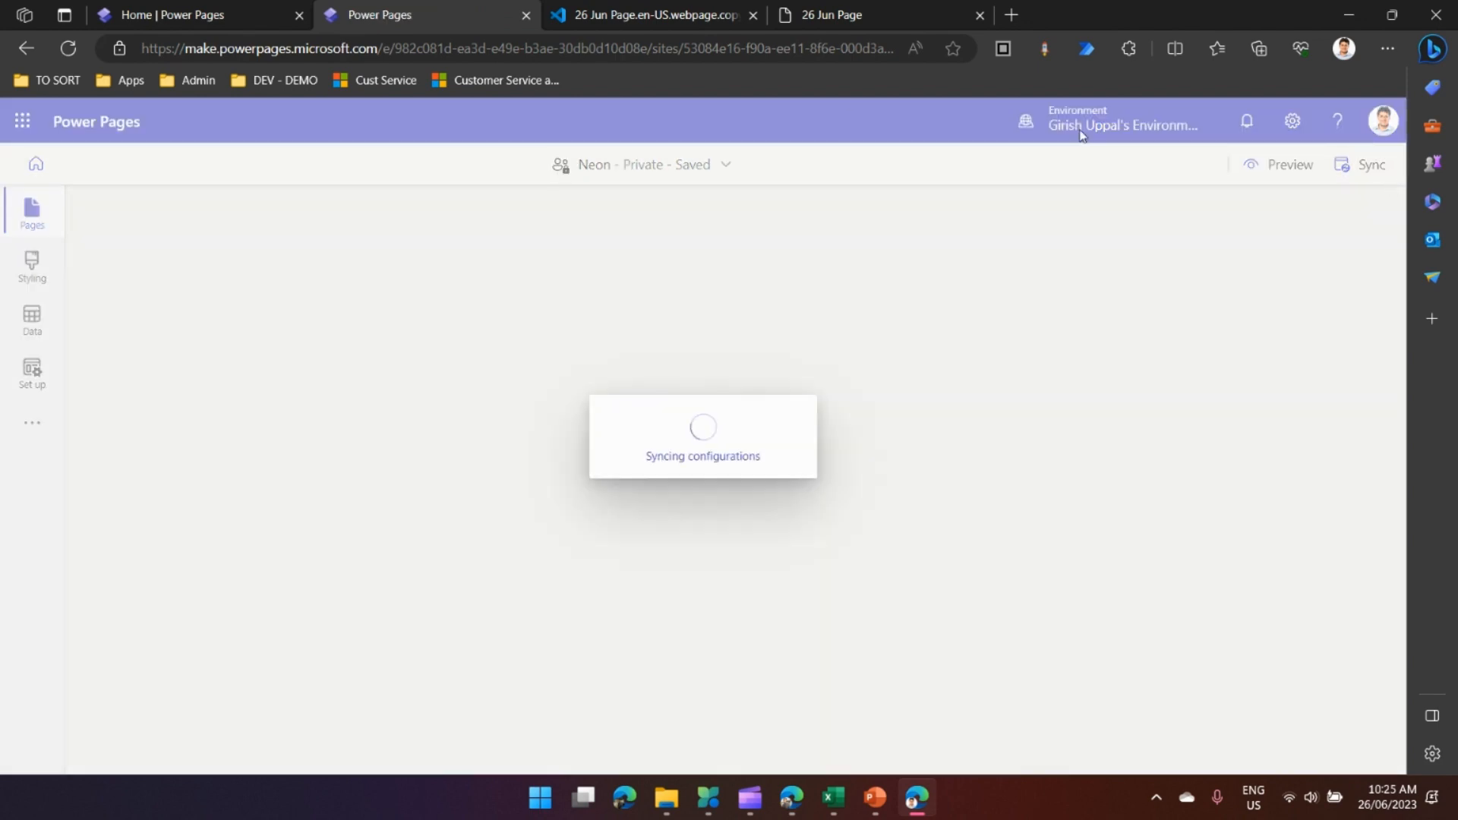
click(832, 15)
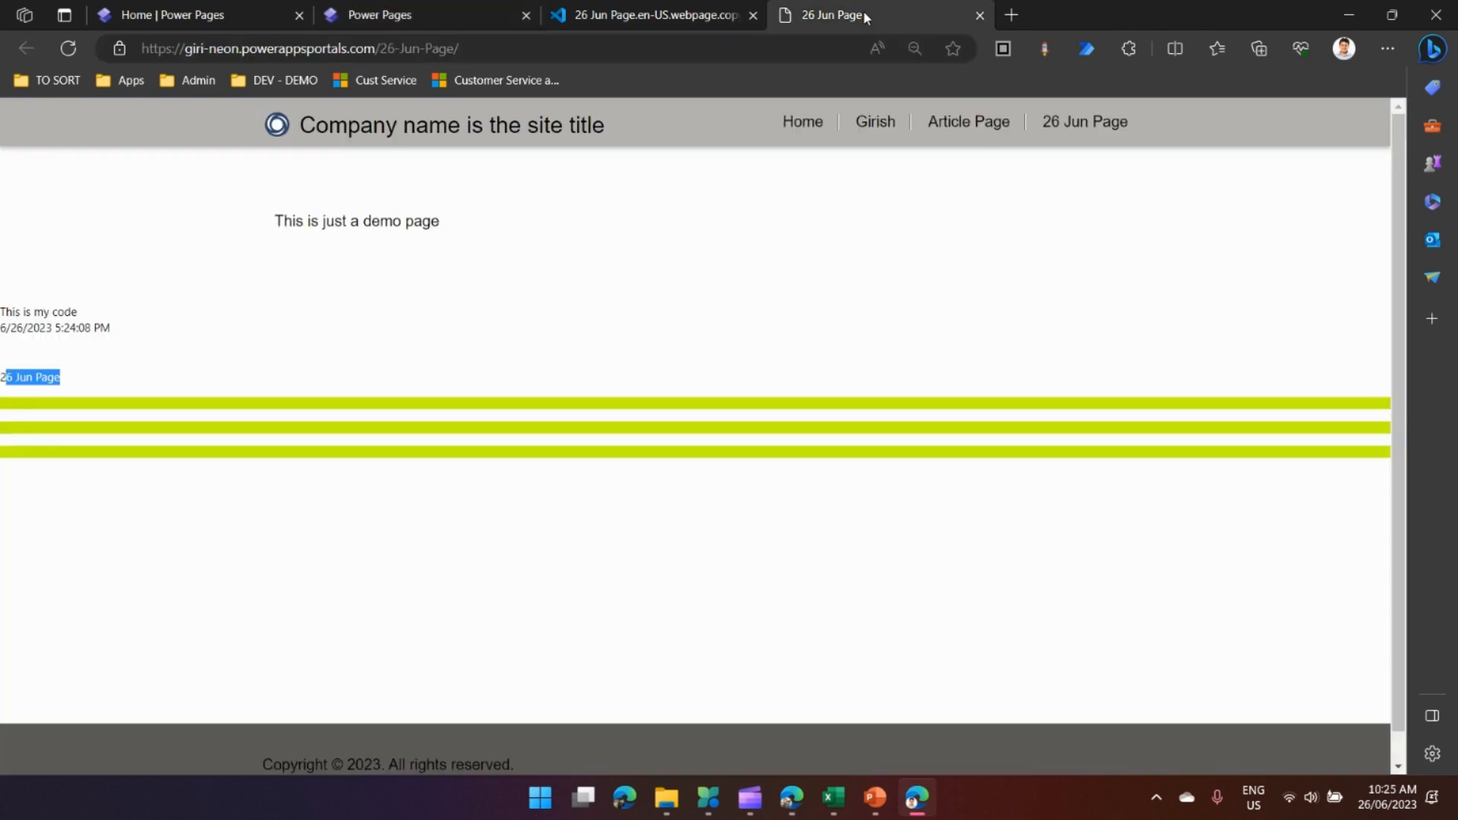
mouse_move(68, 48)
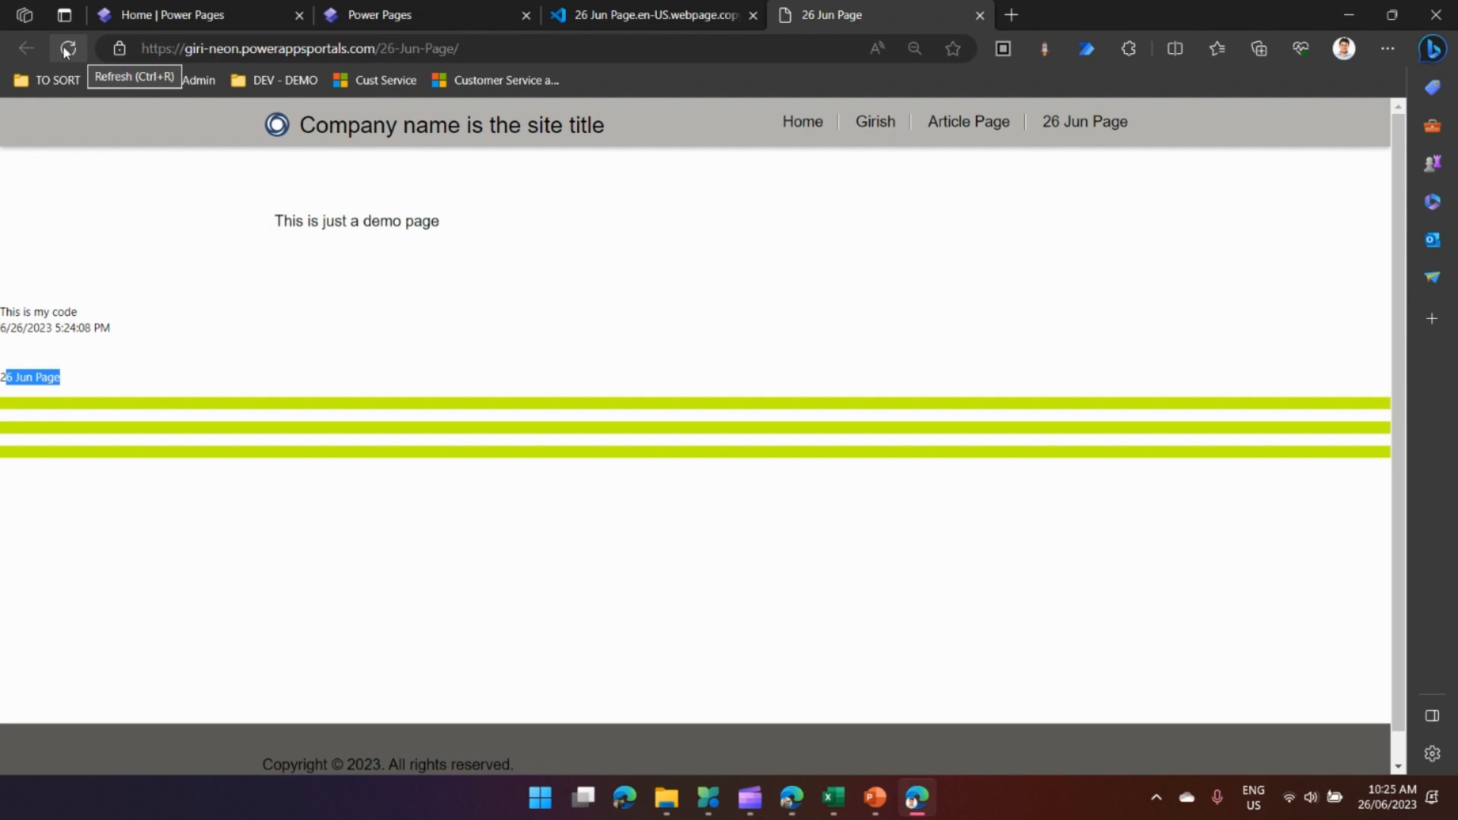
click(66, 49)
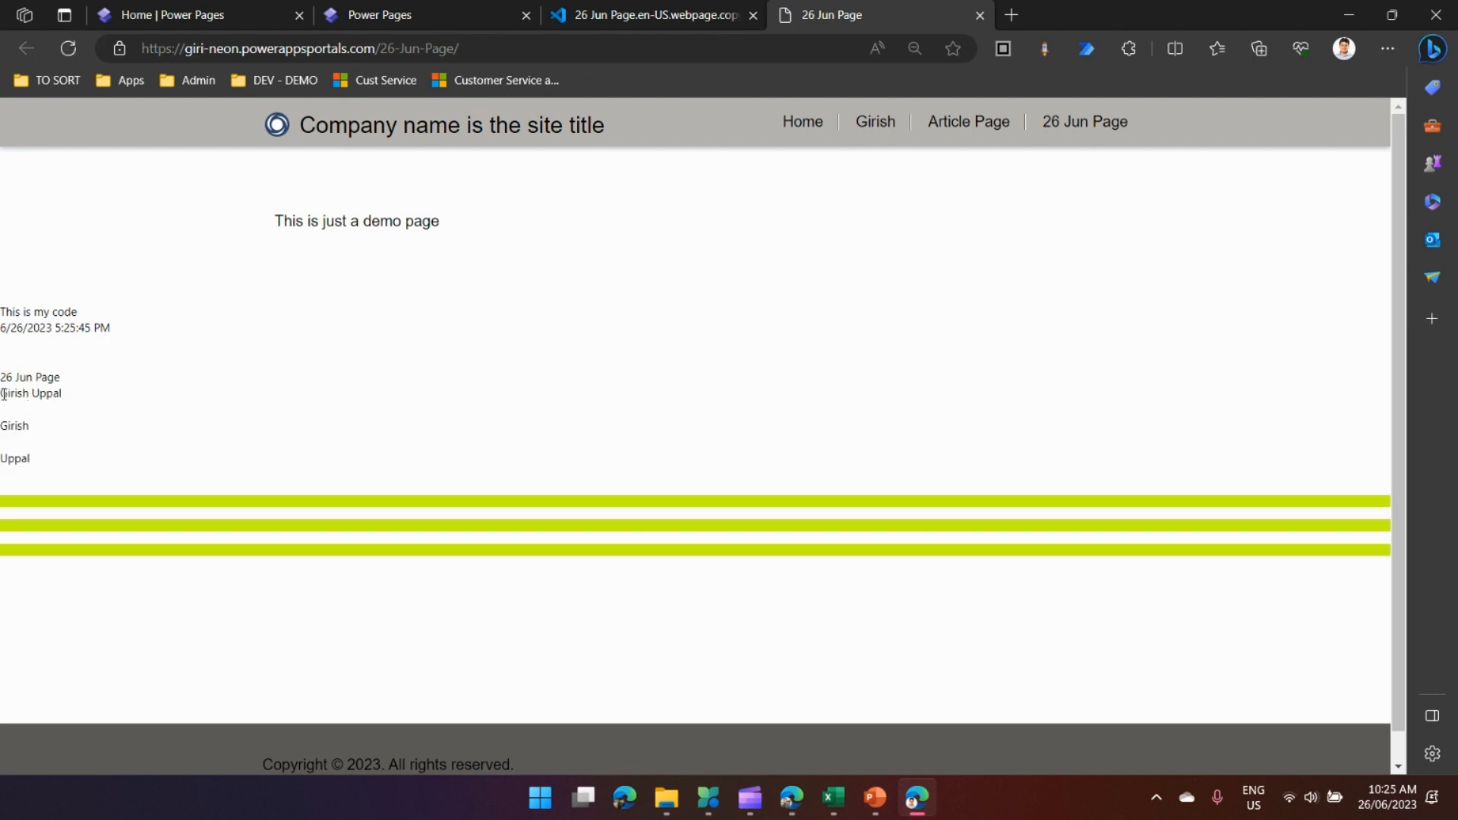
double_click(31, 392)
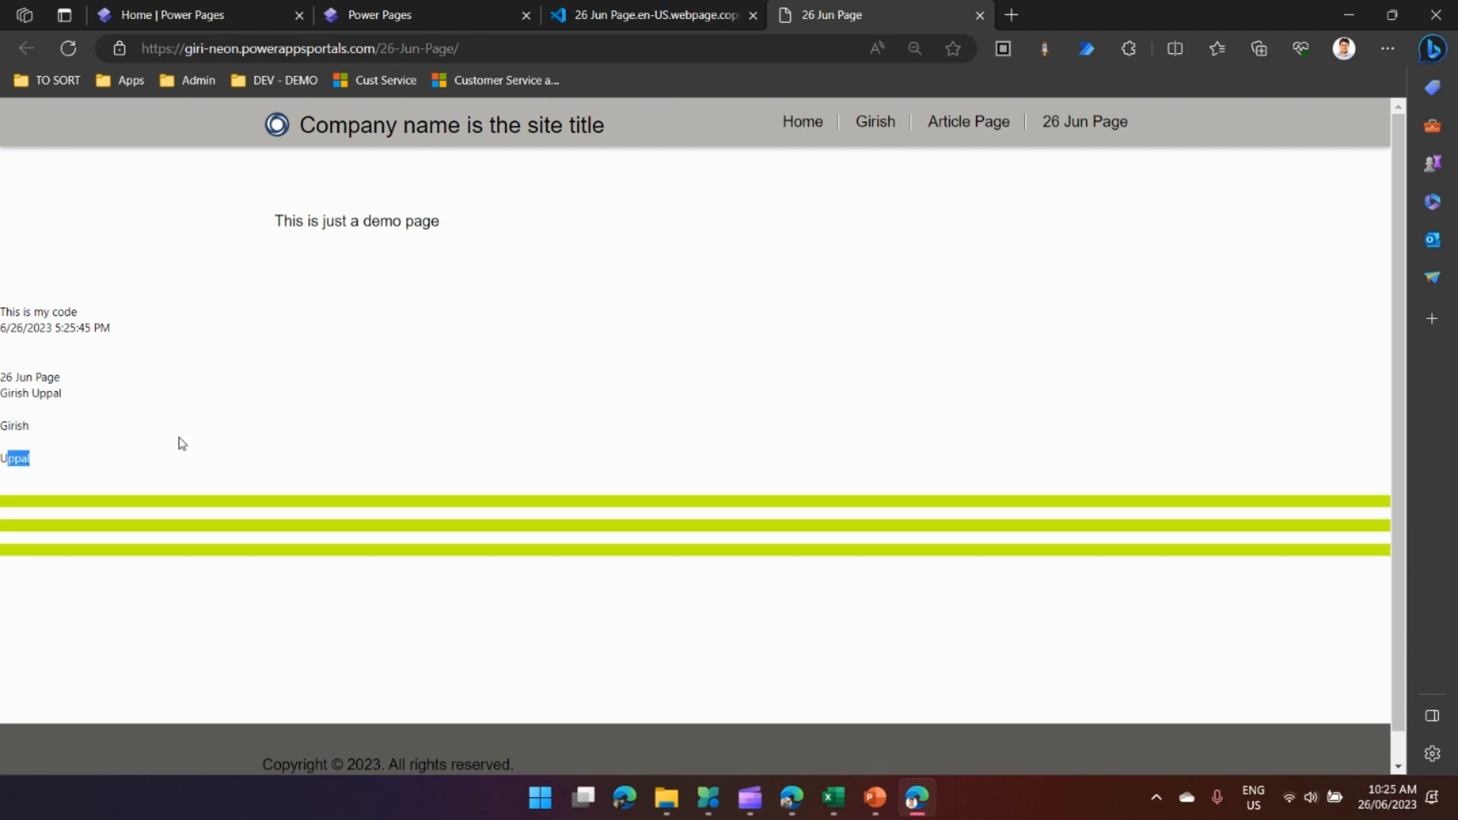
click(652, 15)
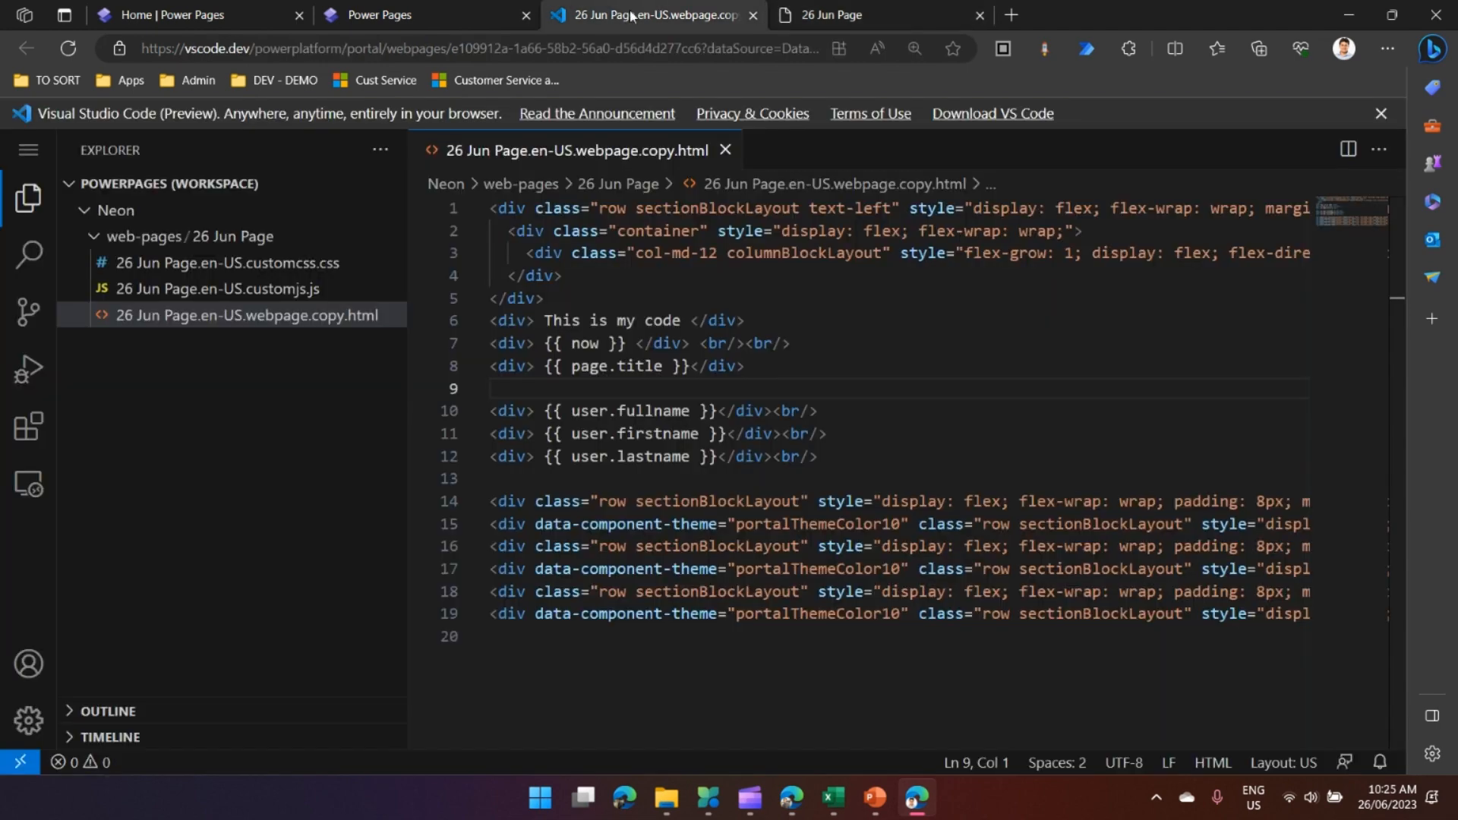
click(422, 15)
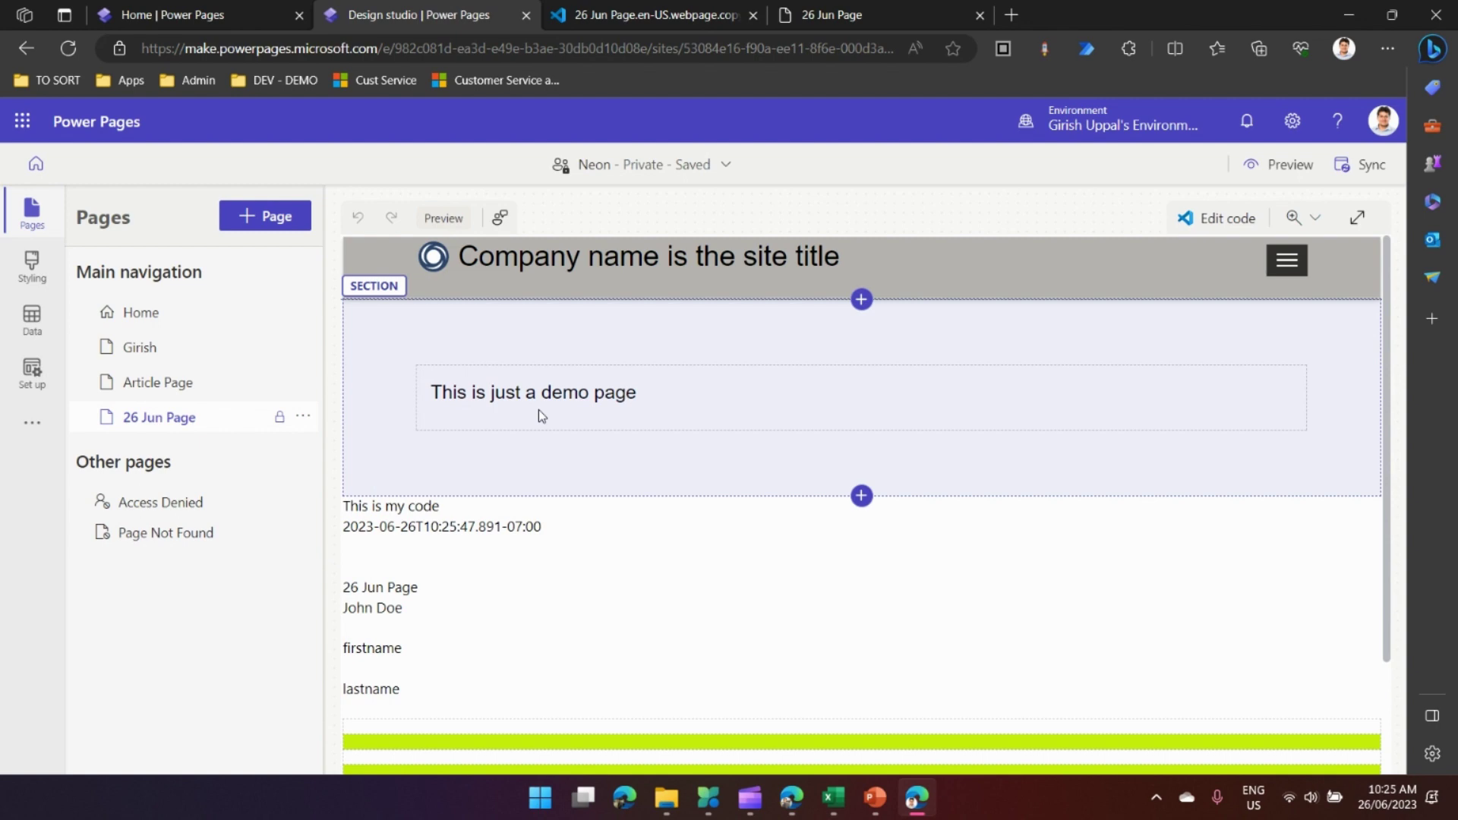
click(655, 15)
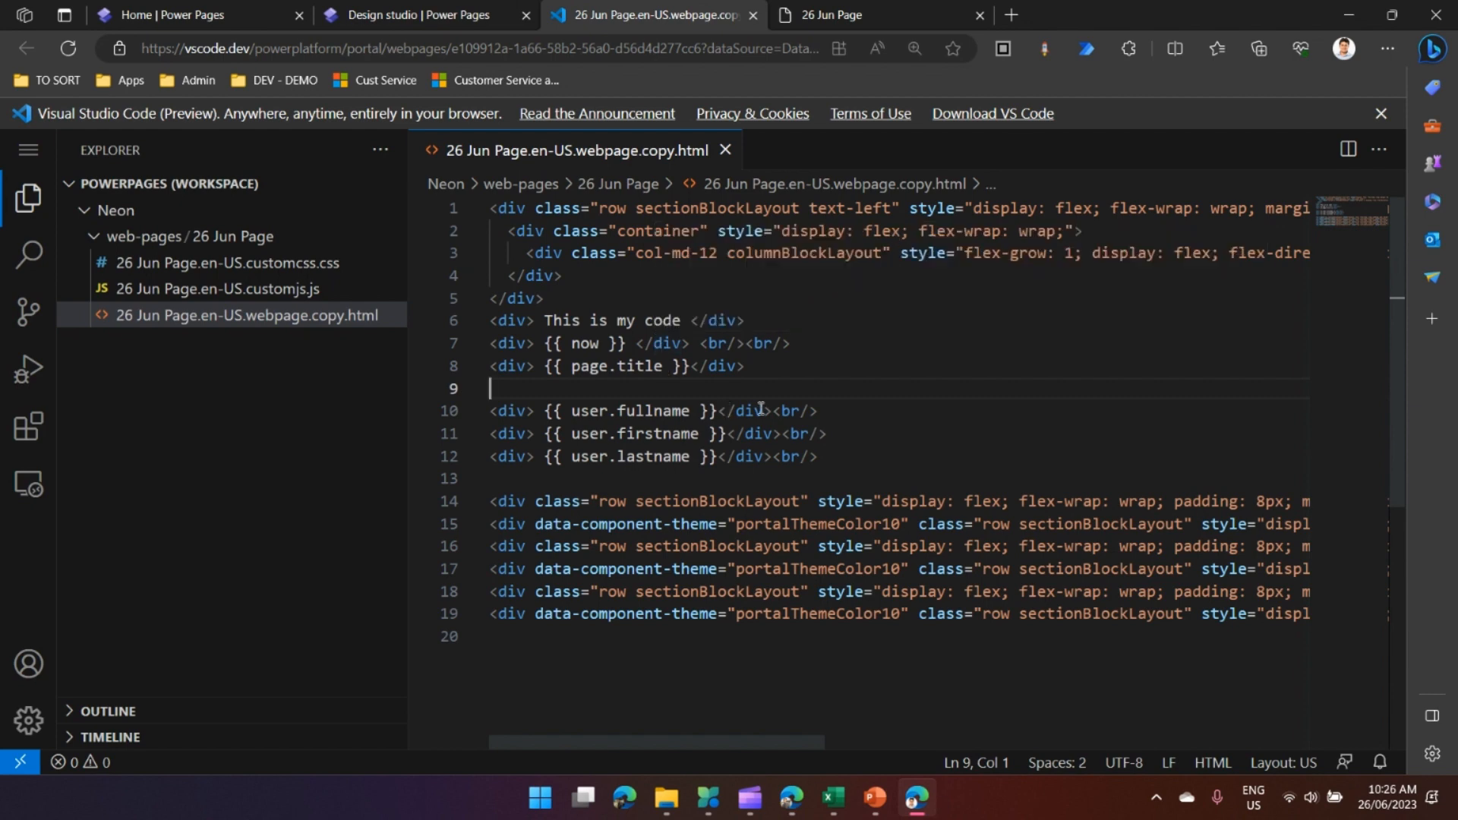
mouse_move(828, 457)
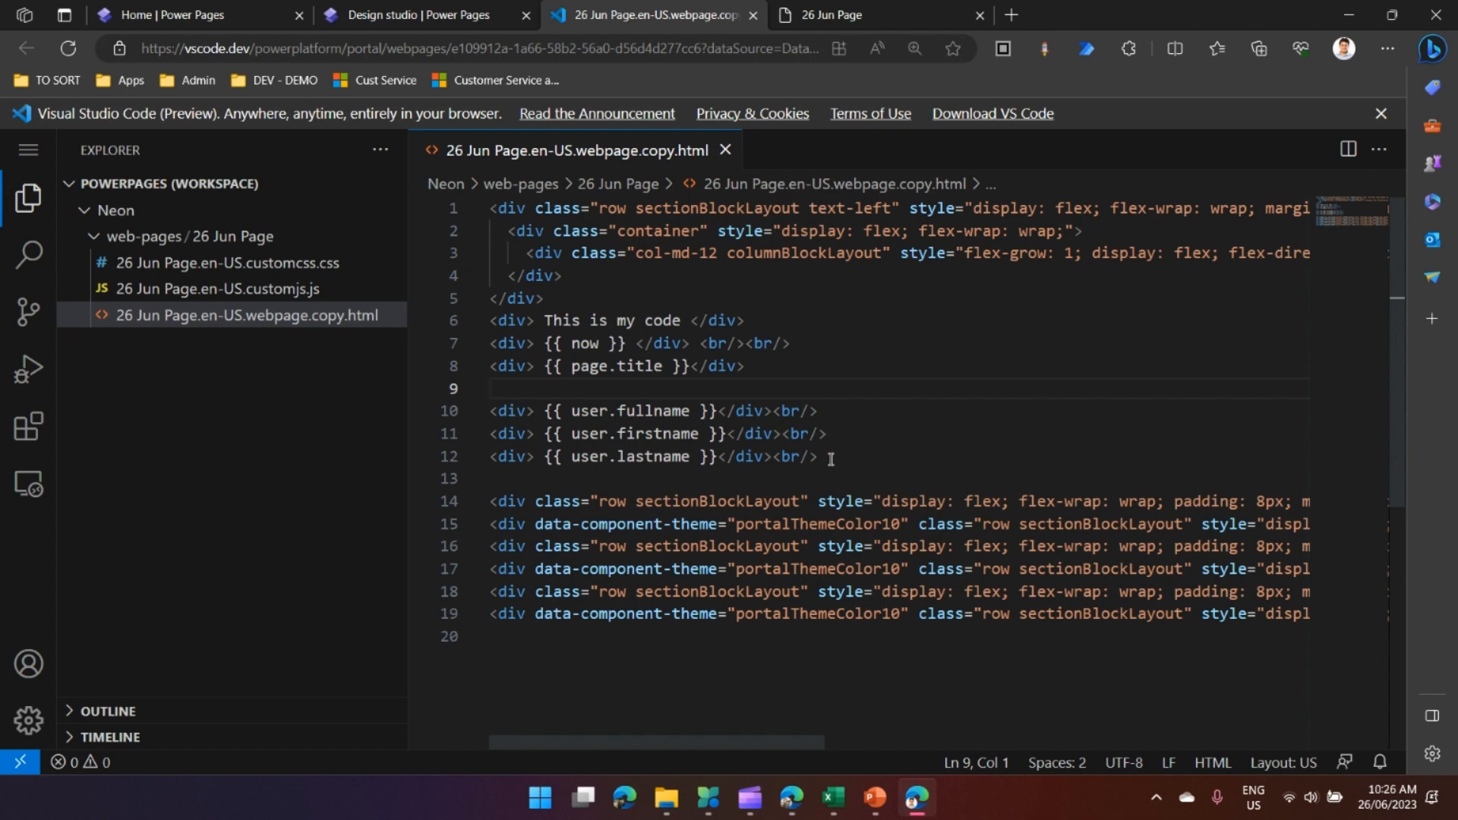
click(491, 389)
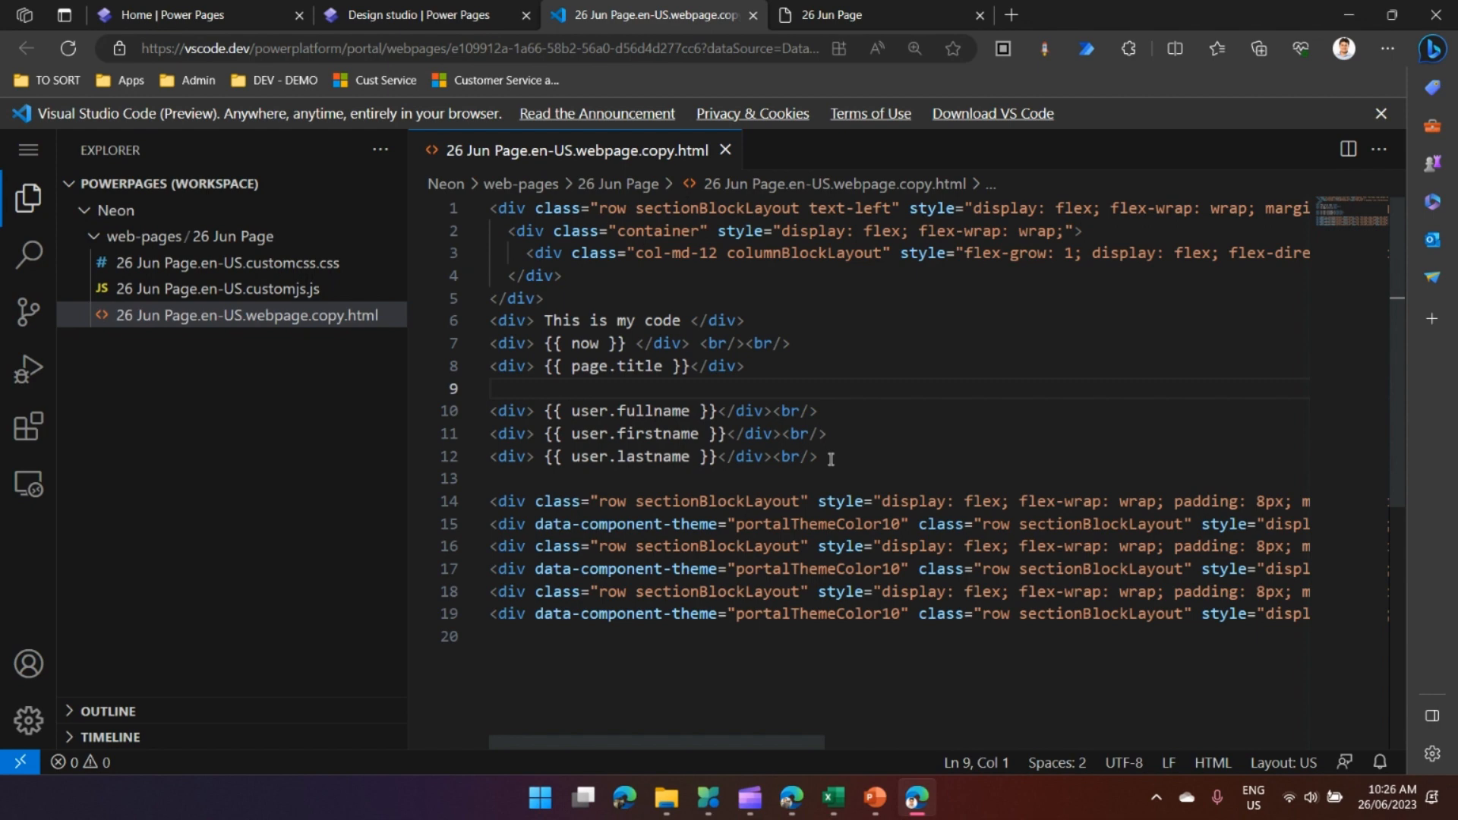
click(490, 388)
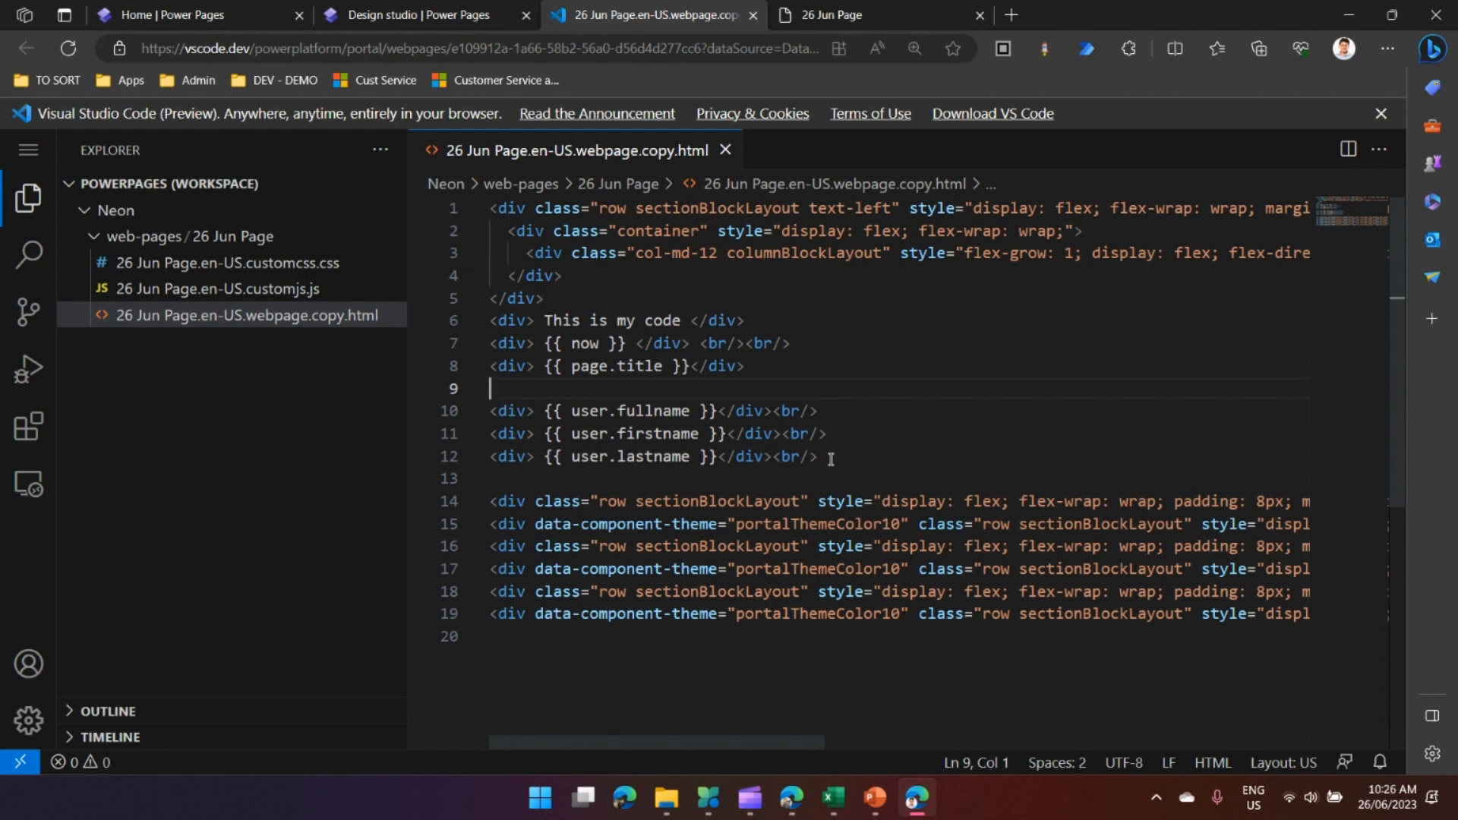